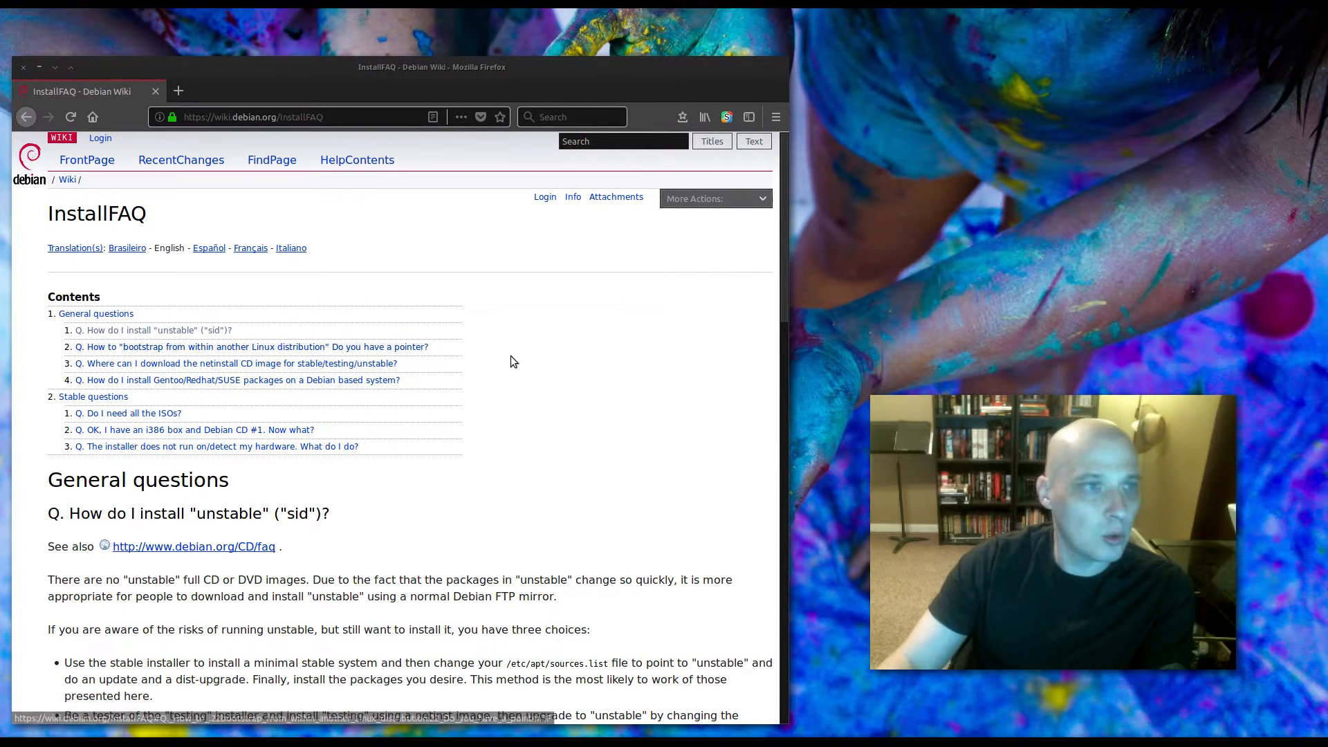
# Open the Debian mirror list and go to the ftp.us.debian.org archive
pyautogui.scroll(-3)
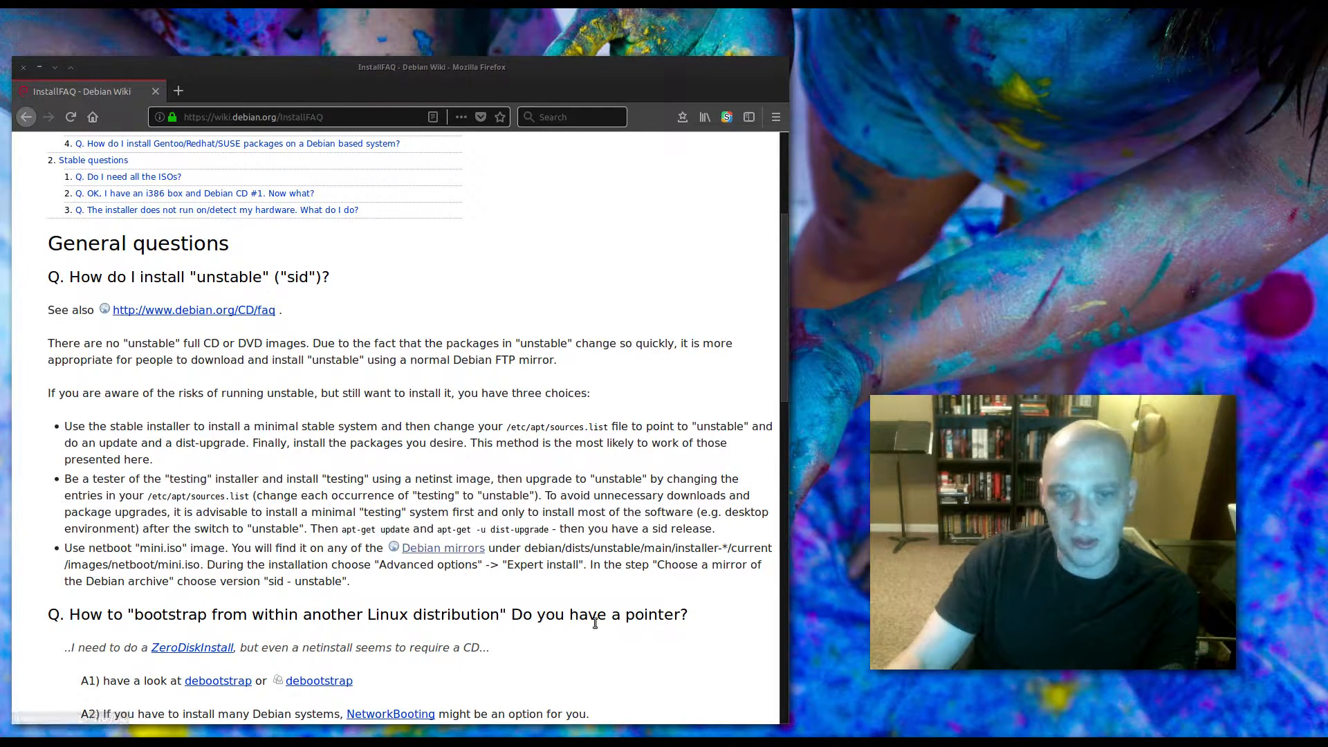
pyautogui.moveTo(565, 602)
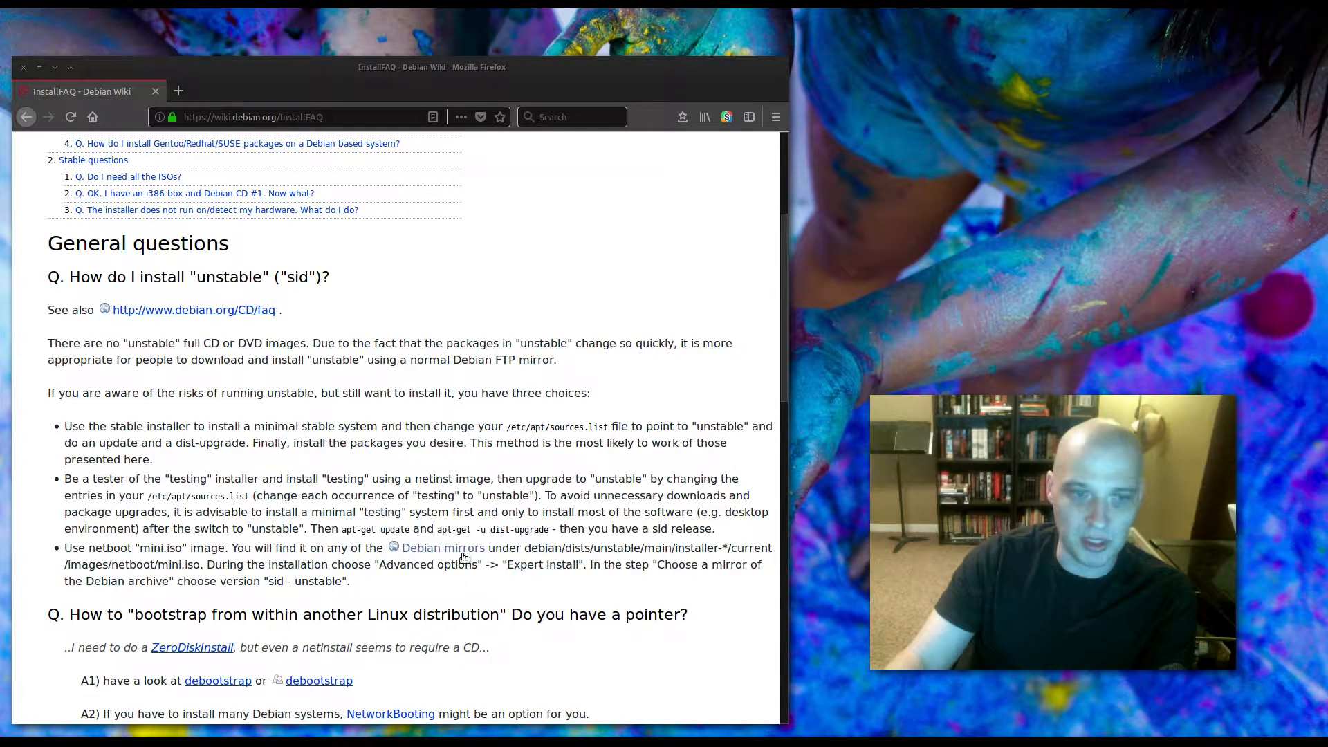
pyautogui.click(444, 547)
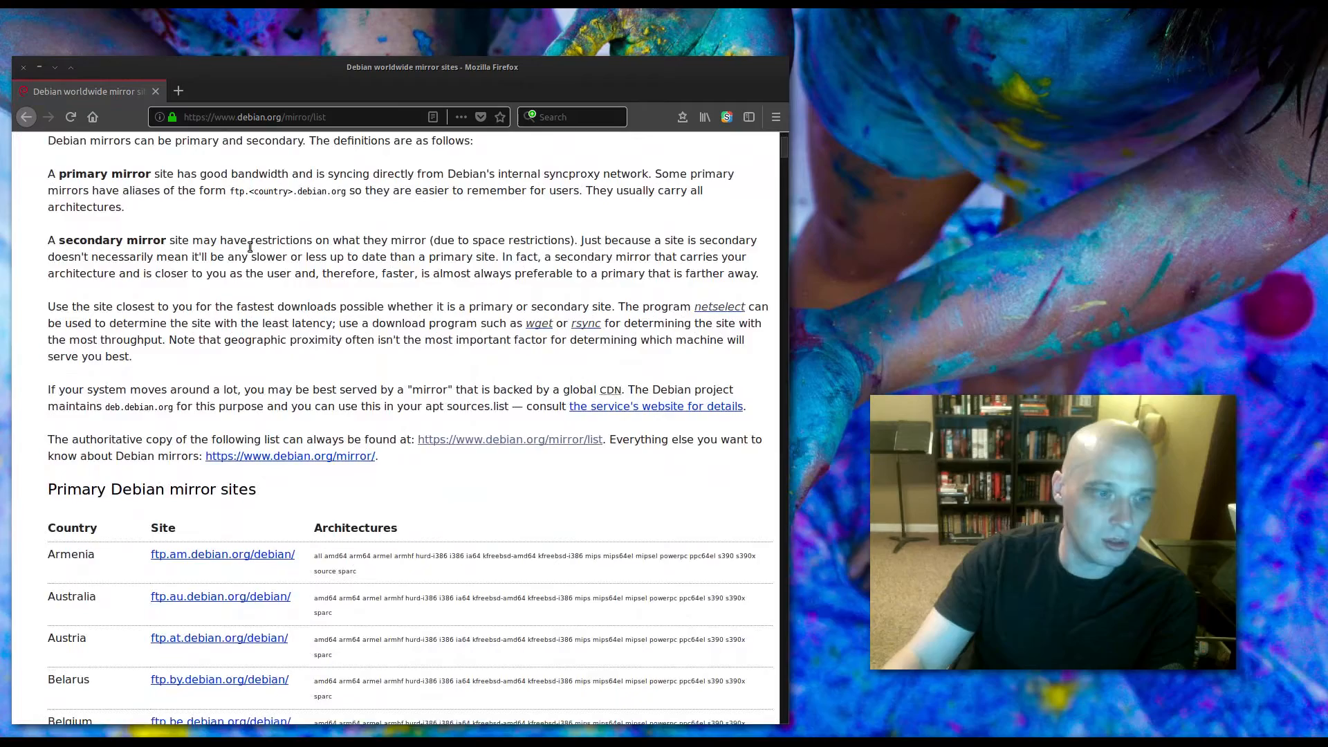
pyautogui.scroll(-3)
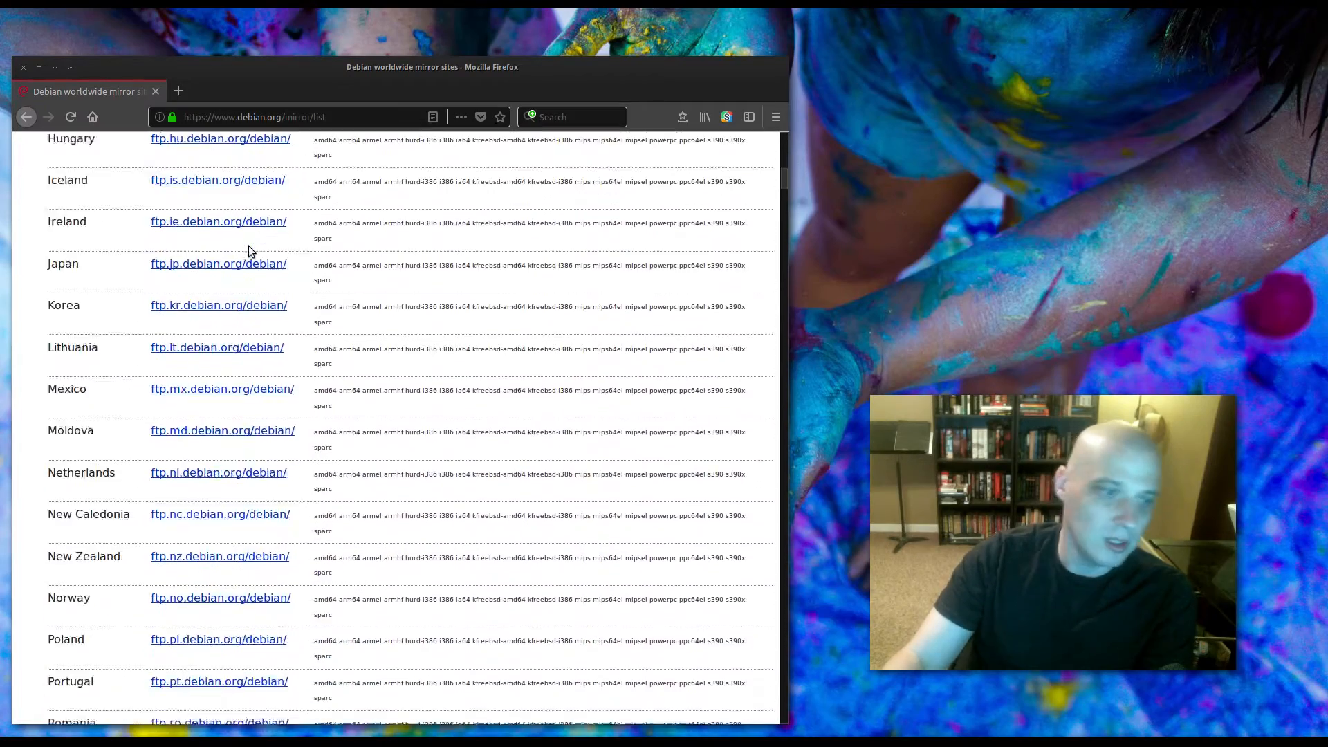
pyautogui.scroll(-3)
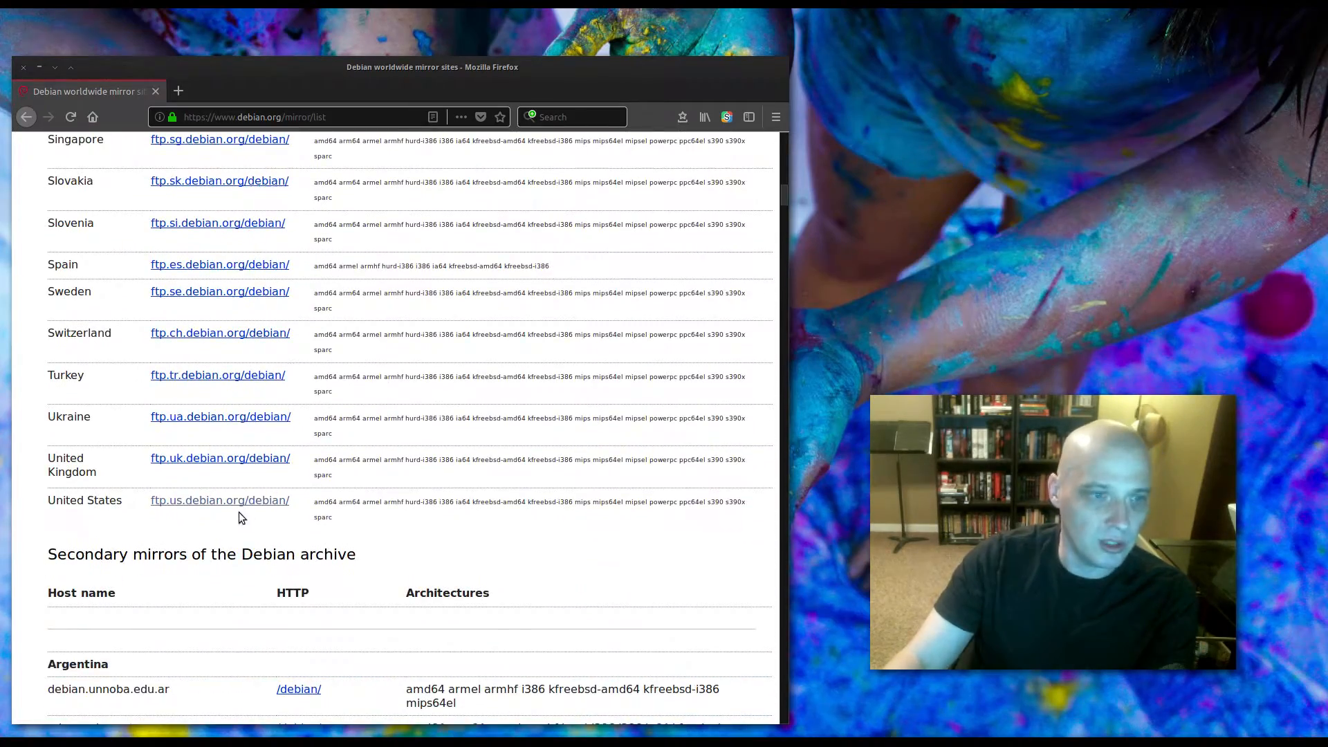
pyautogui.moveTo(209, 514)
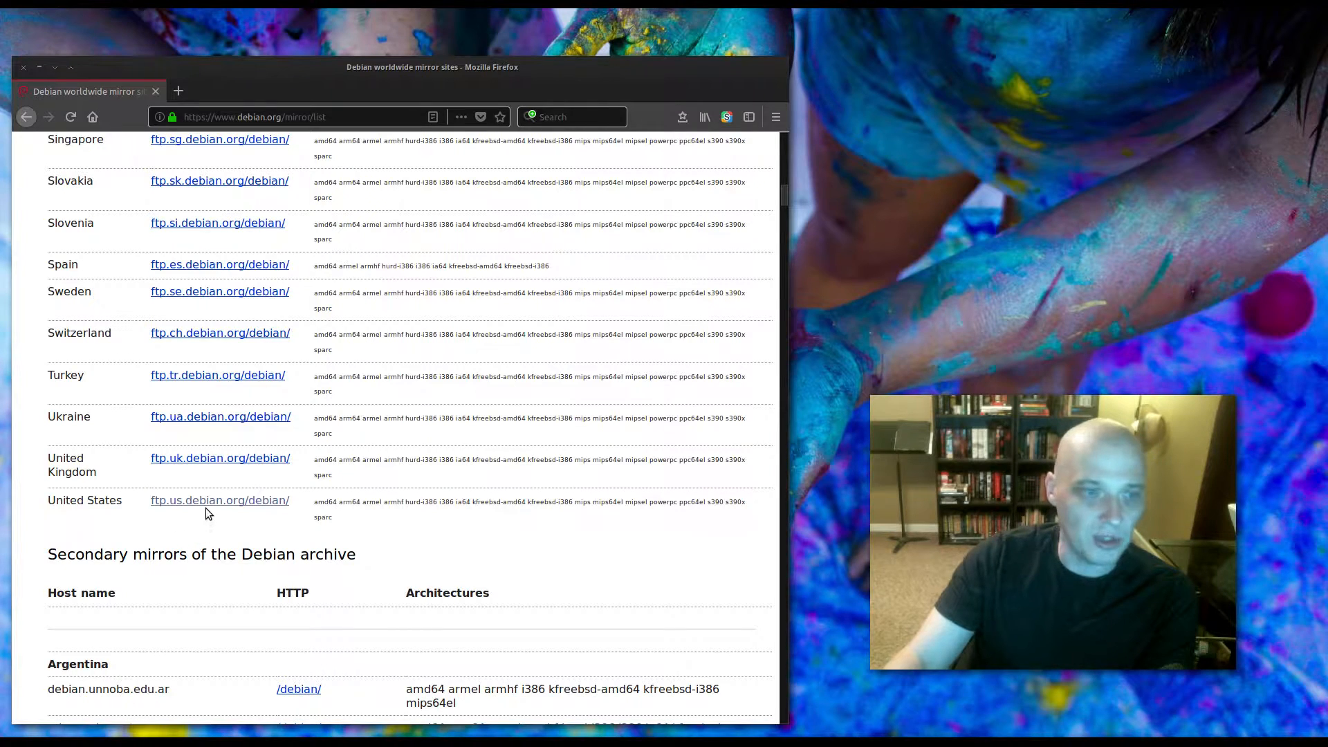
pyautogui.click(219, 499)
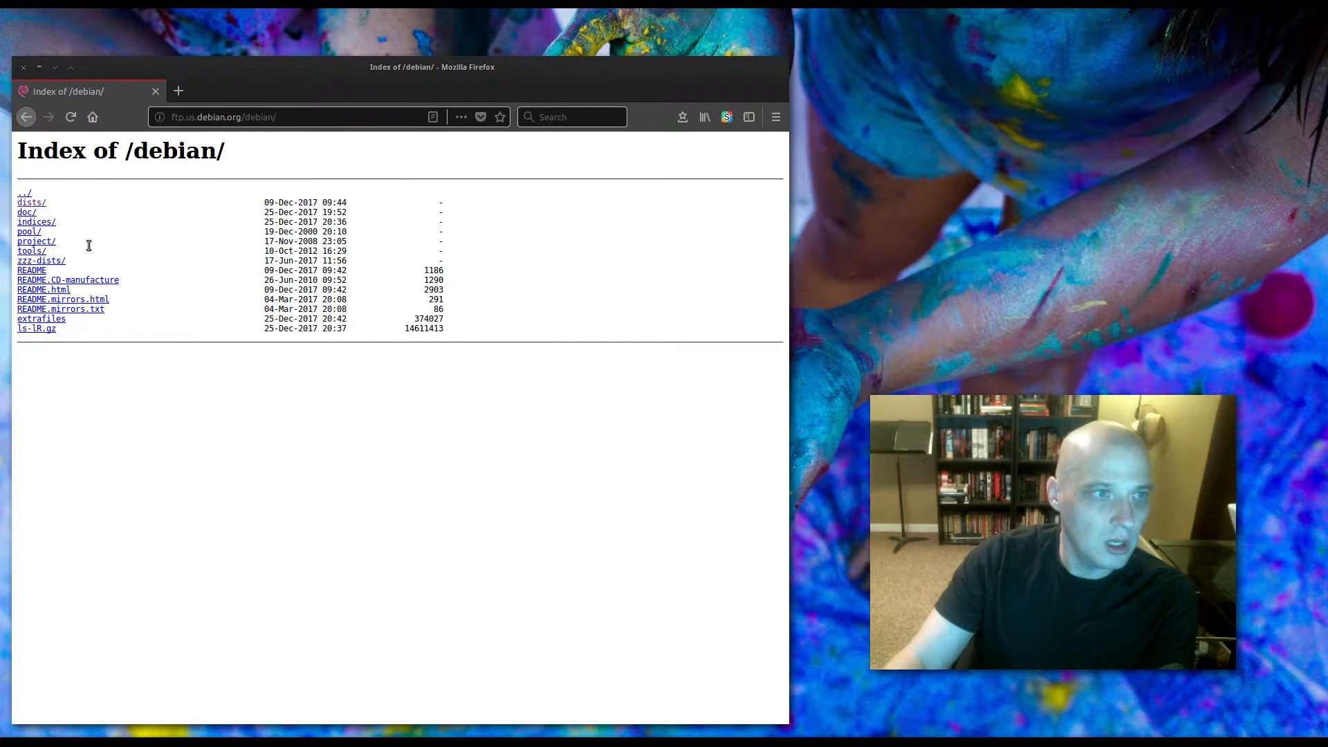
pyautogui.moveTo(31, 207)
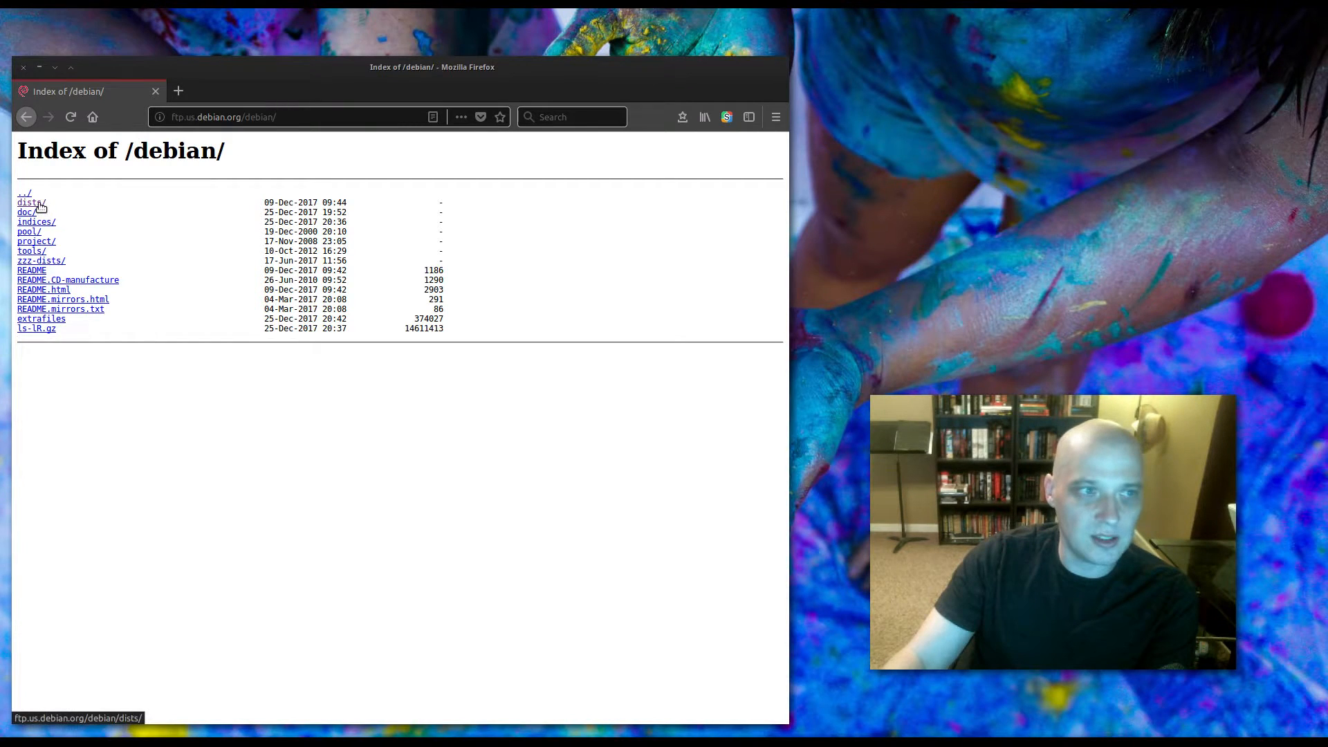
# Browse to dists/unstable/main/installer-amd64/current/images/netboot/ to reach mini.iso
pyautogui.click(28, 201)
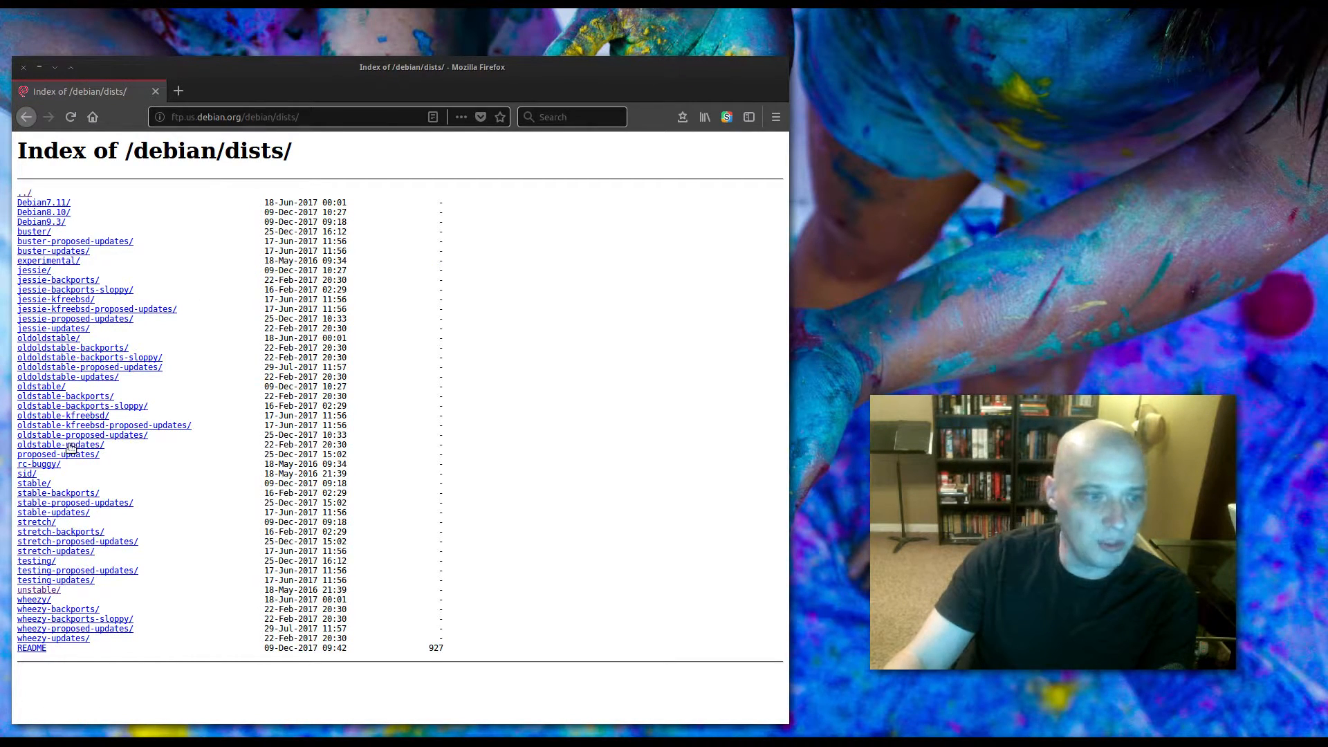
pyautogui.click(39, 590)
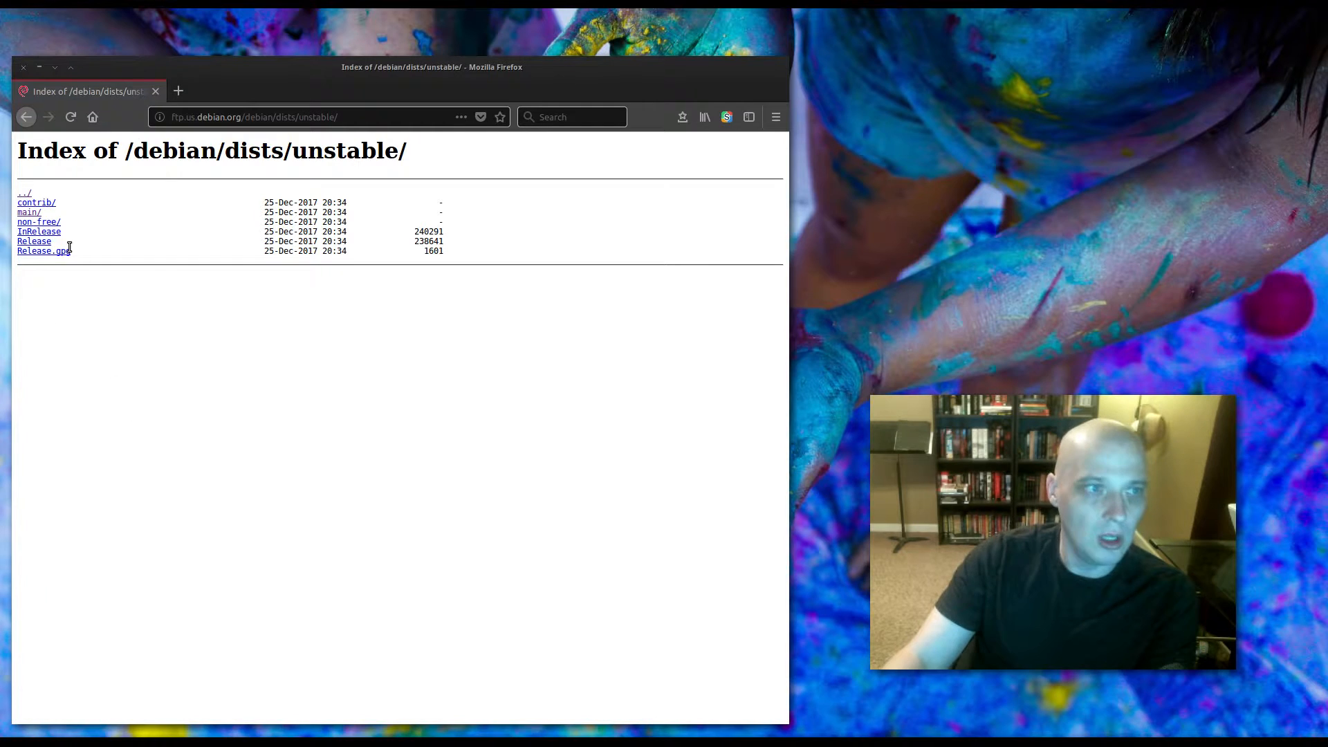
pyautogui.click(28, 212)
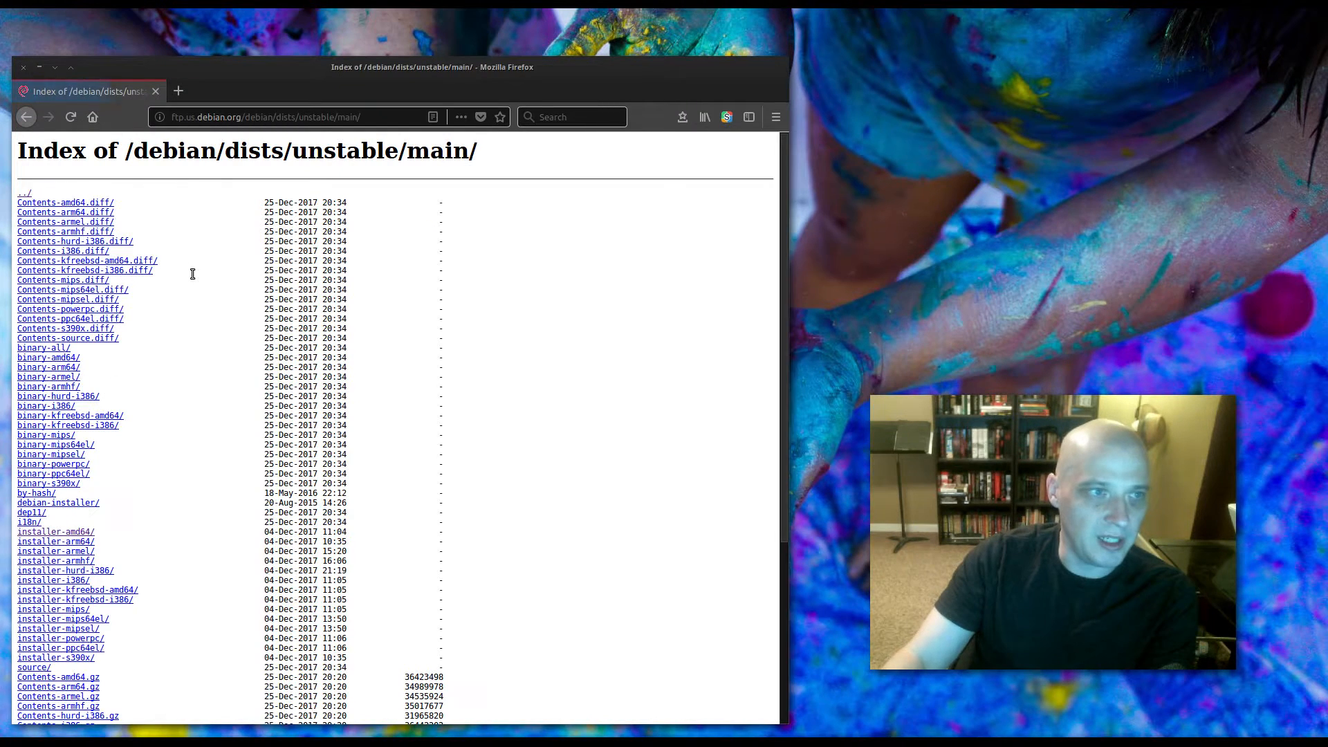
pyautogui.scroll(-3)
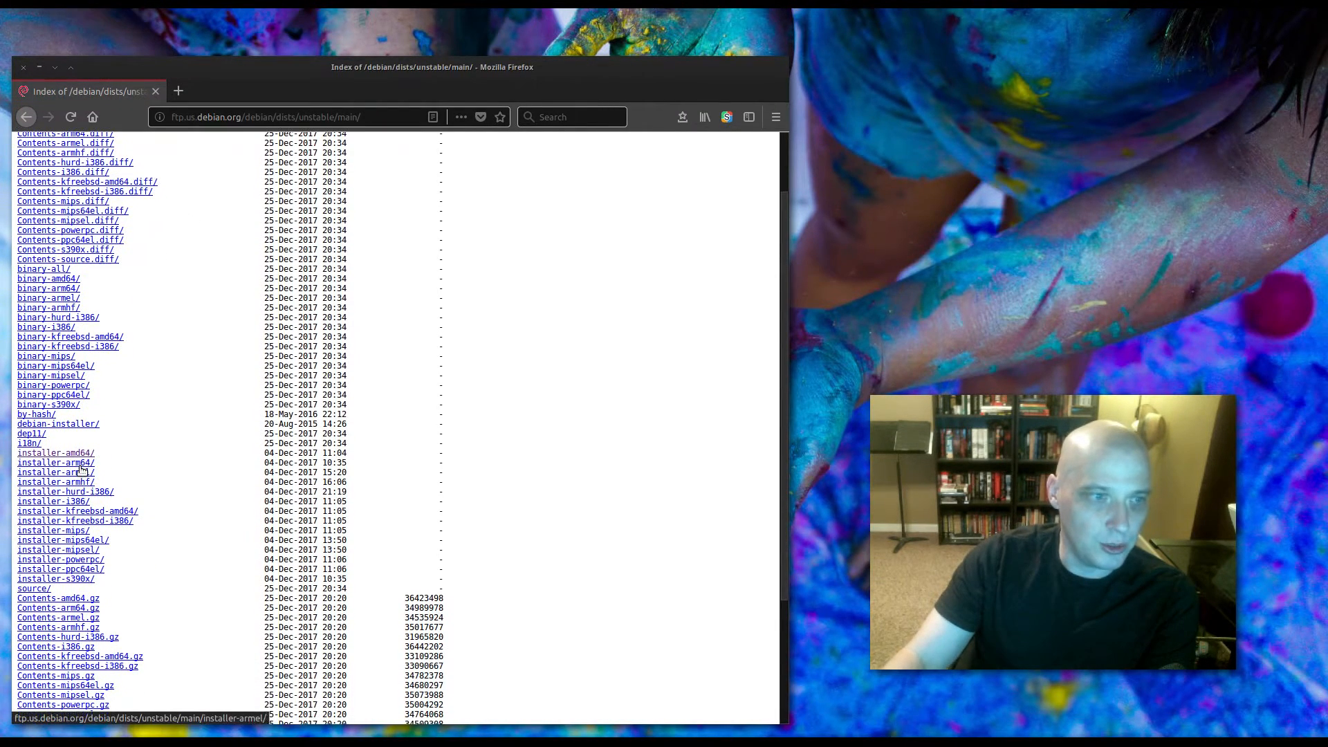
pyautogui.moveTo(56, 452)
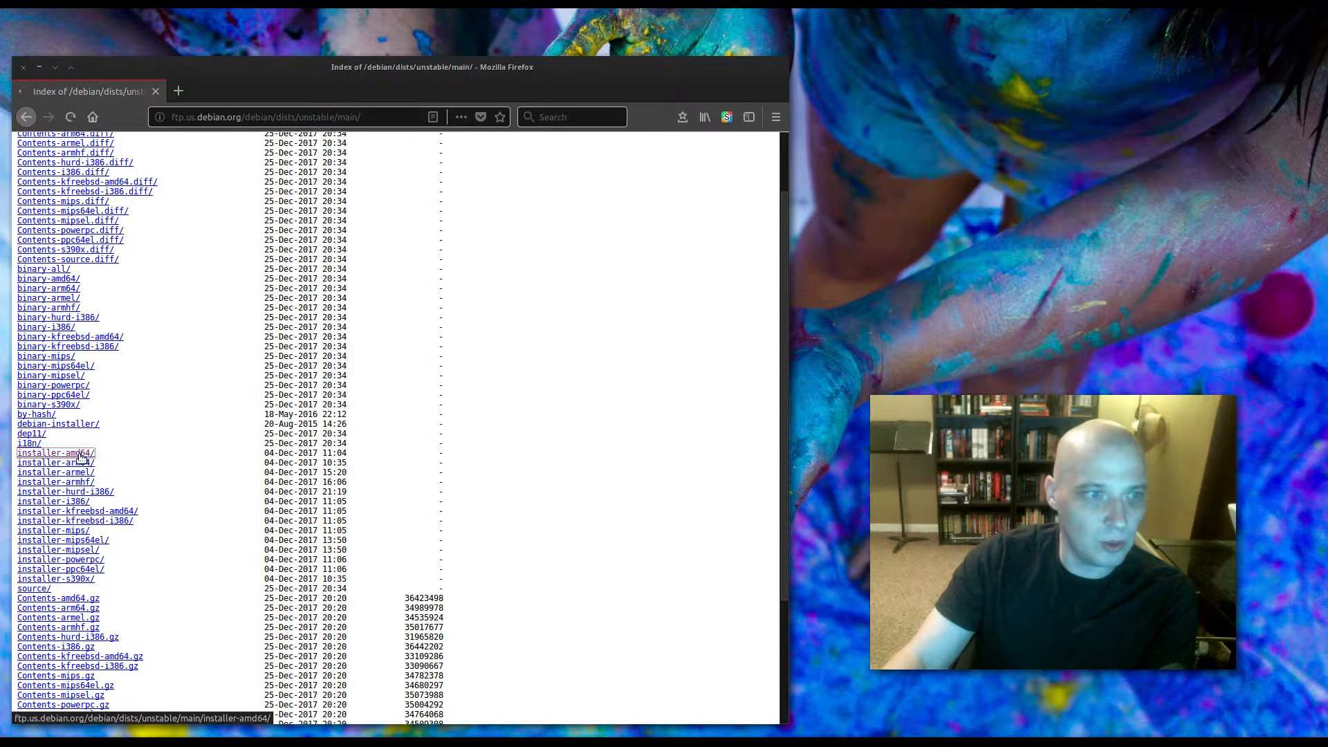
pyautogui.click(56, 452)
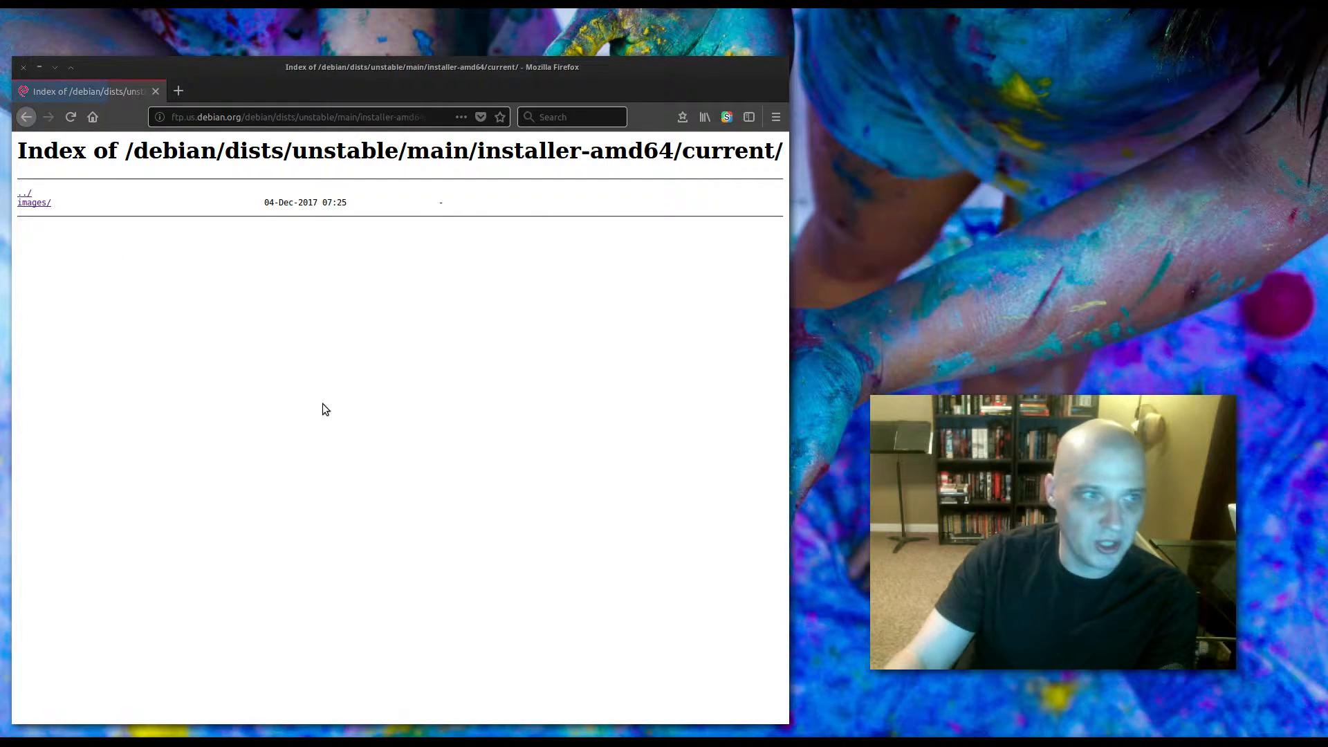
pyautogui.click(34, 202)
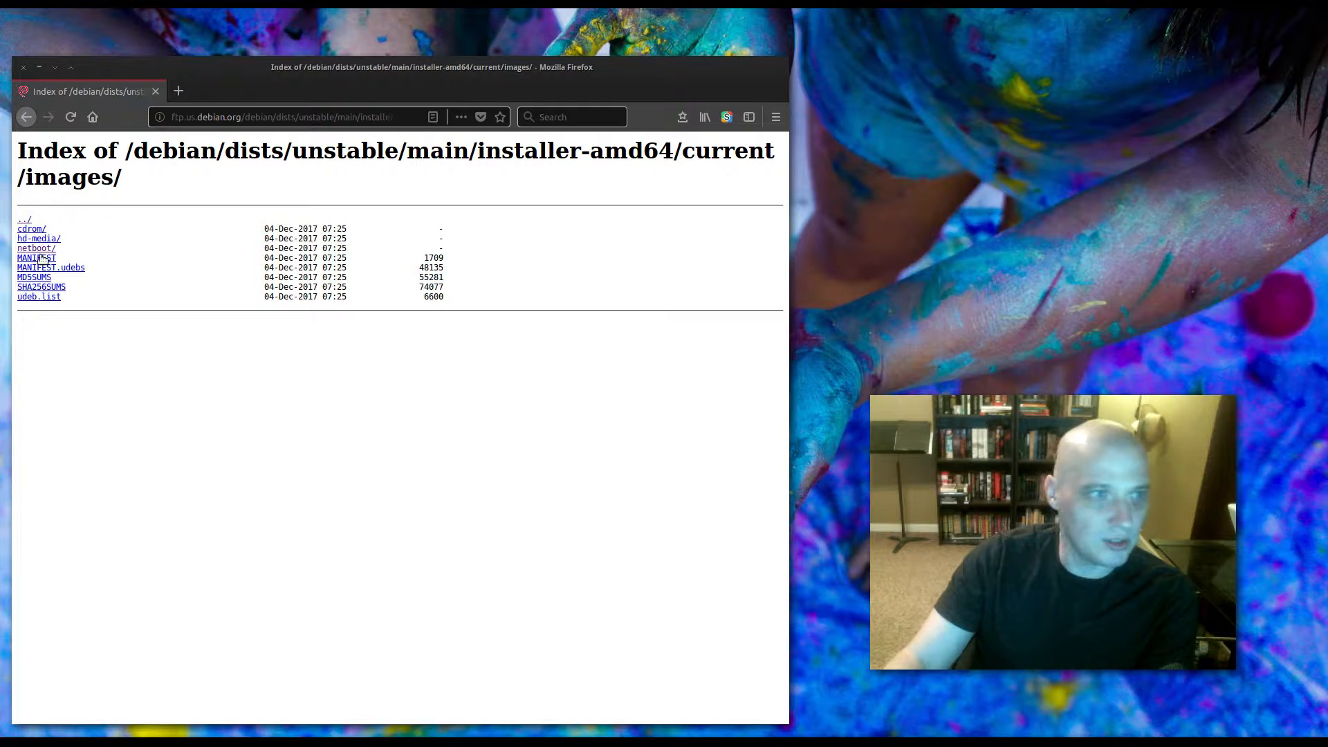
pyautogui.click(35, 248)
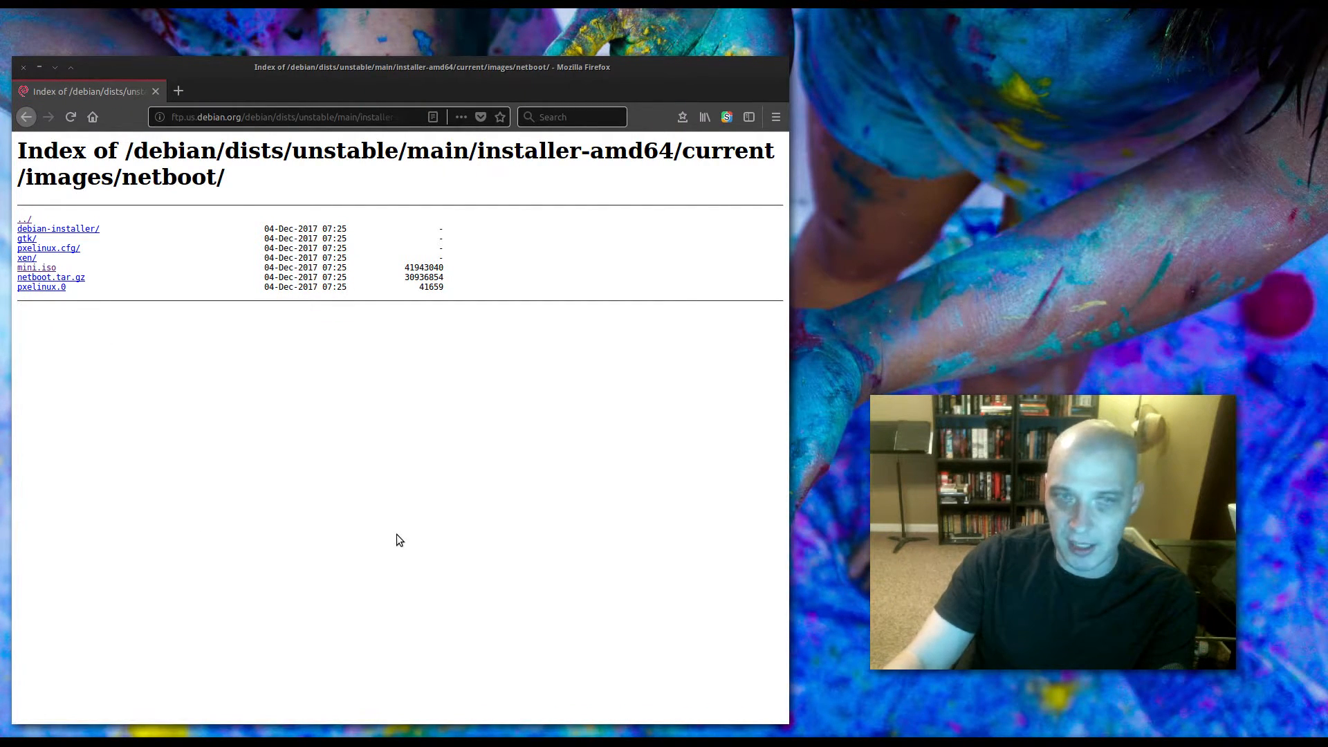
pyautogui.moveTo(327, 567)
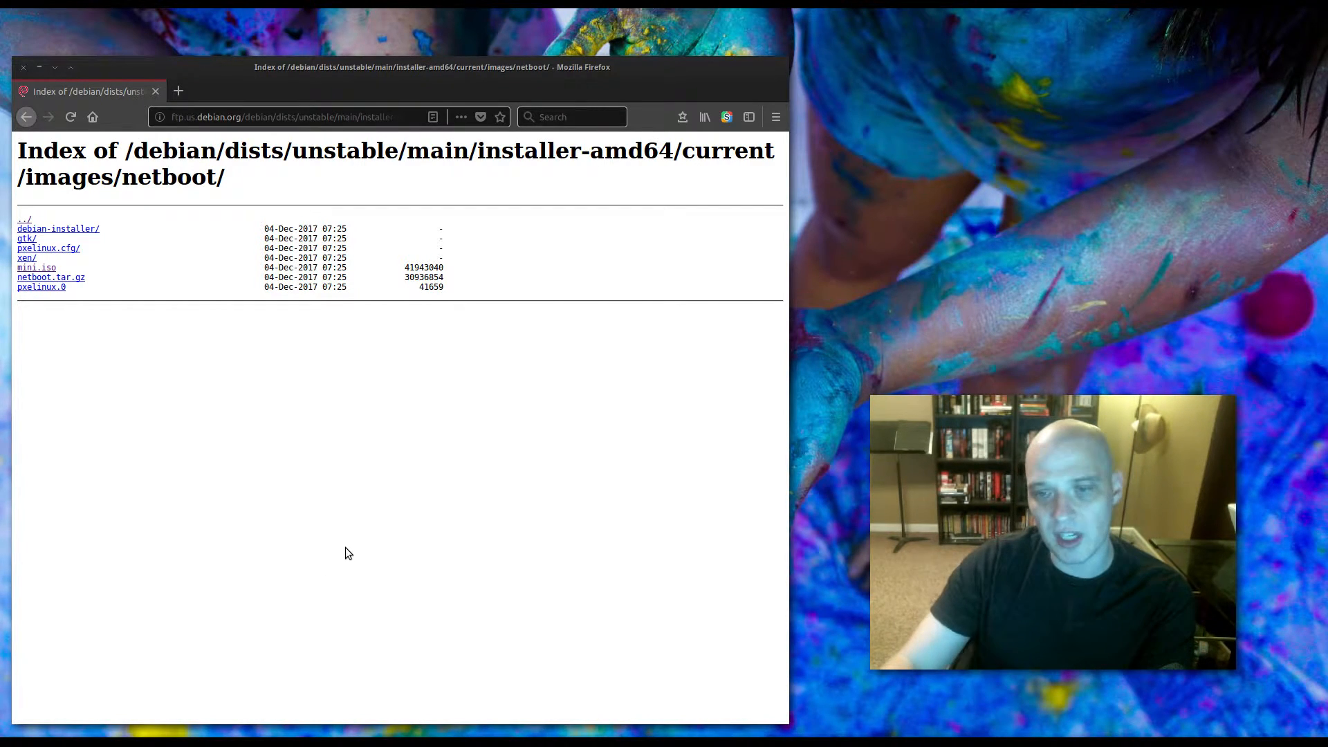
pyautogui.moveTo(365, 592)
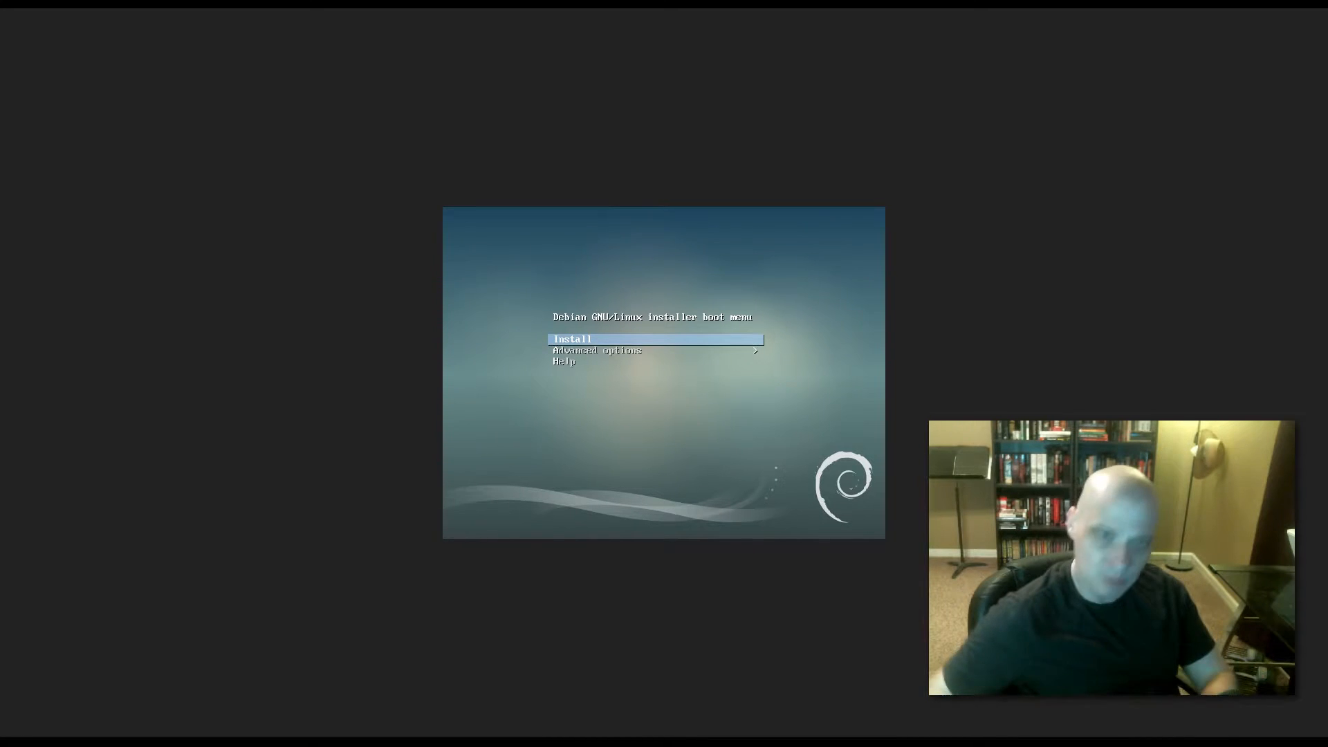
# Launch the installer from the mini.iso boot menu in the VM
pyautogui.press('Down')
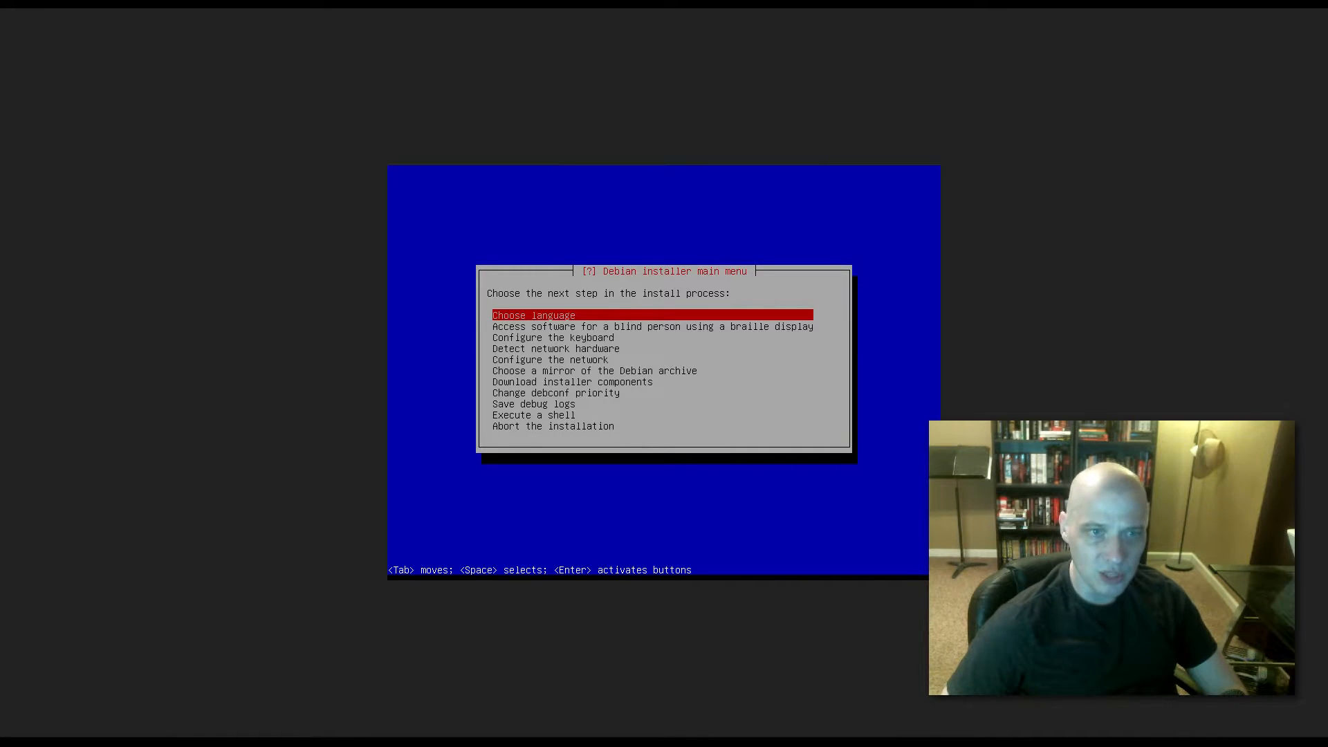
# Choose English, location United States, and keep the default en_US.UTF-8 locale
pyautogui.press('Return')
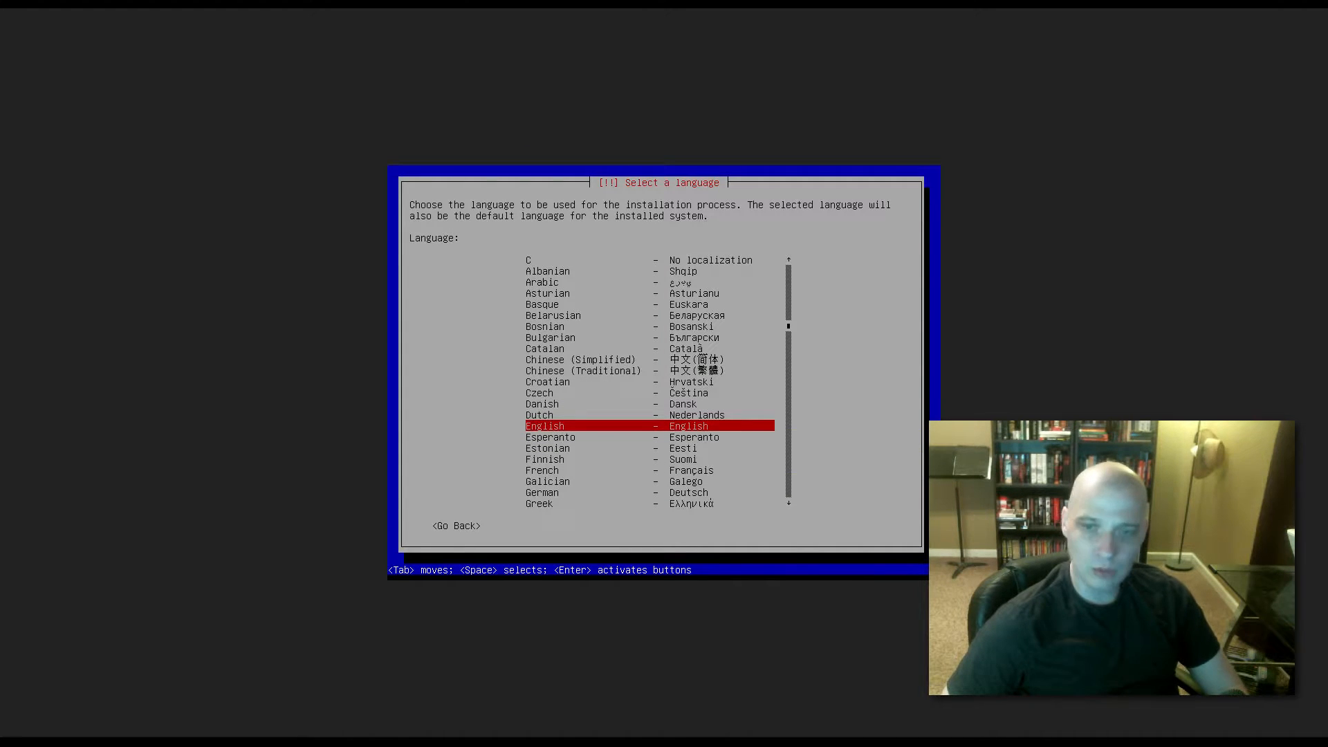
pyautogui.press('Return')
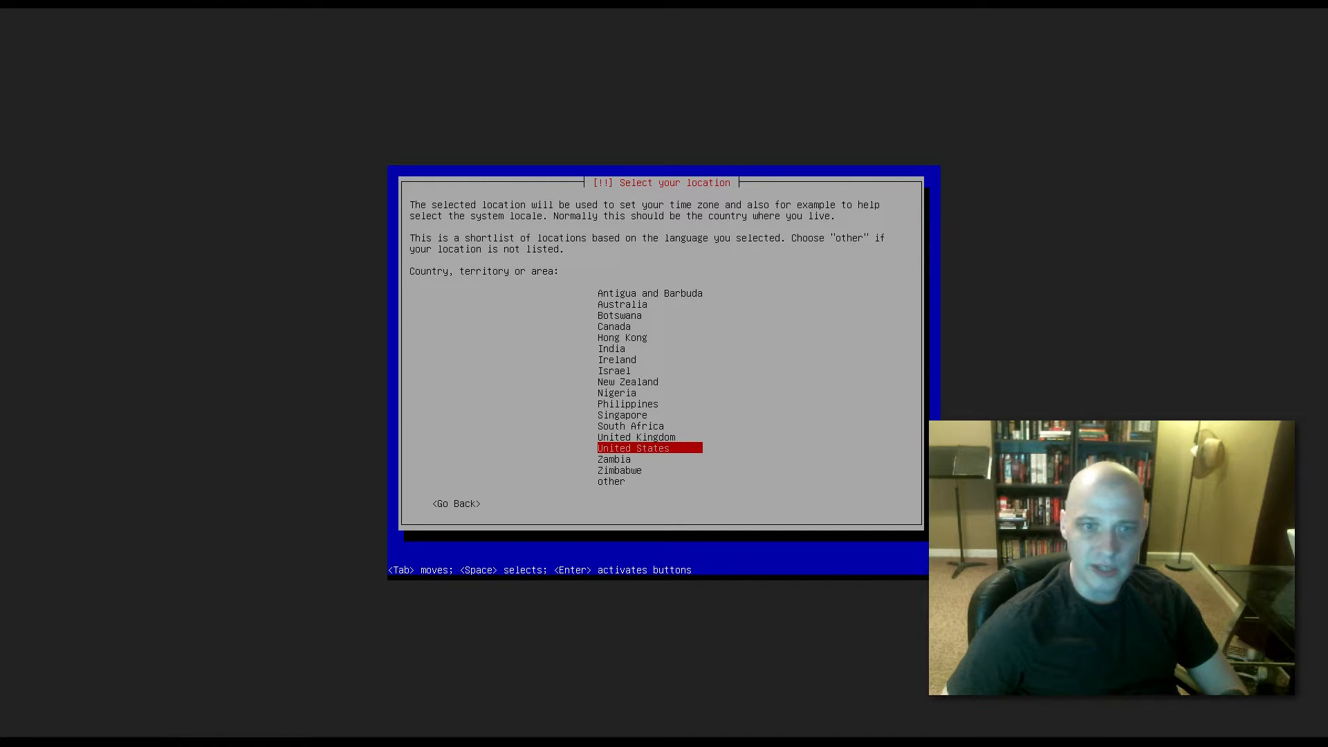
pyautogui.press('Return')
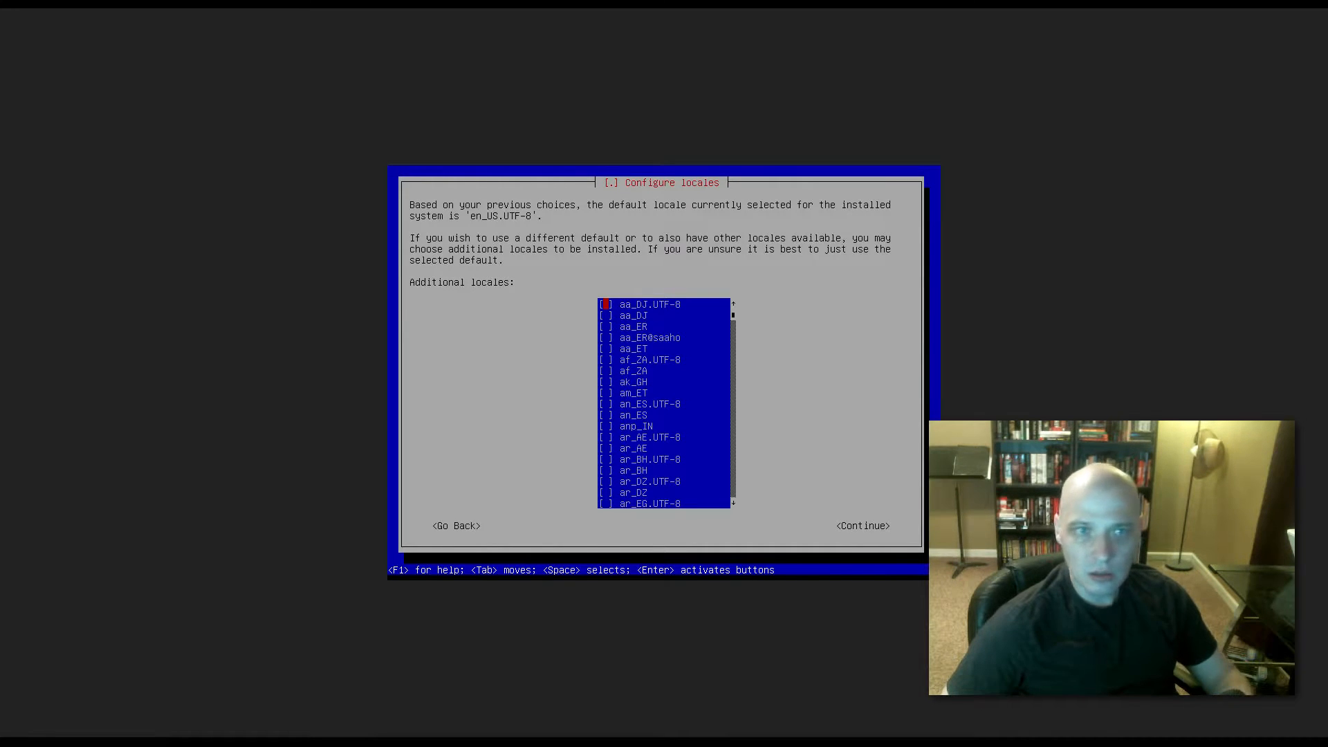
pyautogui.press('Tab')
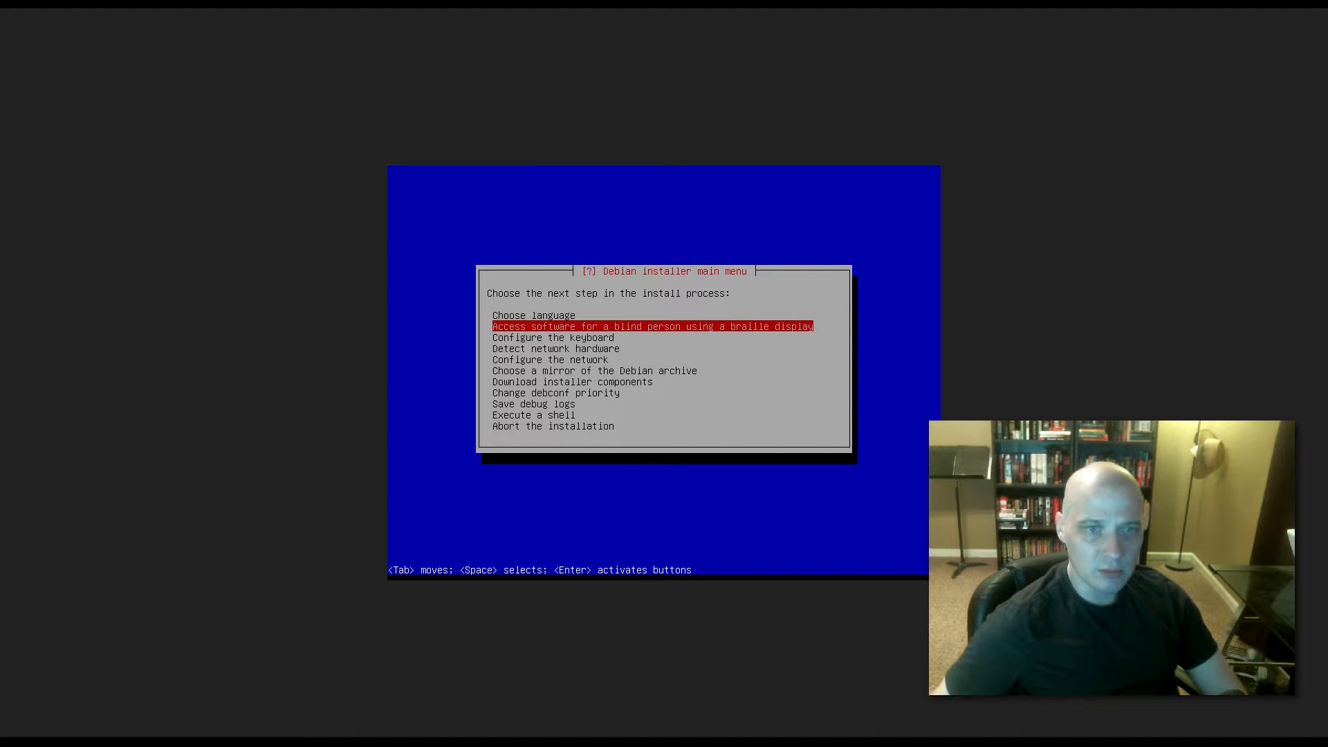
# Set the American English keymap and detect network hardware, loading usb-storage
pyautogui.press('Down')
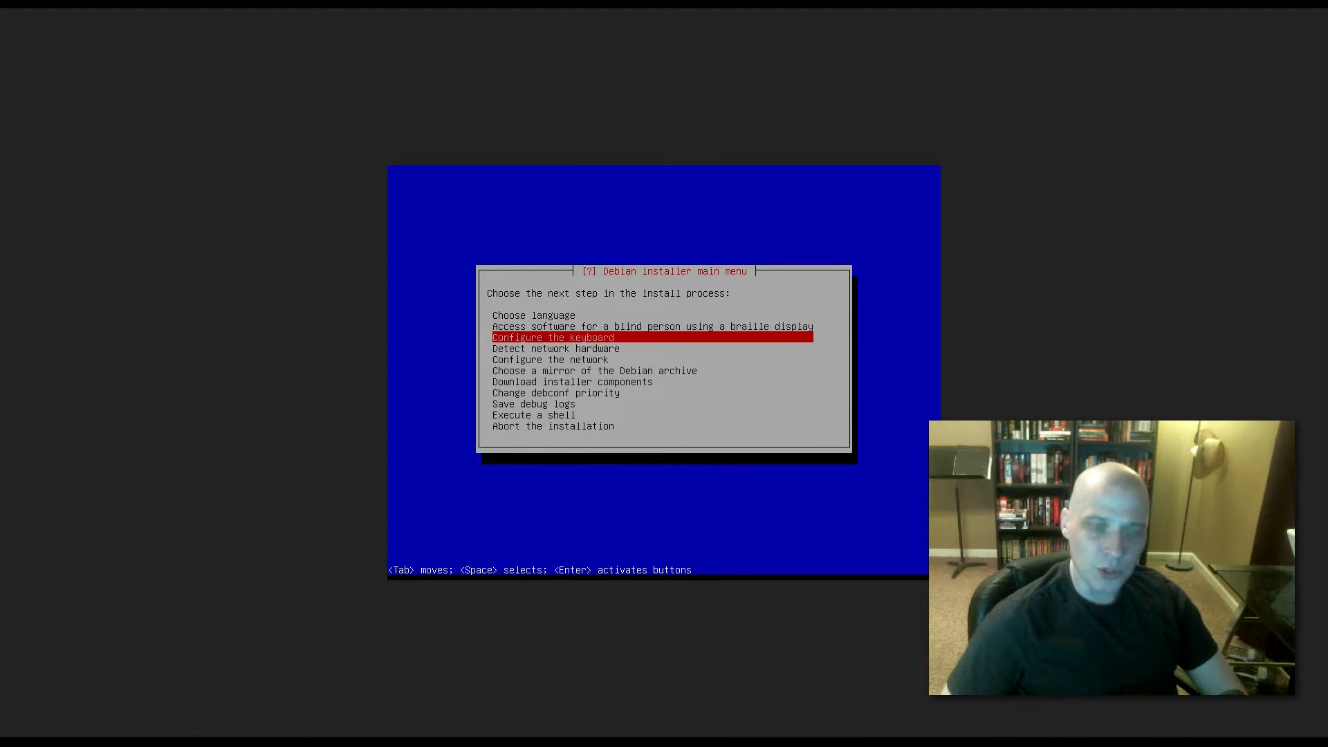
pyautogui.press('Return')
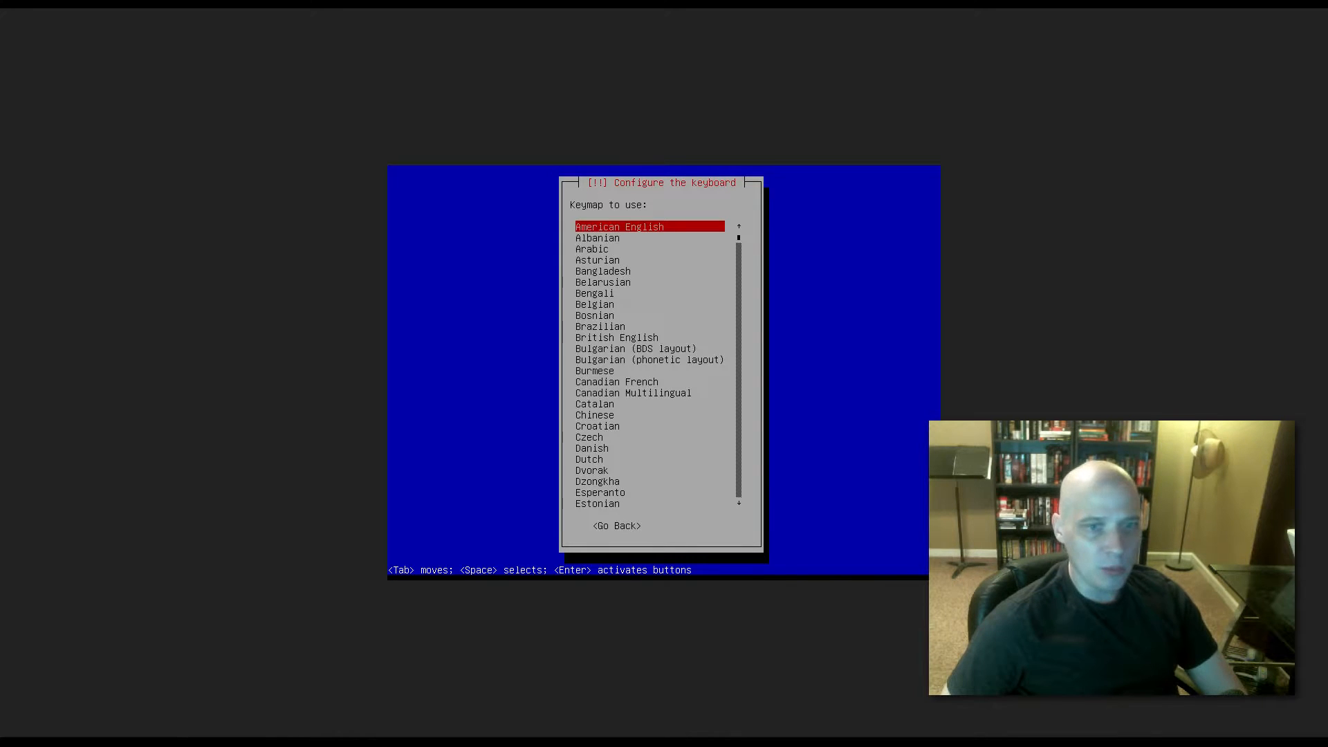
pyautogui.press('Return')
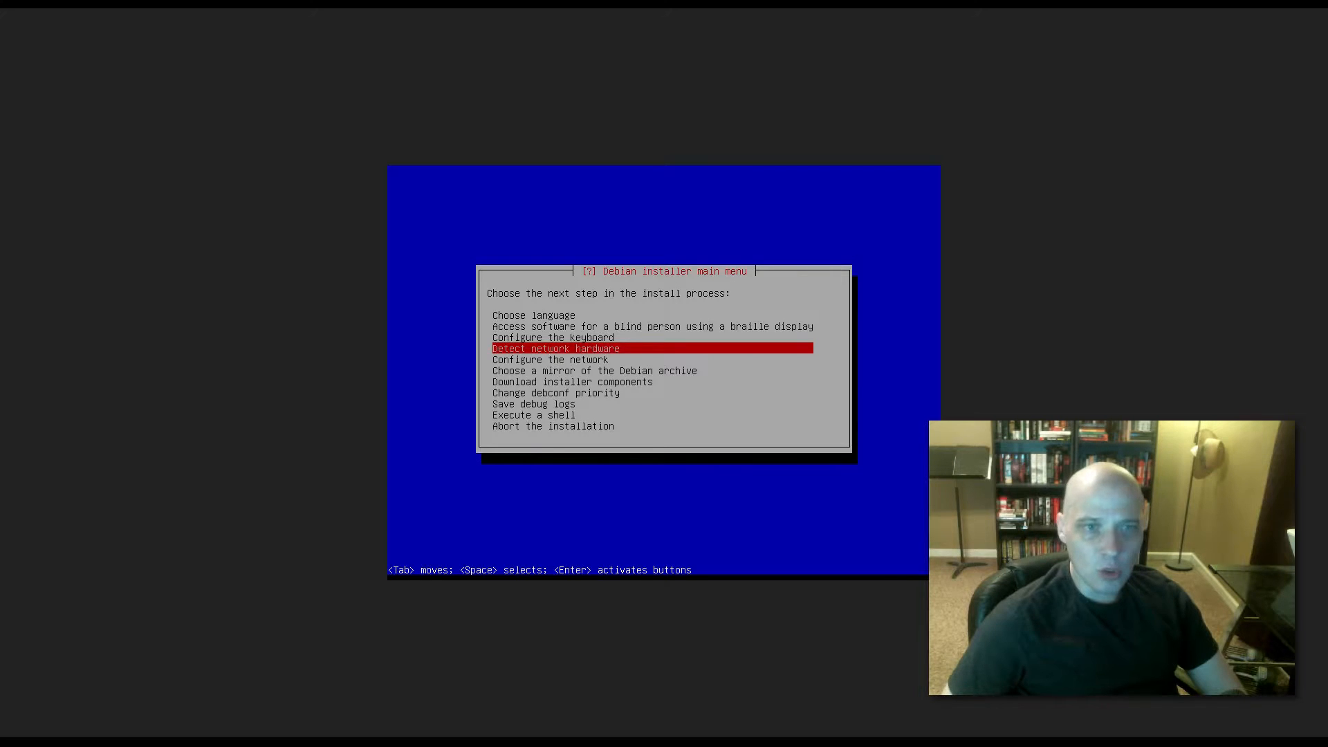
pyautogui.press('Return')
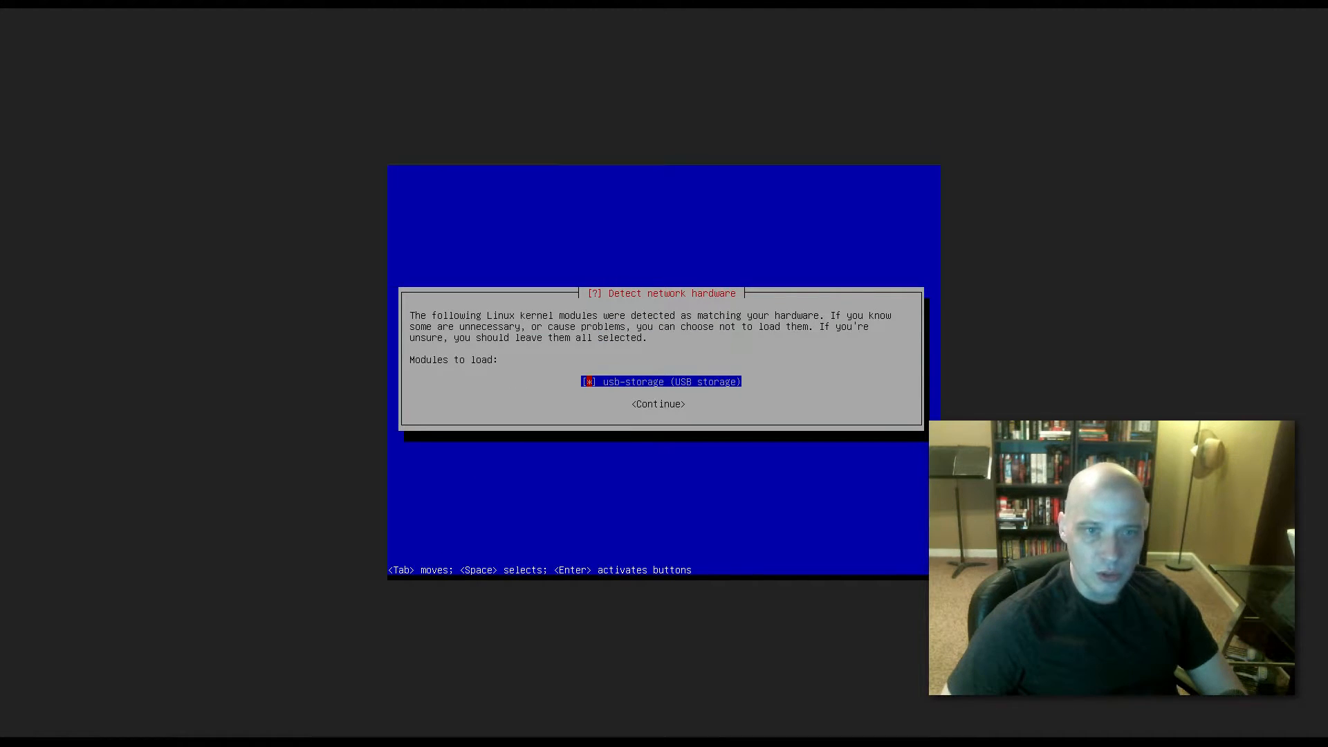
pyautogui.press('Return')
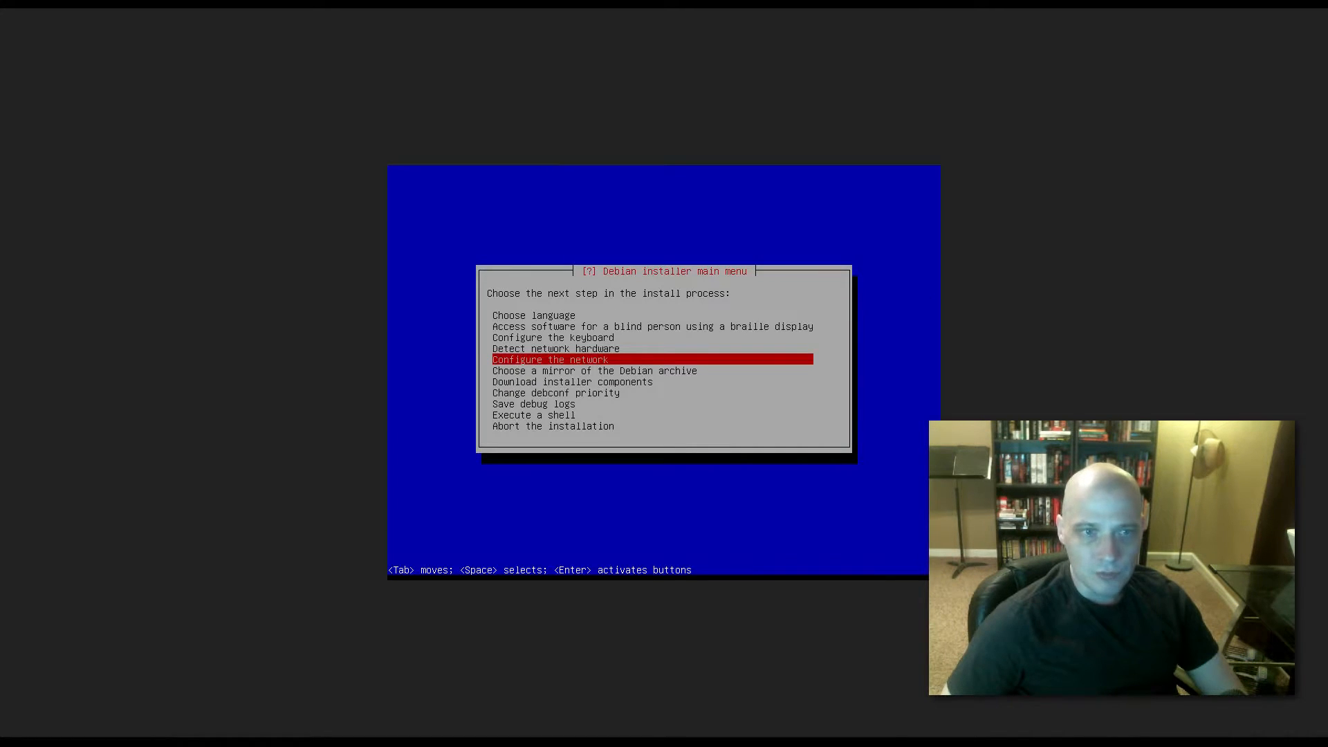
# Configure the network with the default link wait time and hostname 'debian'
pyautogui.press('Return')
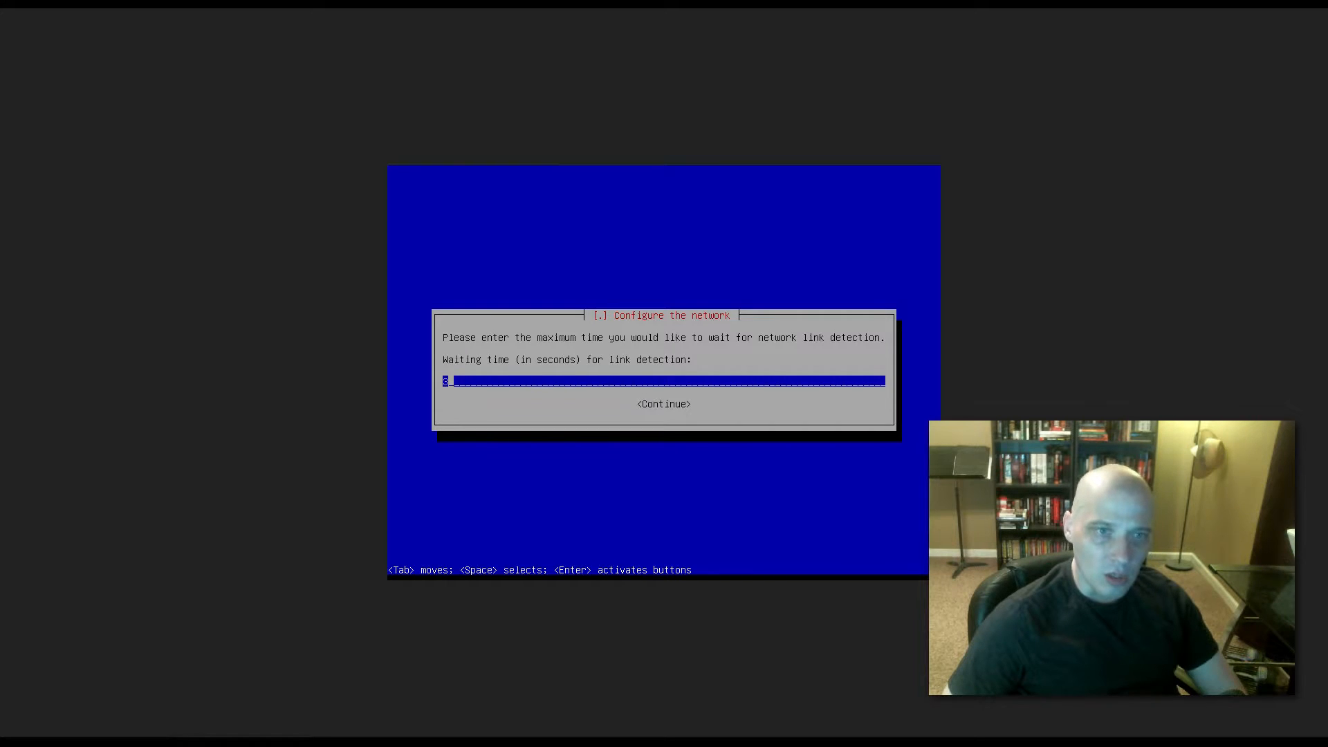
pyautogui.press('Return')
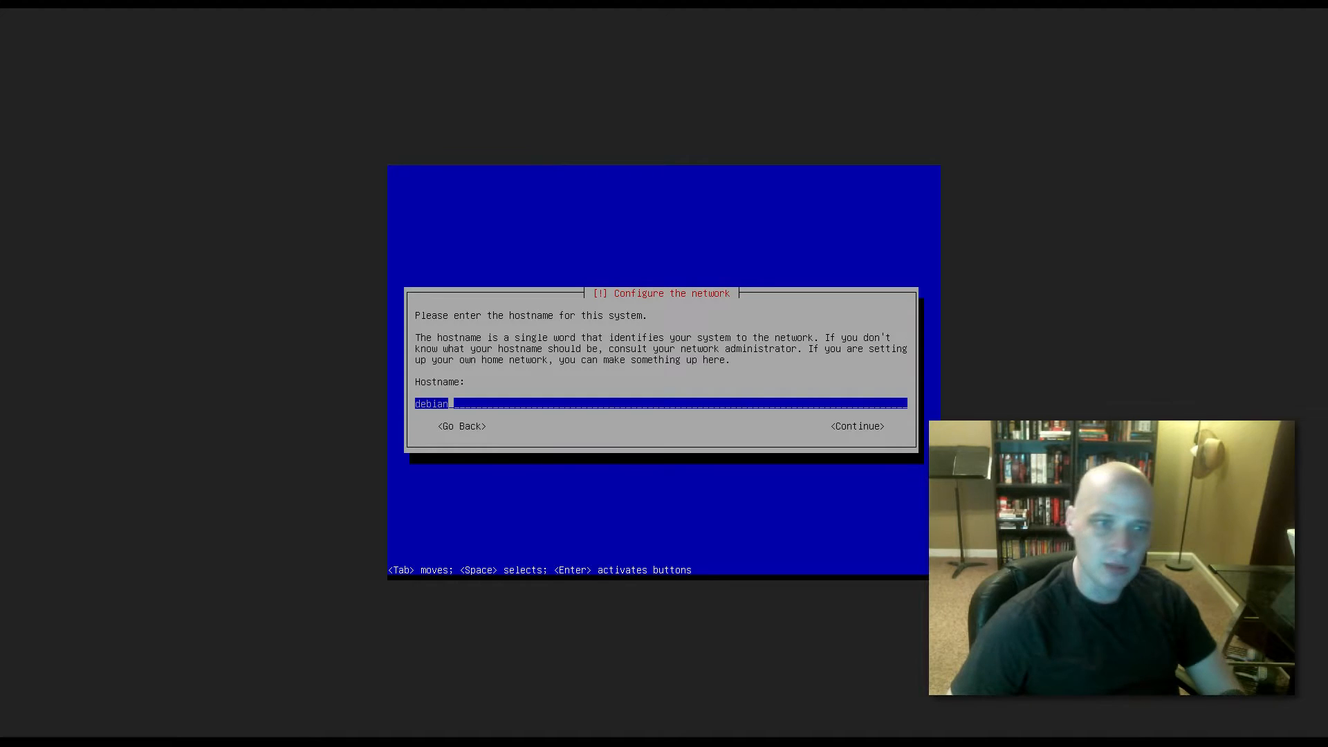
pyautogui.click(855, 426)
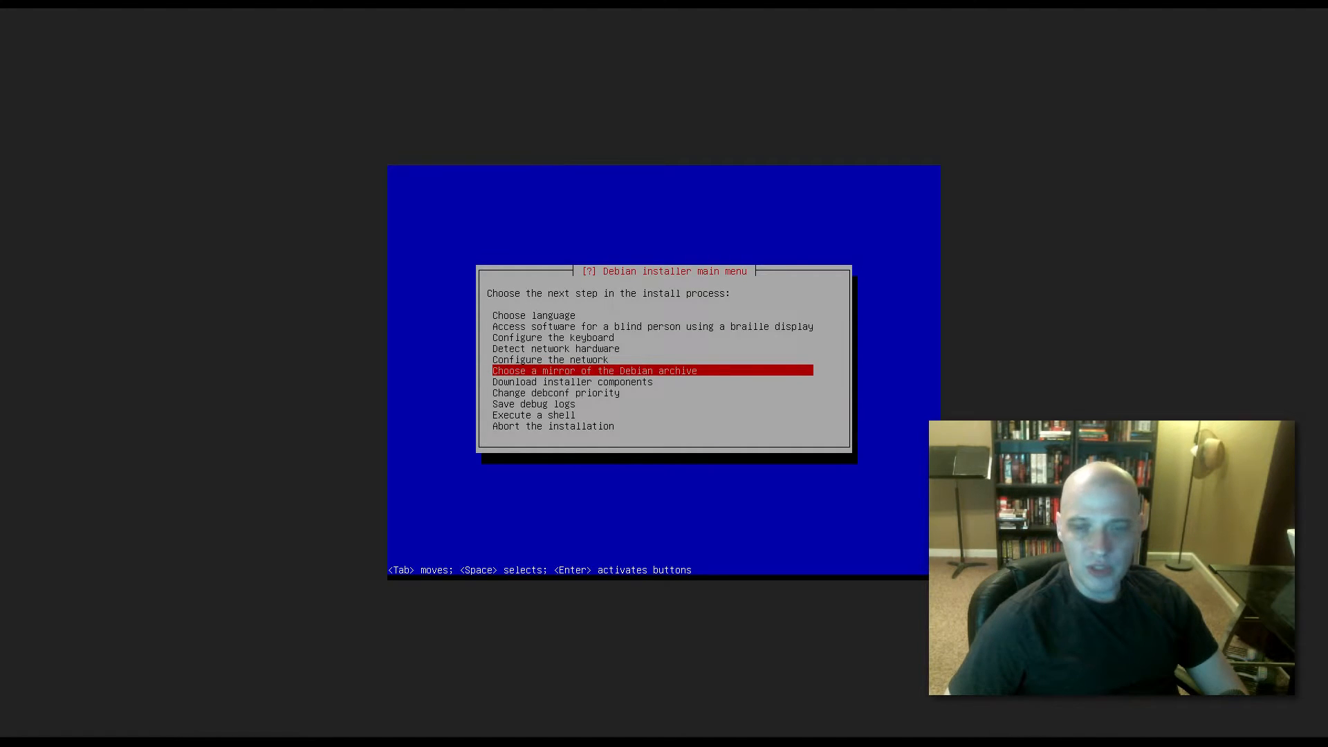
# Pick an http mirror in the United States and select sid (unstable)
pyautogui.press('Return')
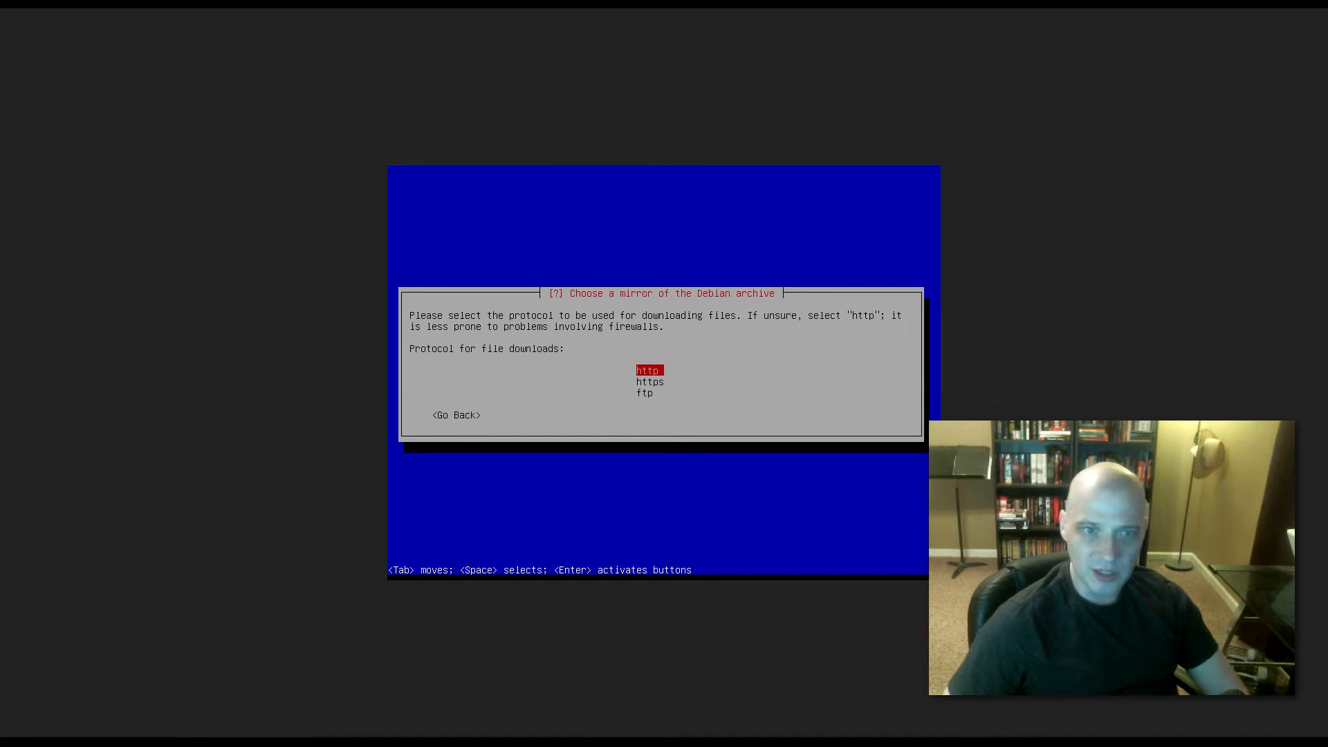
pyautogui.press('Return')
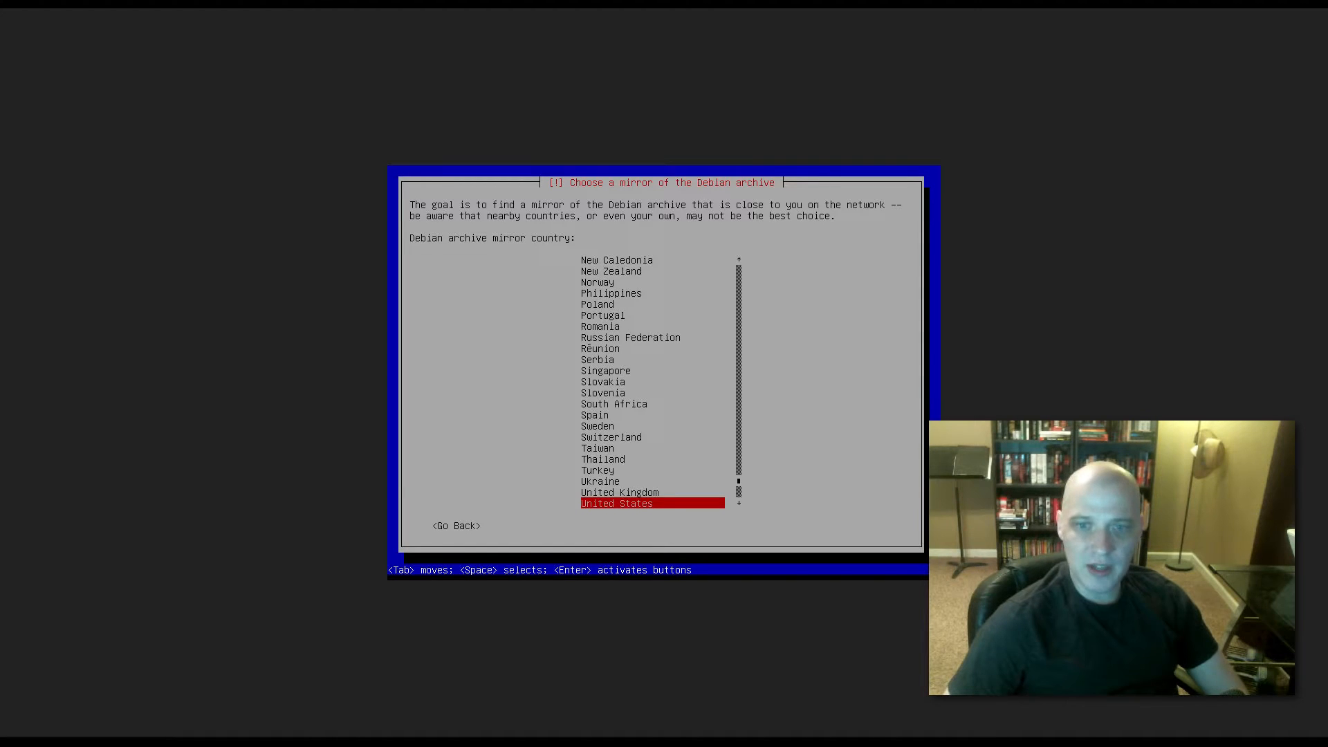
pyautogui.press('Return')
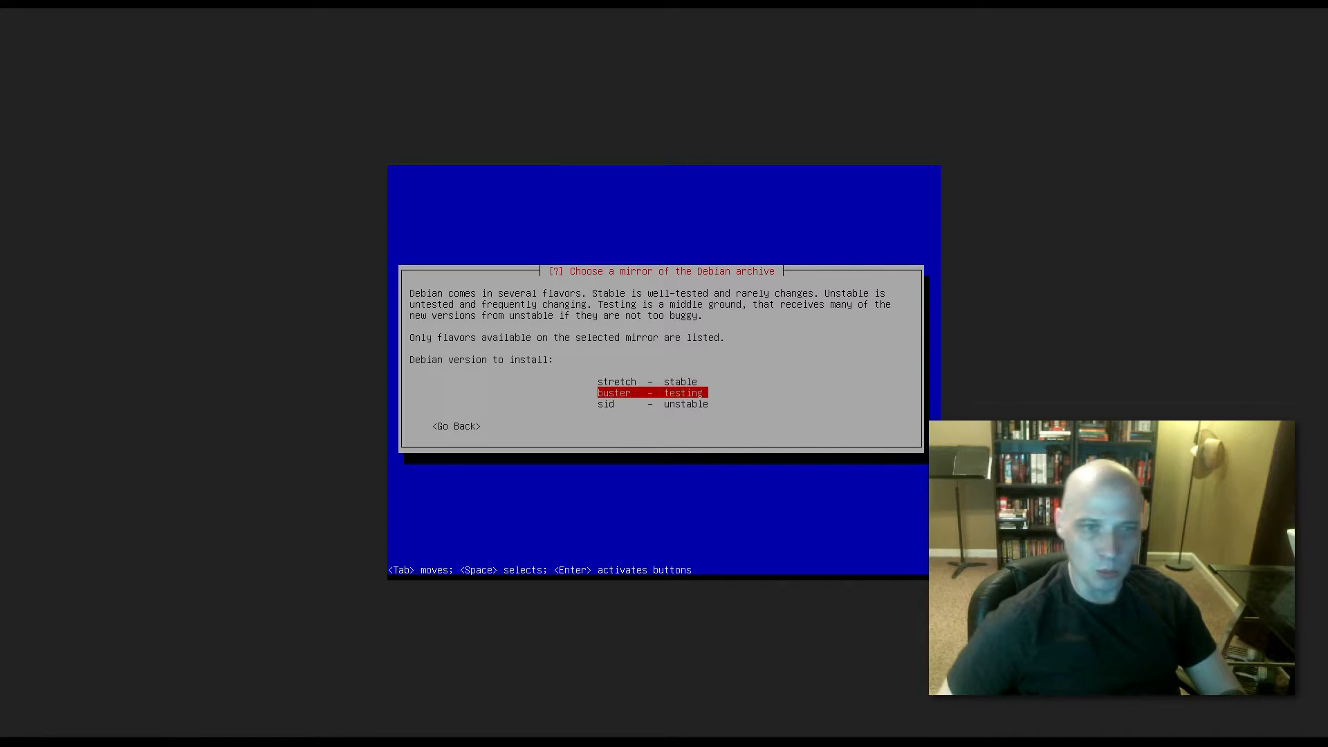
pyautogui.press('Down')
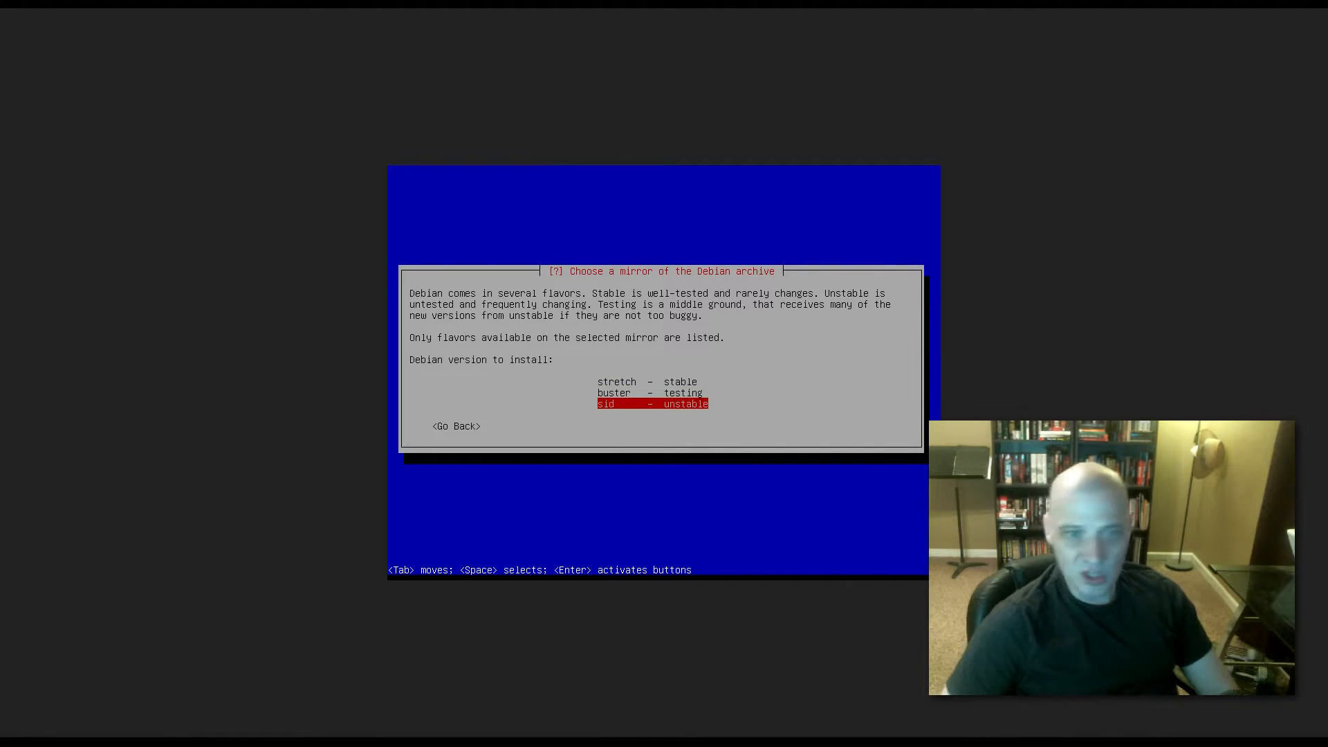
pyautogui.press('Return')
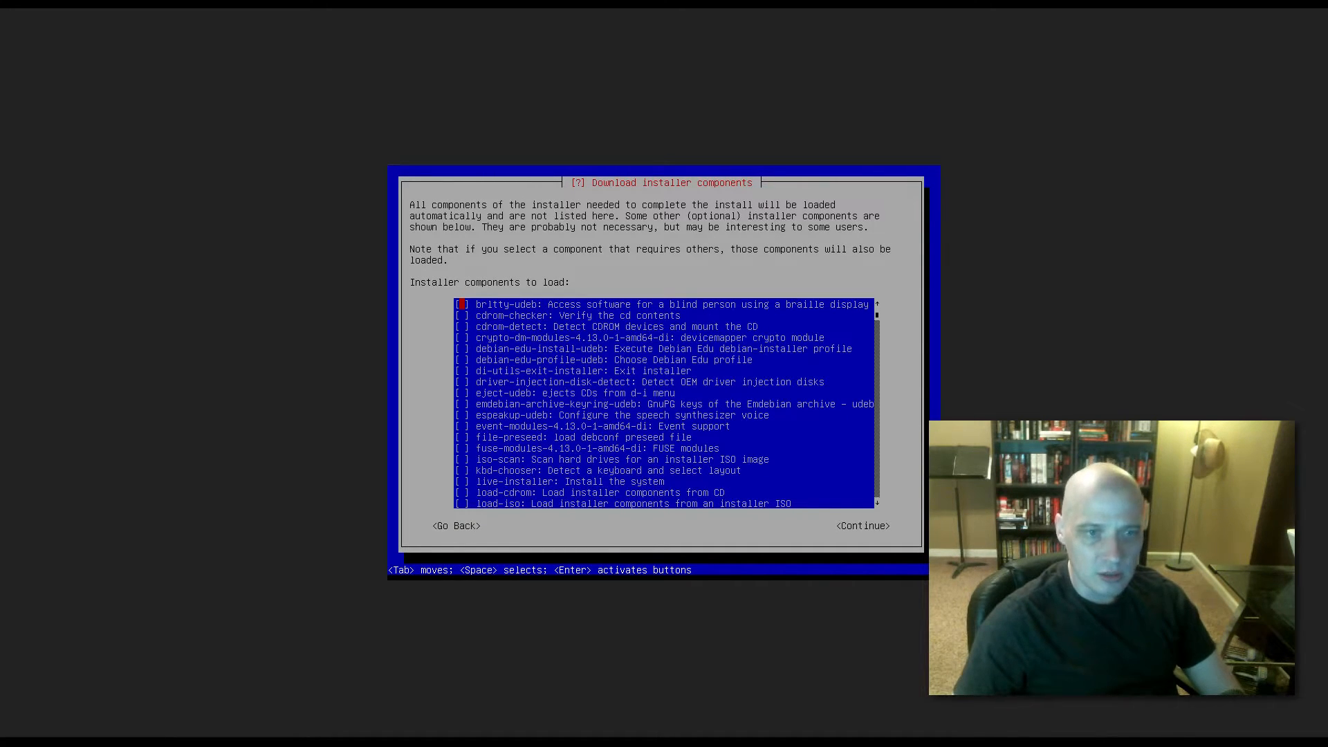
pyautogui.moveTo(142, 177)
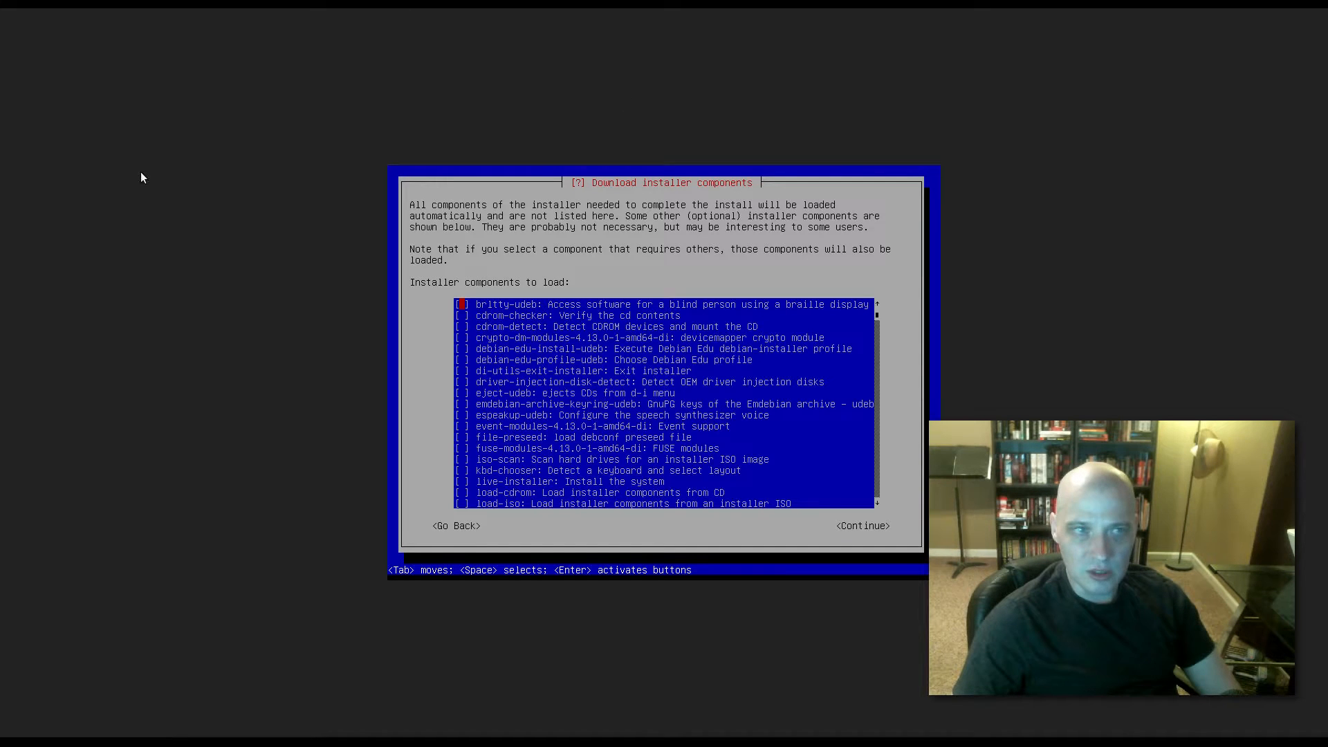
# Load installer components with no optional components selected
pyautogui.click(862, 525)
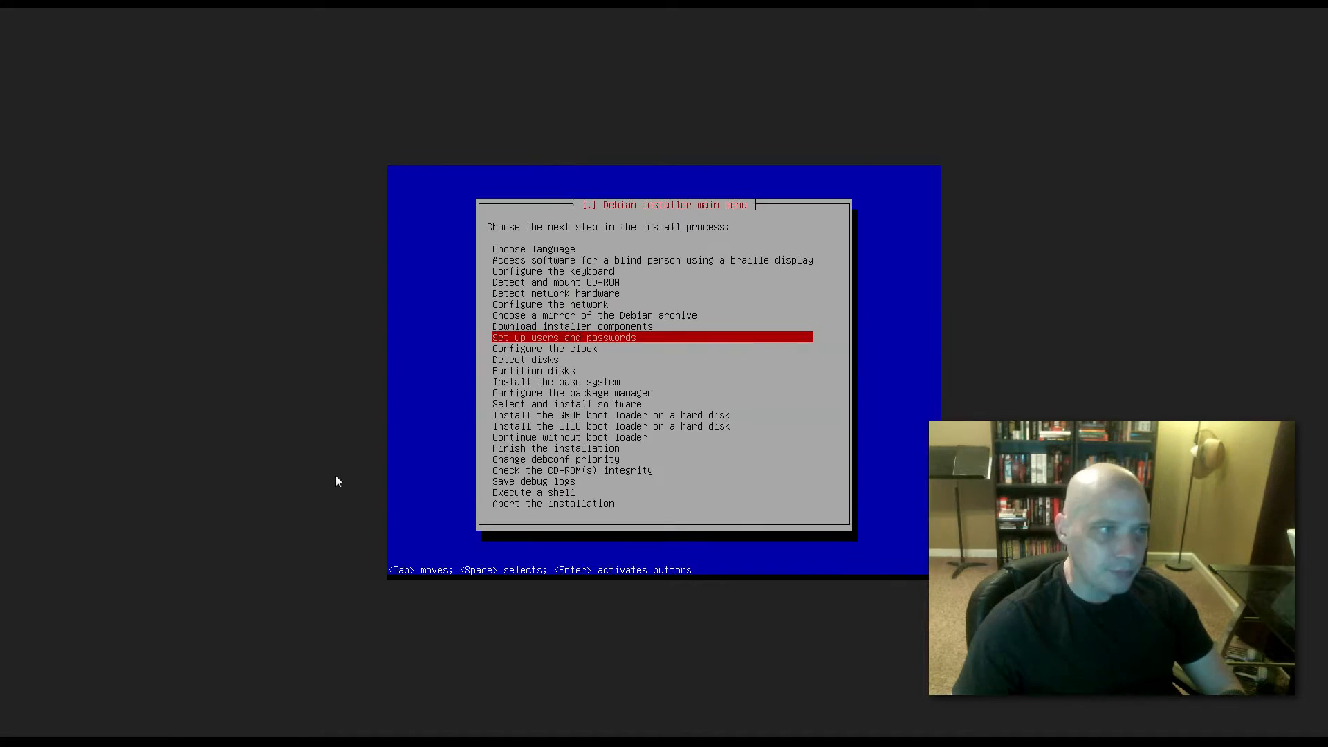
pyautogui.moveTo(774, 682)
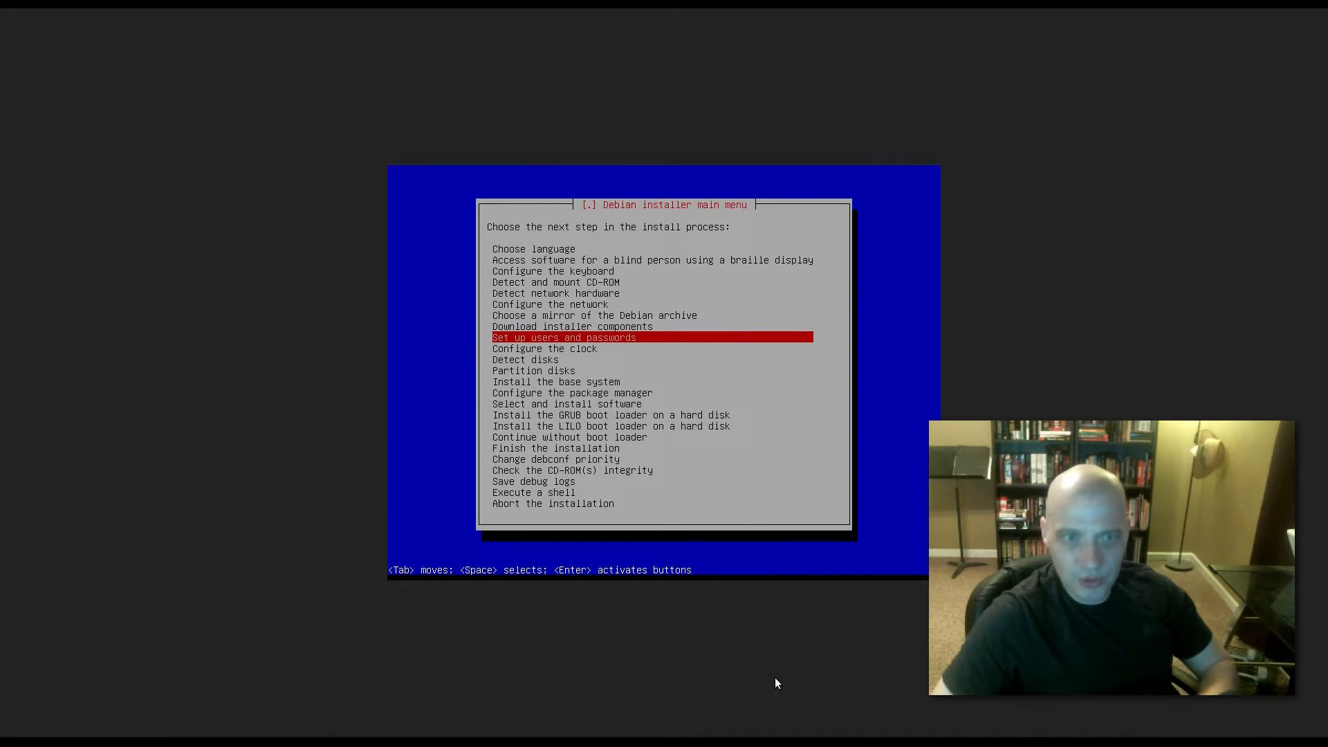
# Start user setup and disallow root login
pyautogui.press('Return')
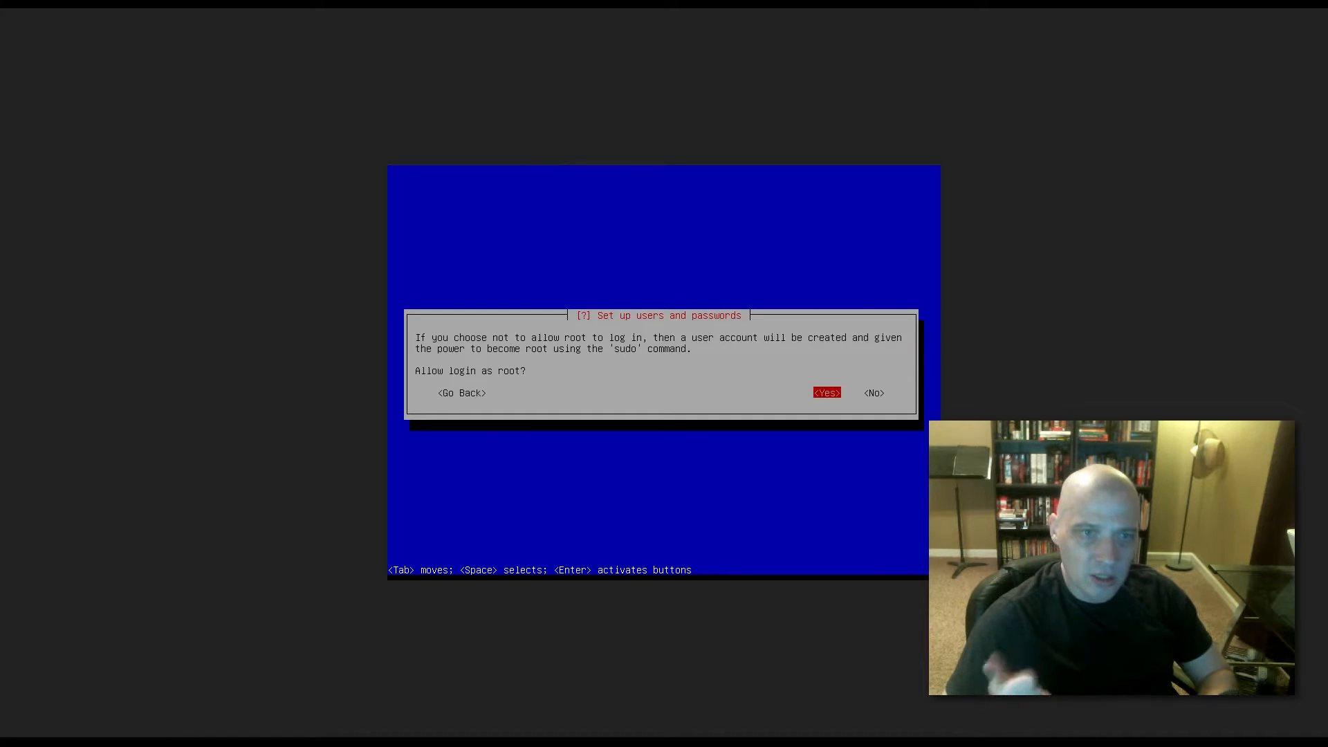
pyautogui.press('Tab')
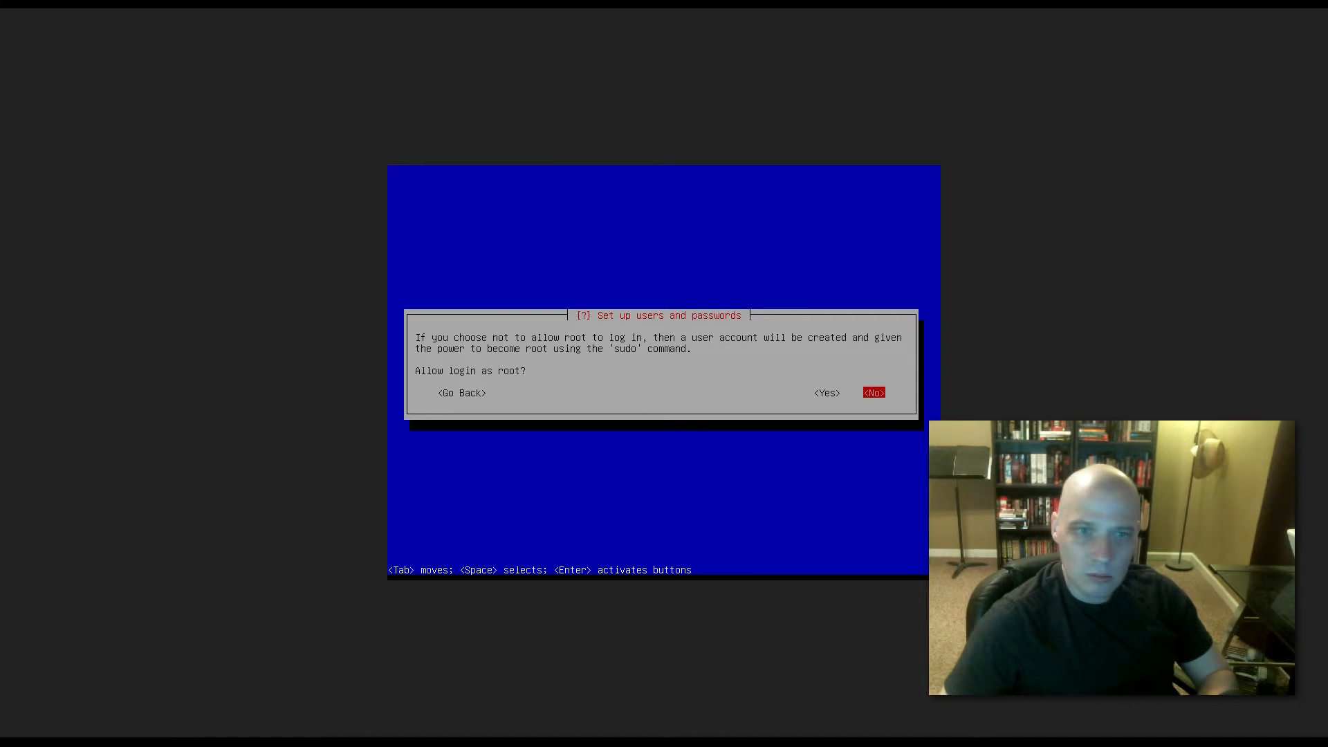
pyautogui.press('Return')
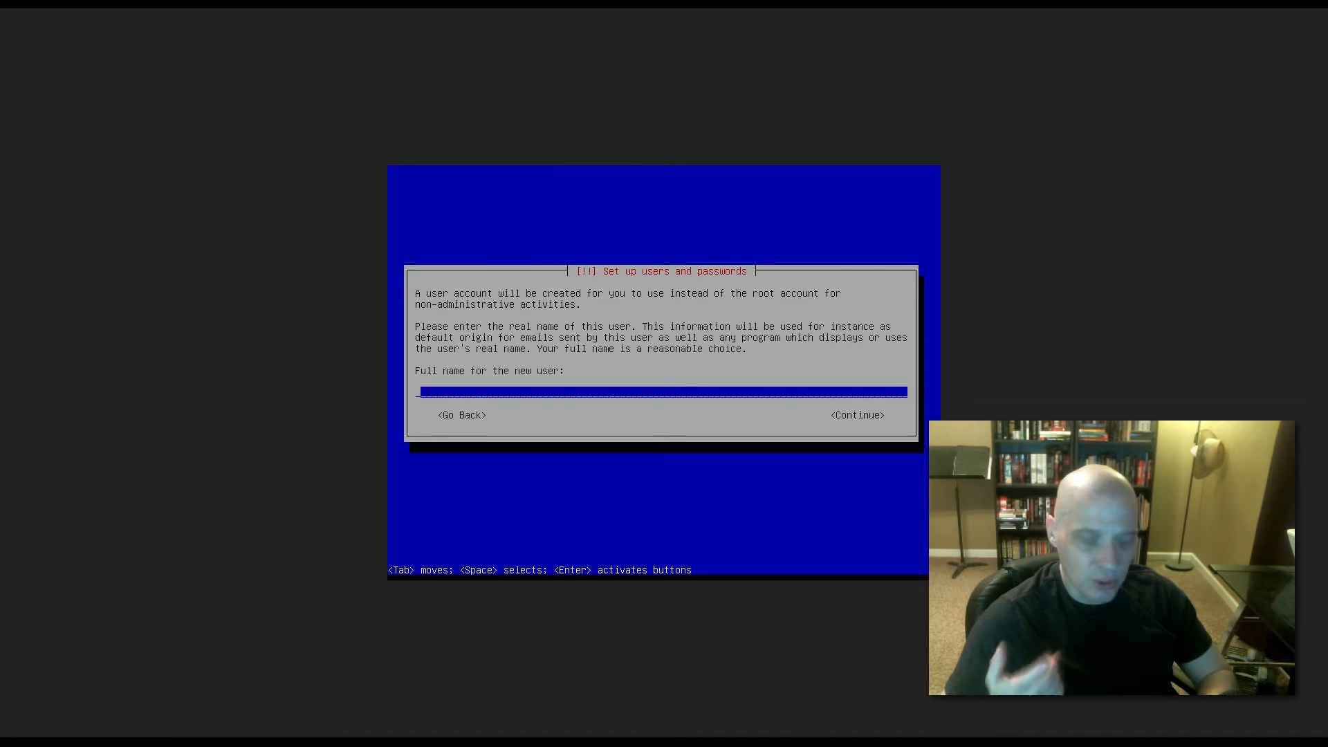
# Create user 'debian' and enter and confirm its password
pyautogui.write('debian')
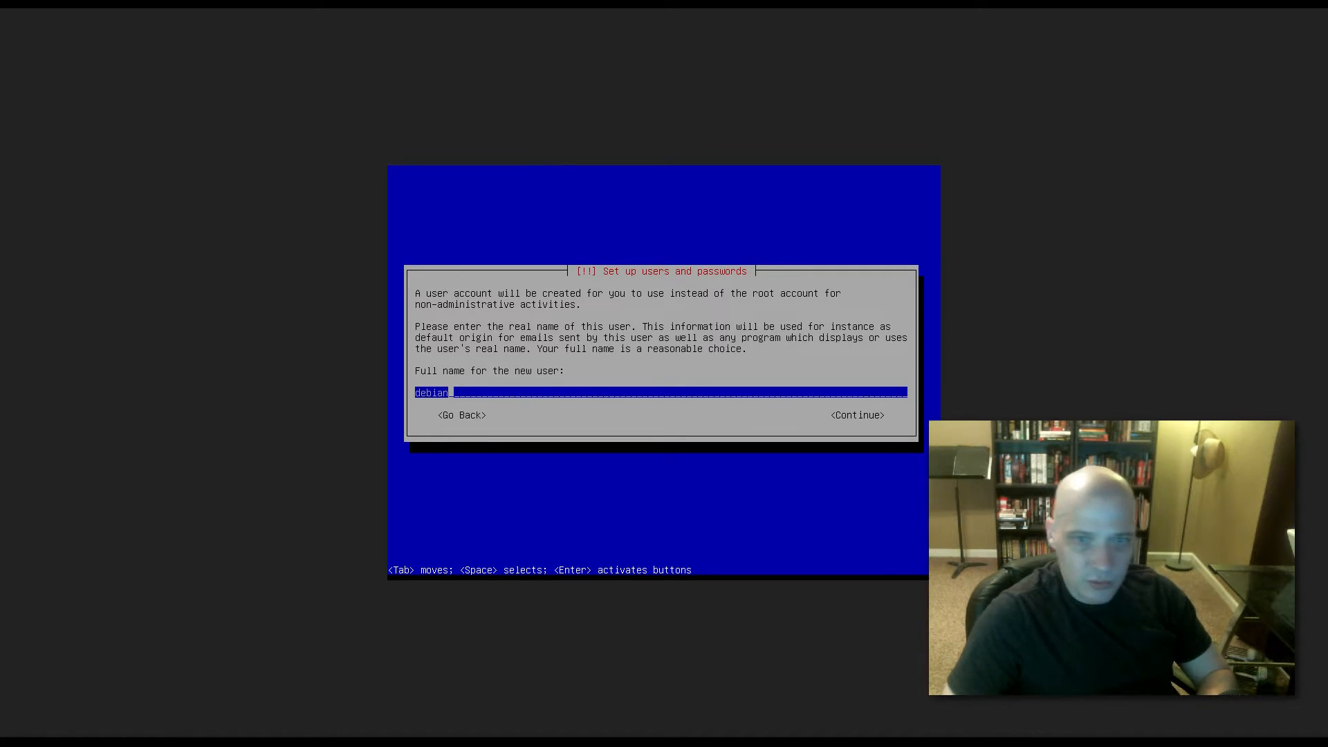
pyautogui.click(856, 416)
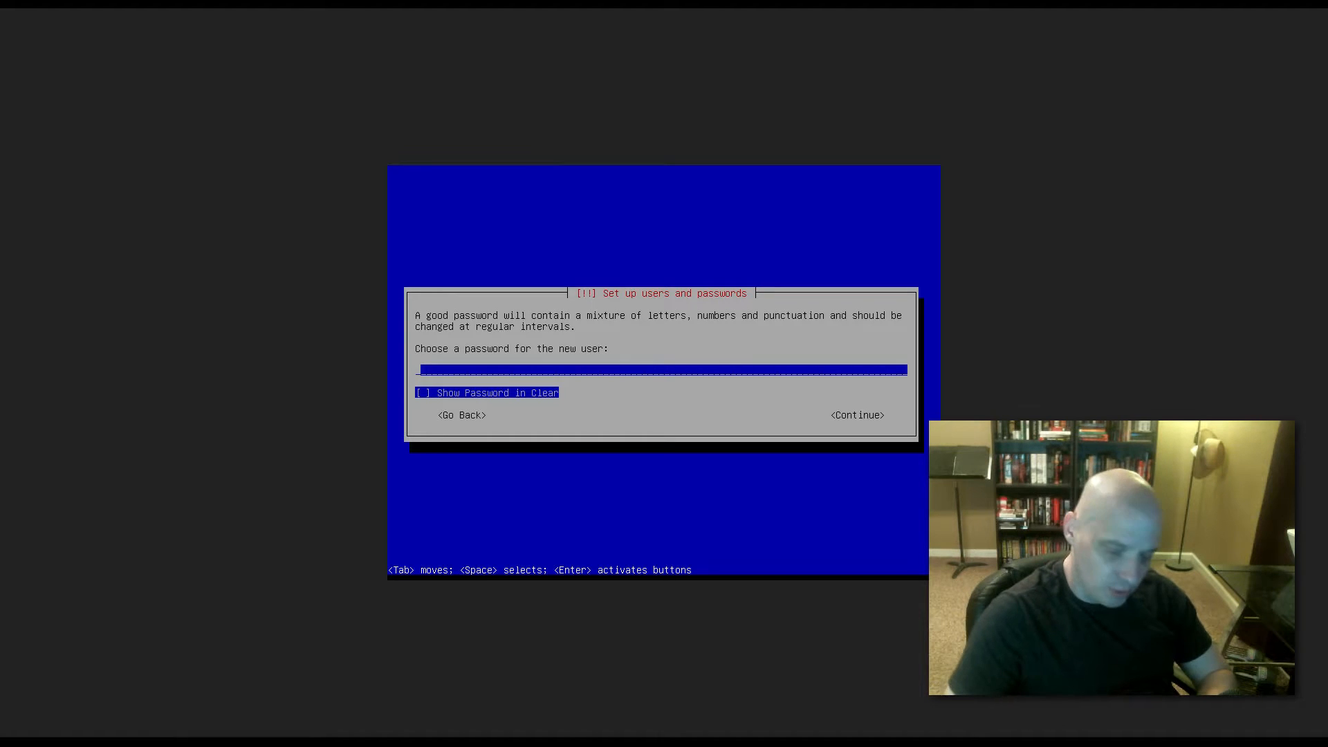
pyautogui.write('password')
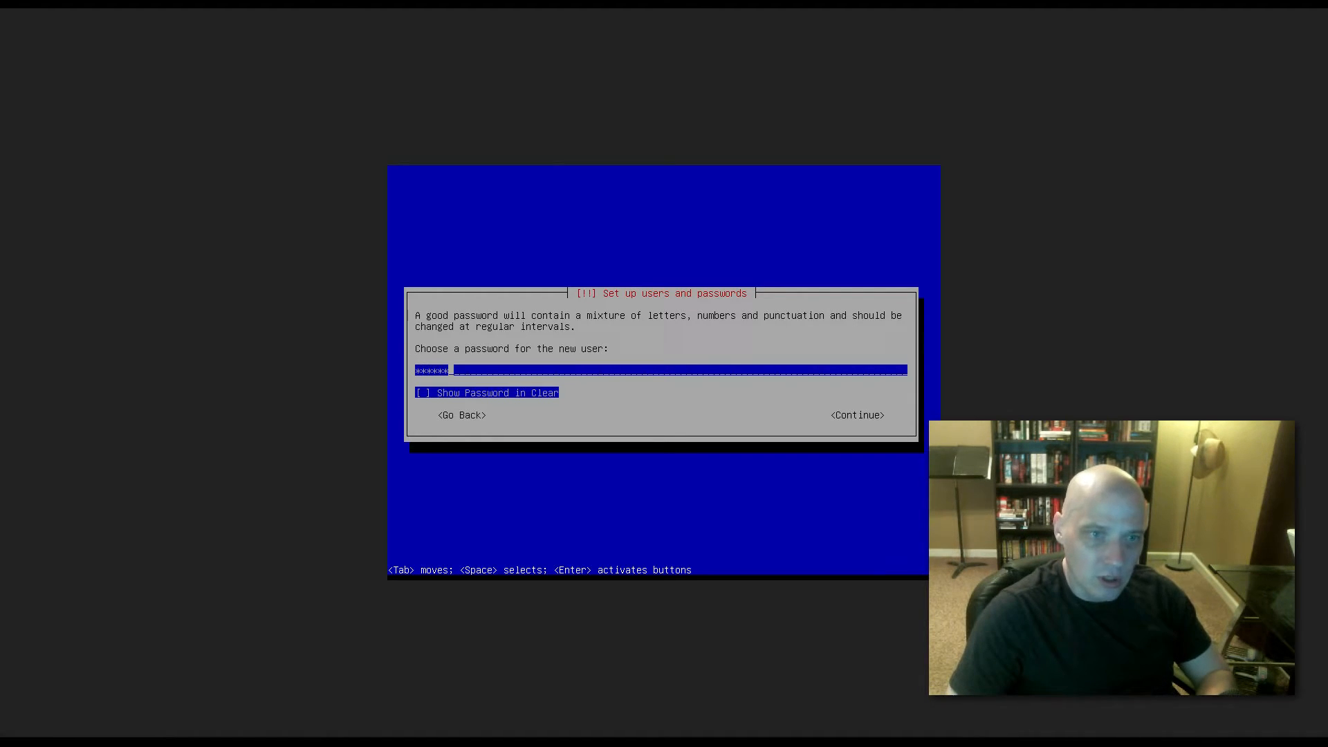
pyautogui.write('*')
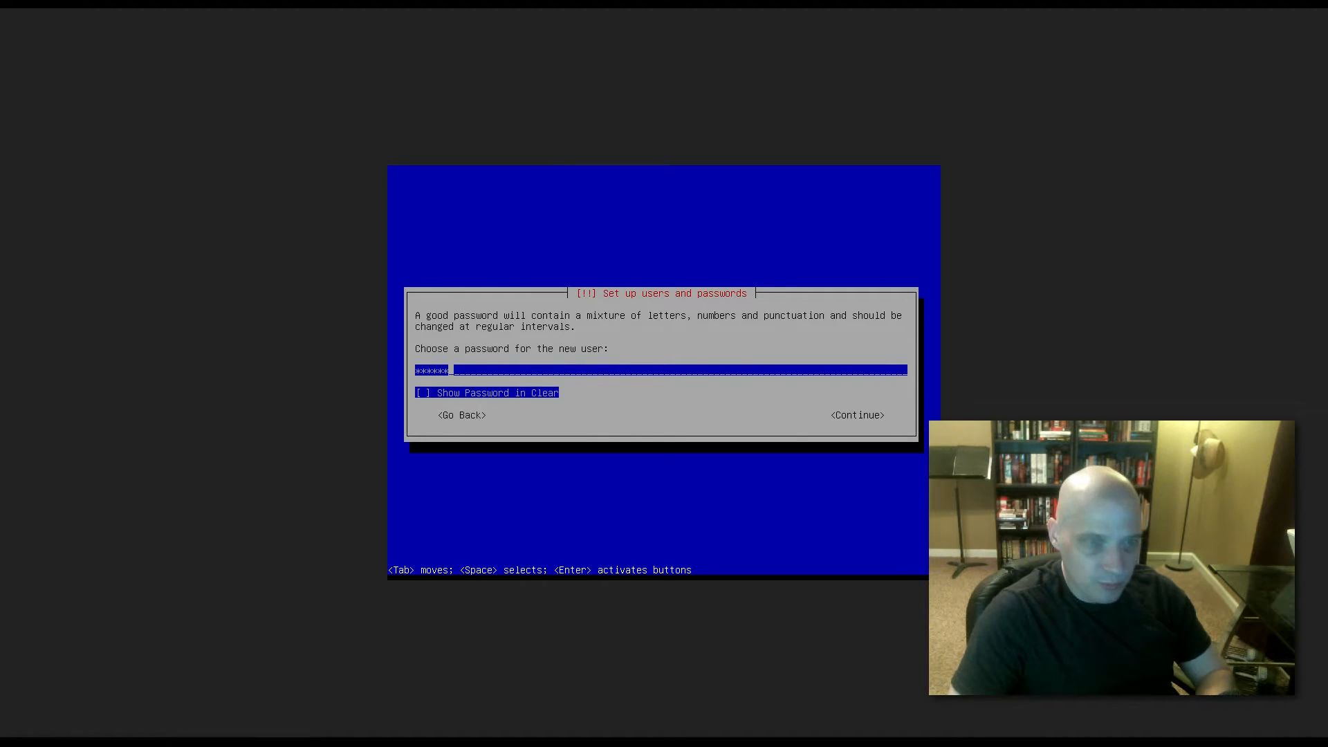
pyautogui.press('Tab')
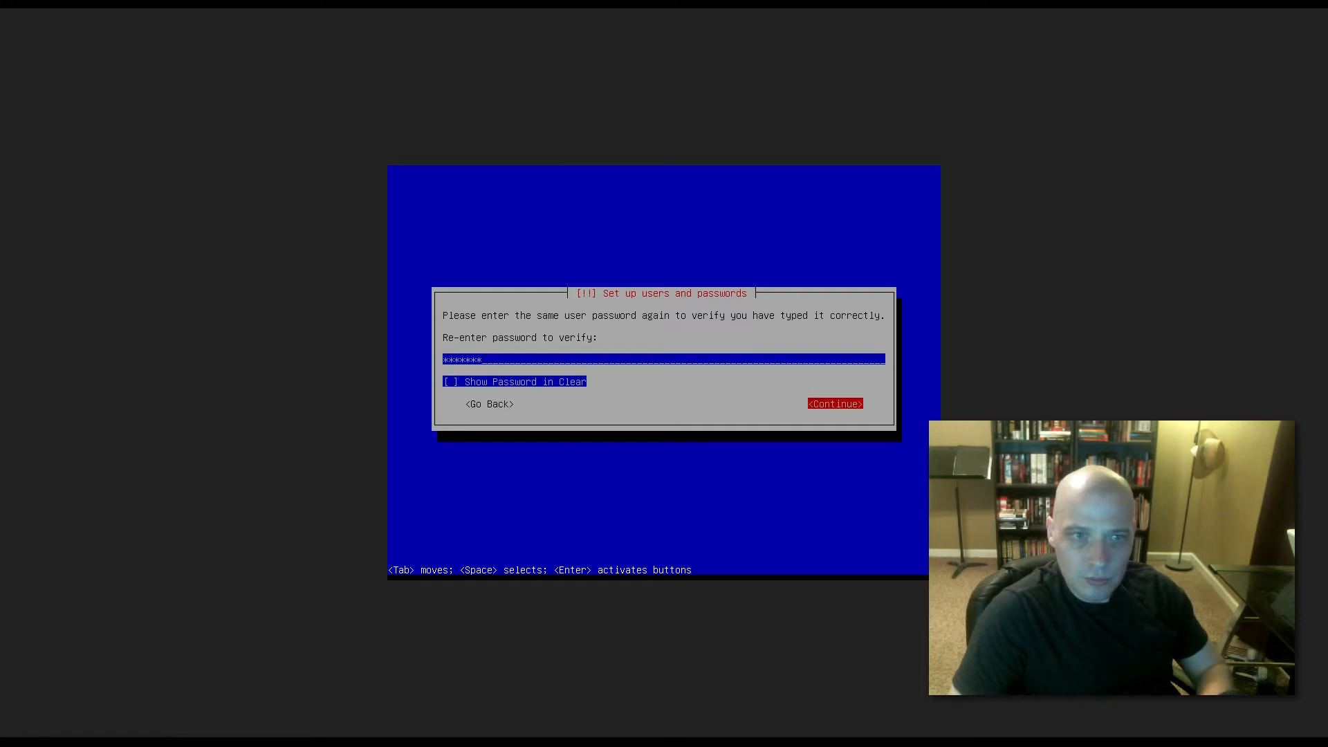
pyautogui.press('Return')
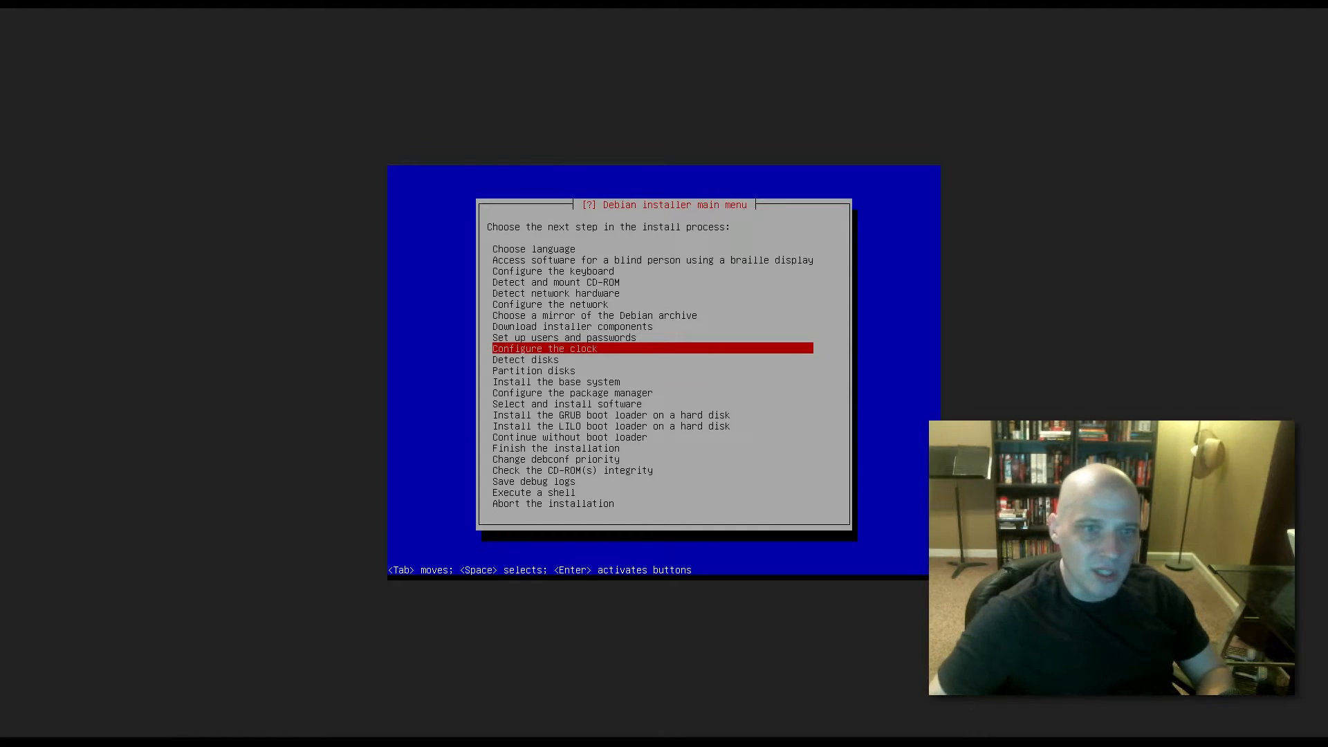
# Set the clock via NTP and choose the Eastern time zone
pyautogui.press('Return')
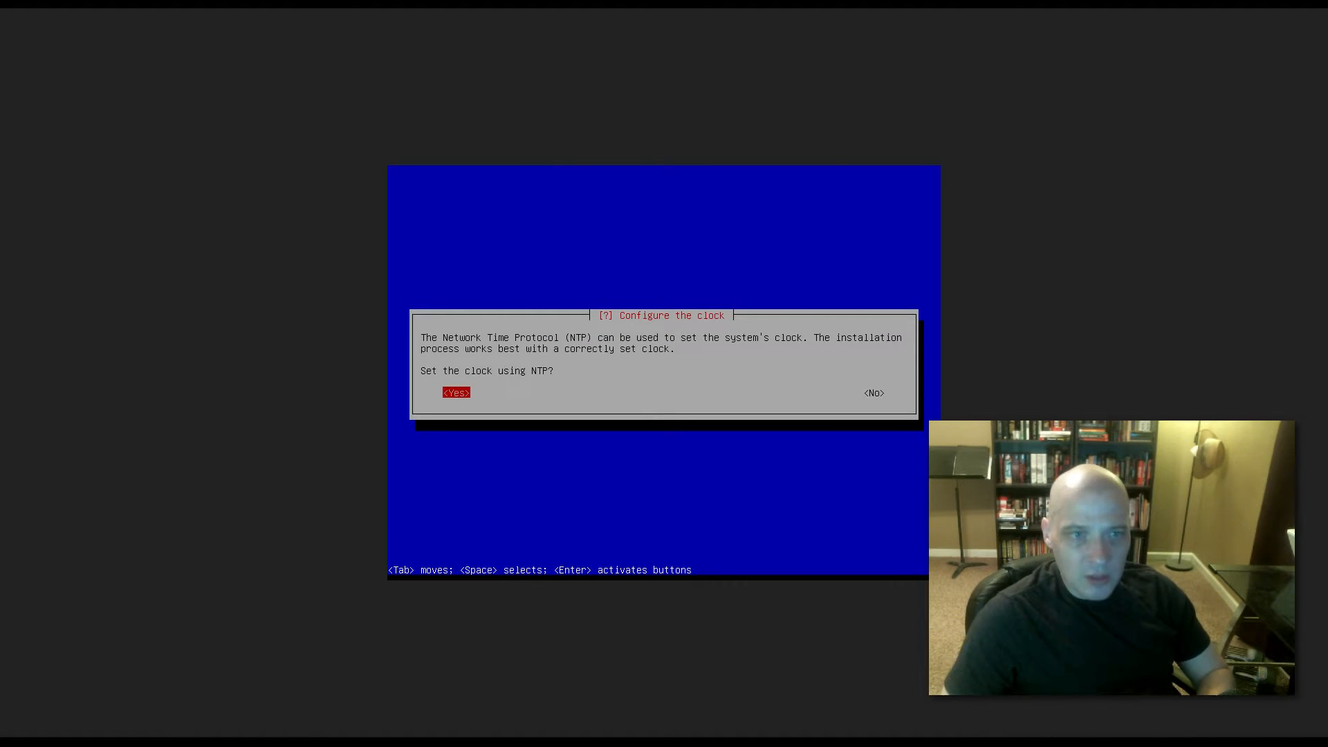
pyautogui.press('Return')
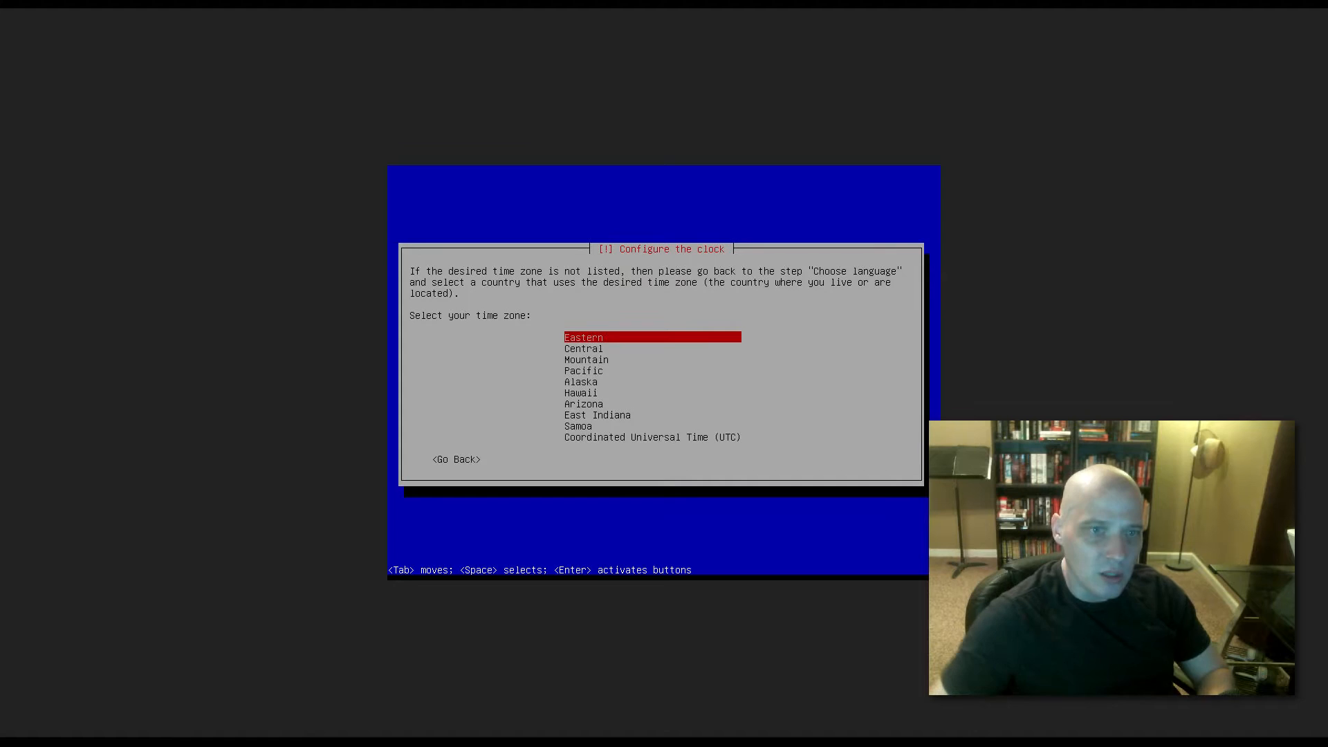
pyautogui.press('Return')
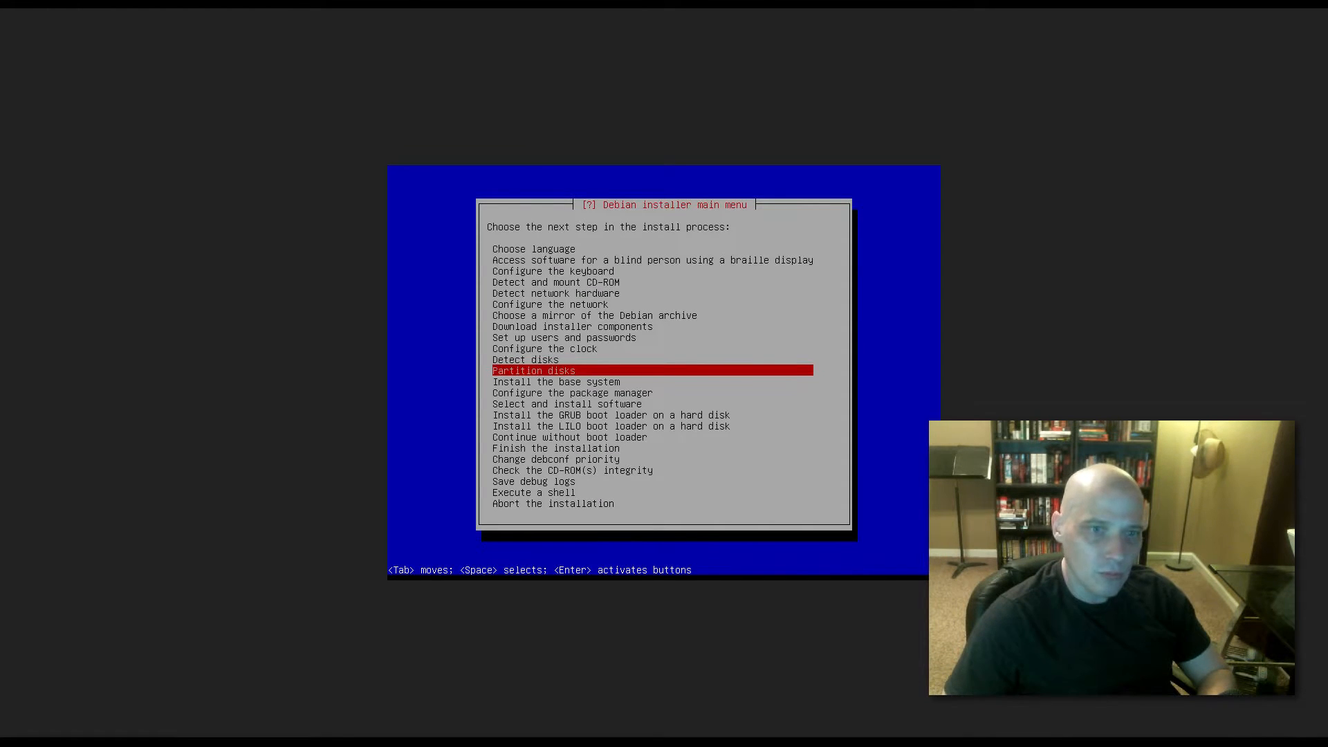
# Choose manual partitioning and open partition #1 (16.1 GB ext4) on the SCSI3 disk
pyautogui.press('Return')
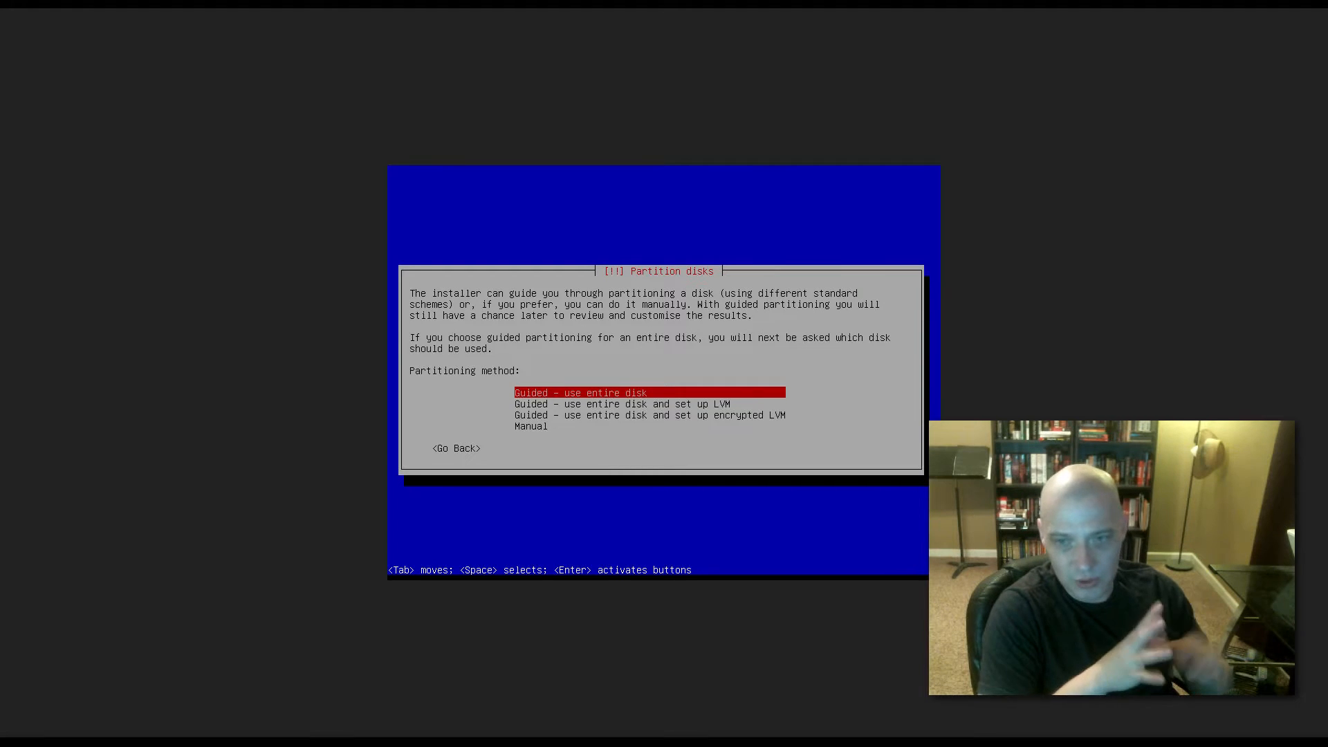
pyautogui.press('Down')
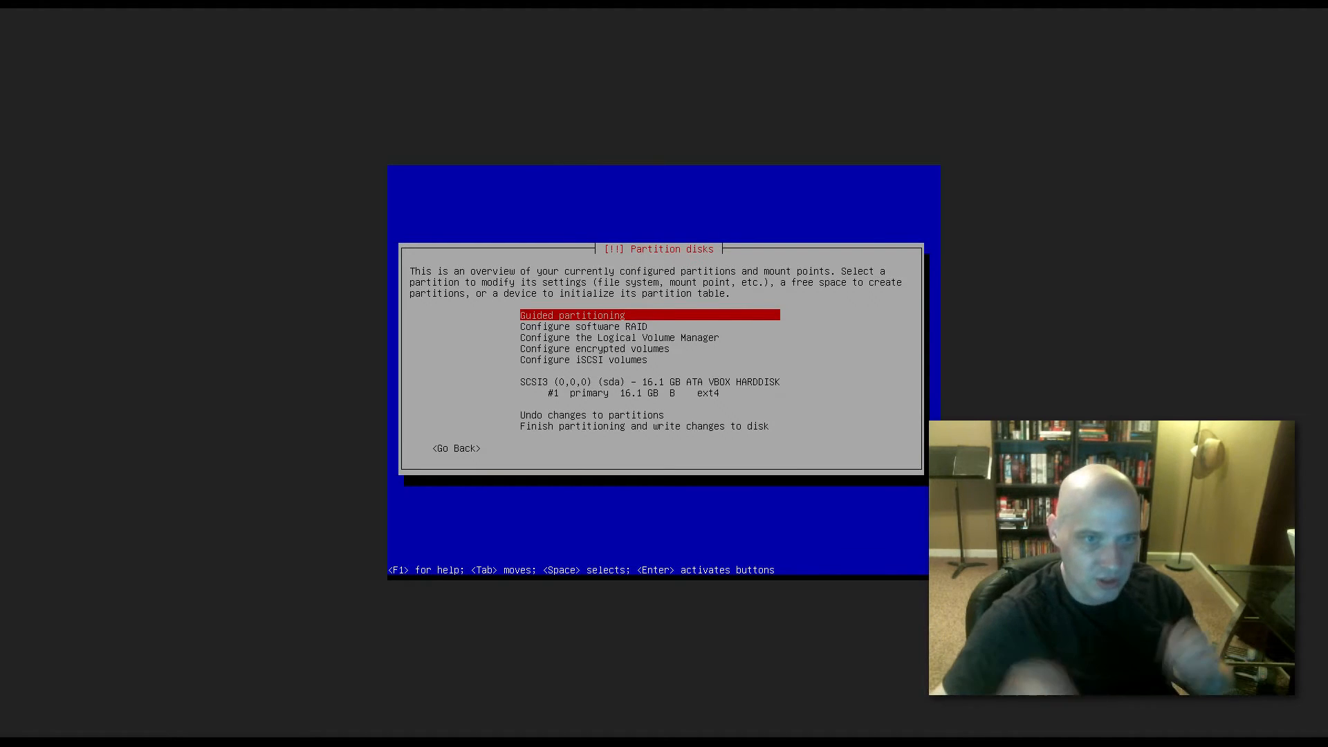
pyautogui.press('Down')
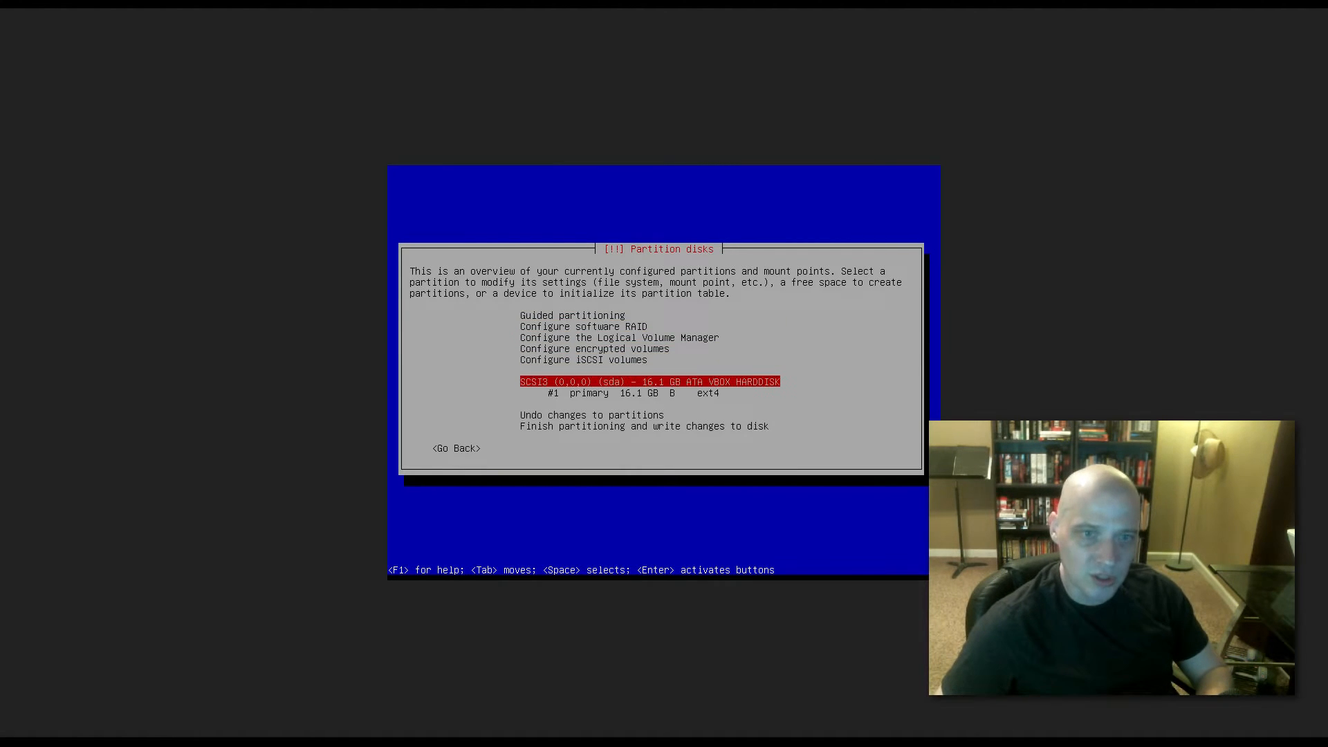
pyautogui.press('Down')
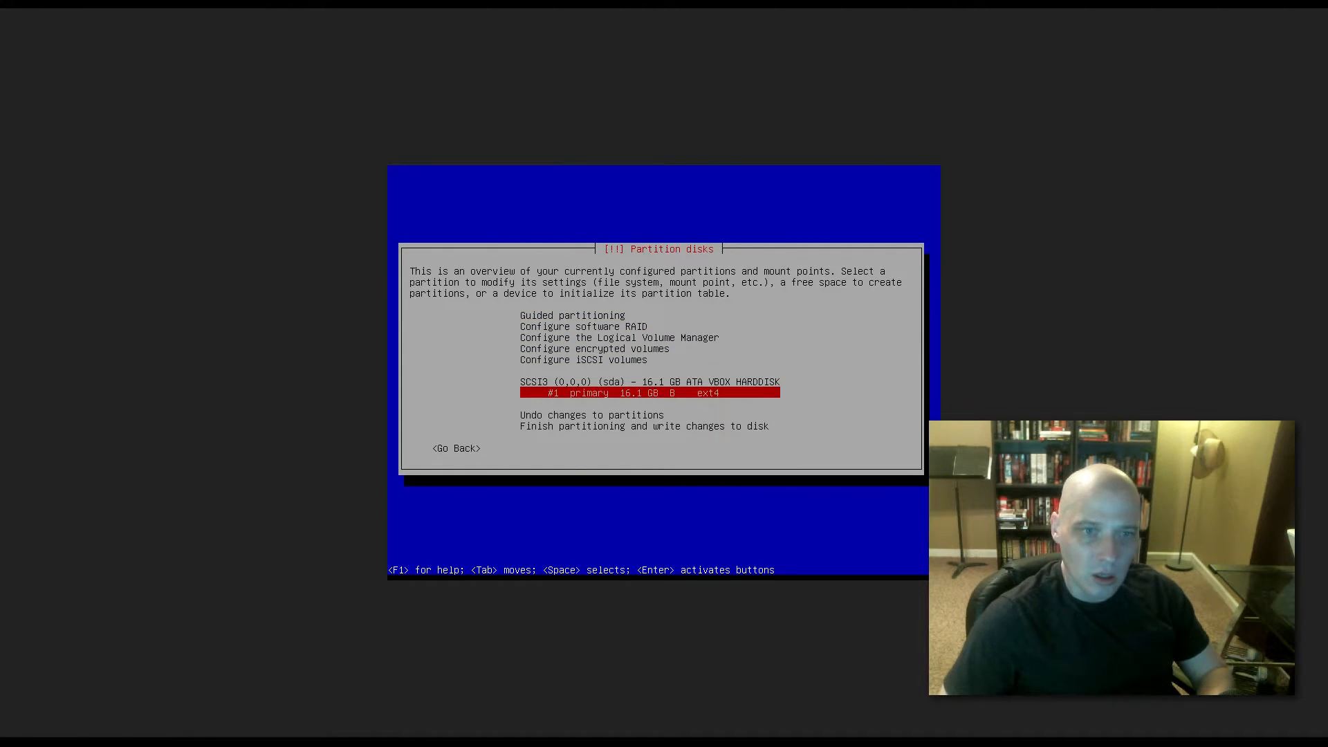
pyautogui.press('Return')
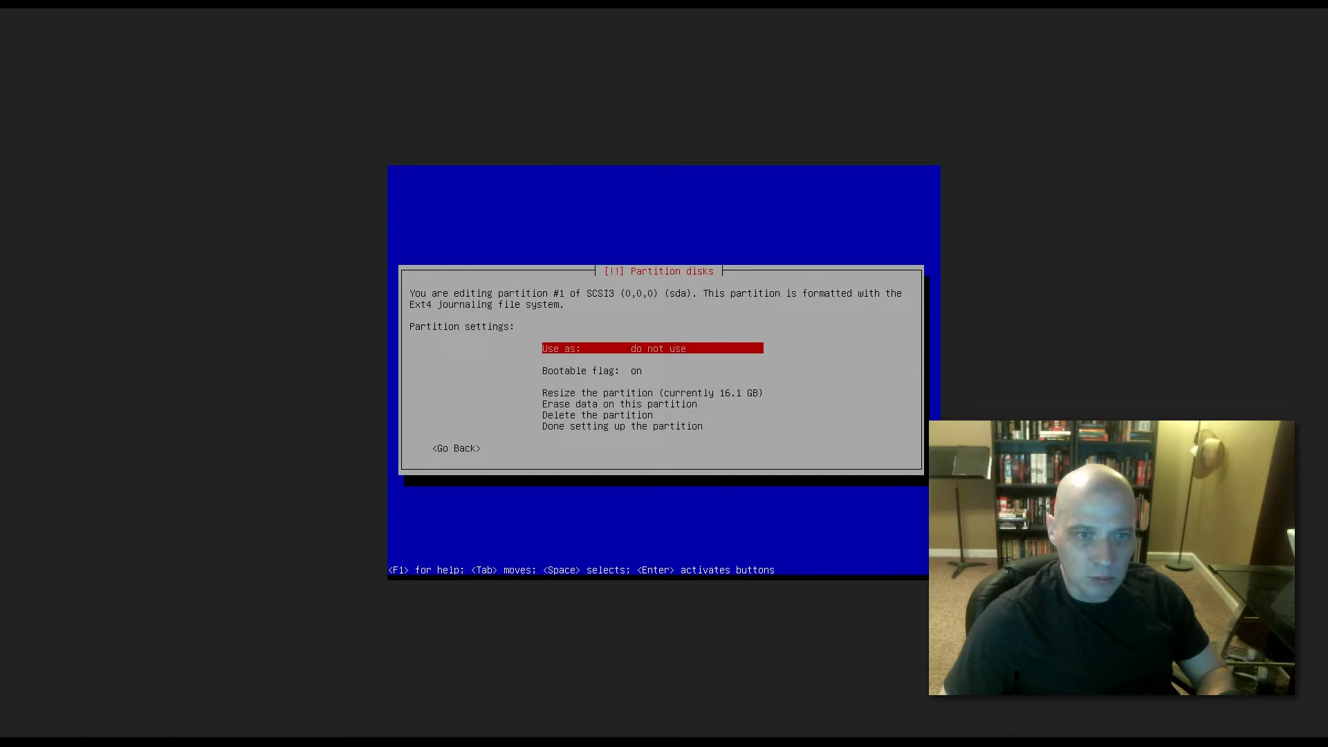
# Set partition #1 to use the Ext4 journaling file system, mounted at /
pyautogui.press('Down')
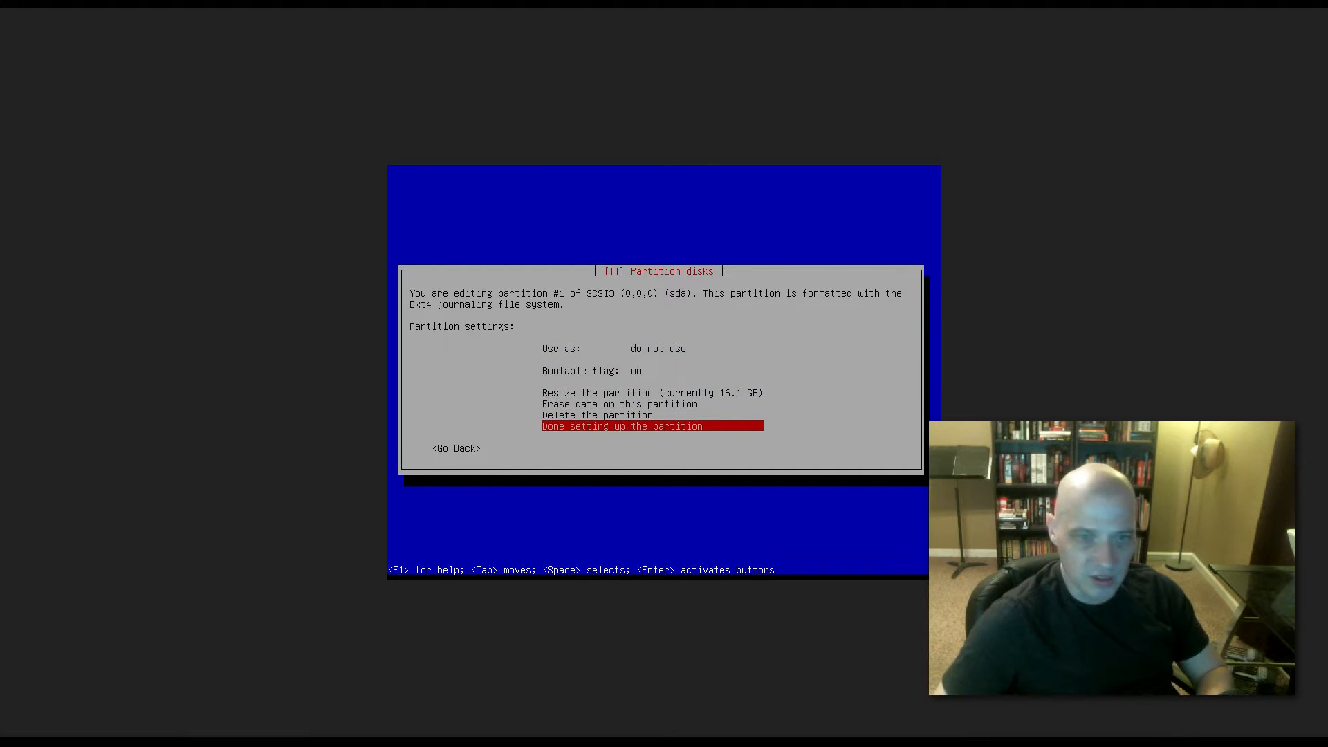
pyautogui.press('Return')
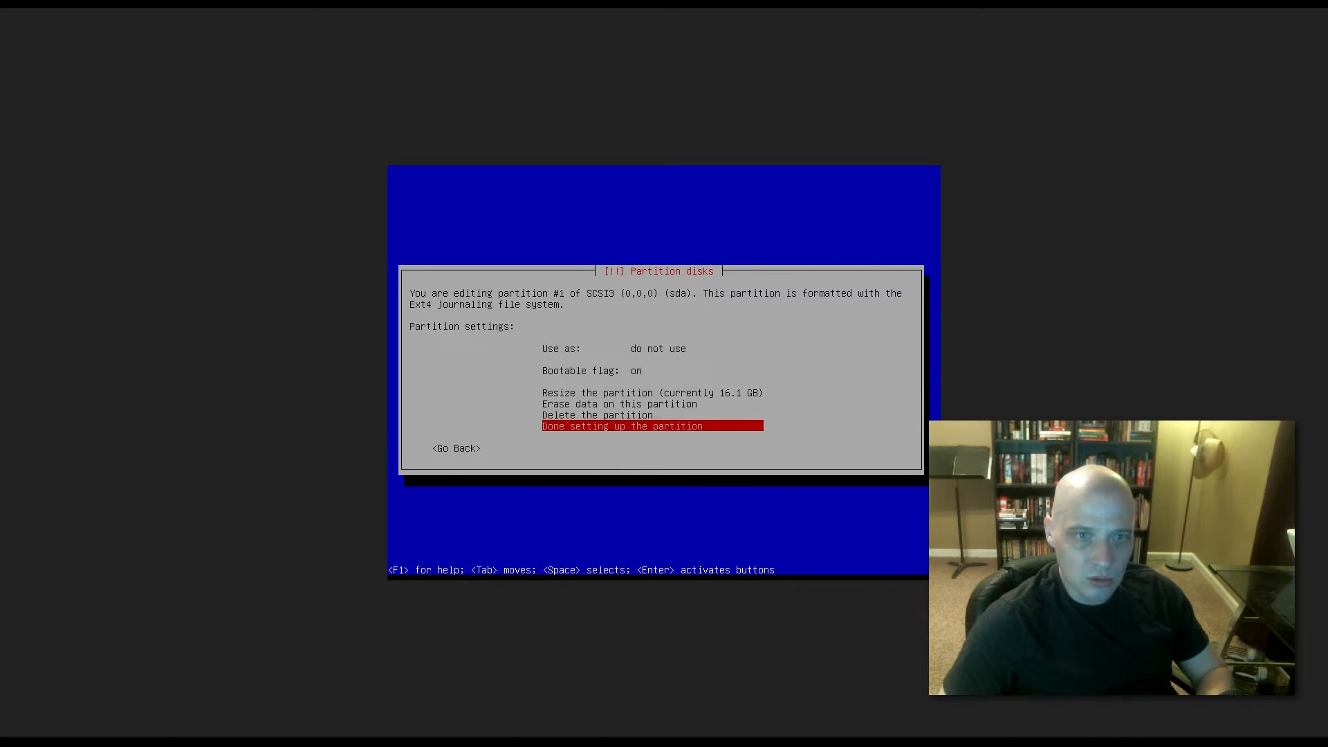
pyautogui.press('Up')
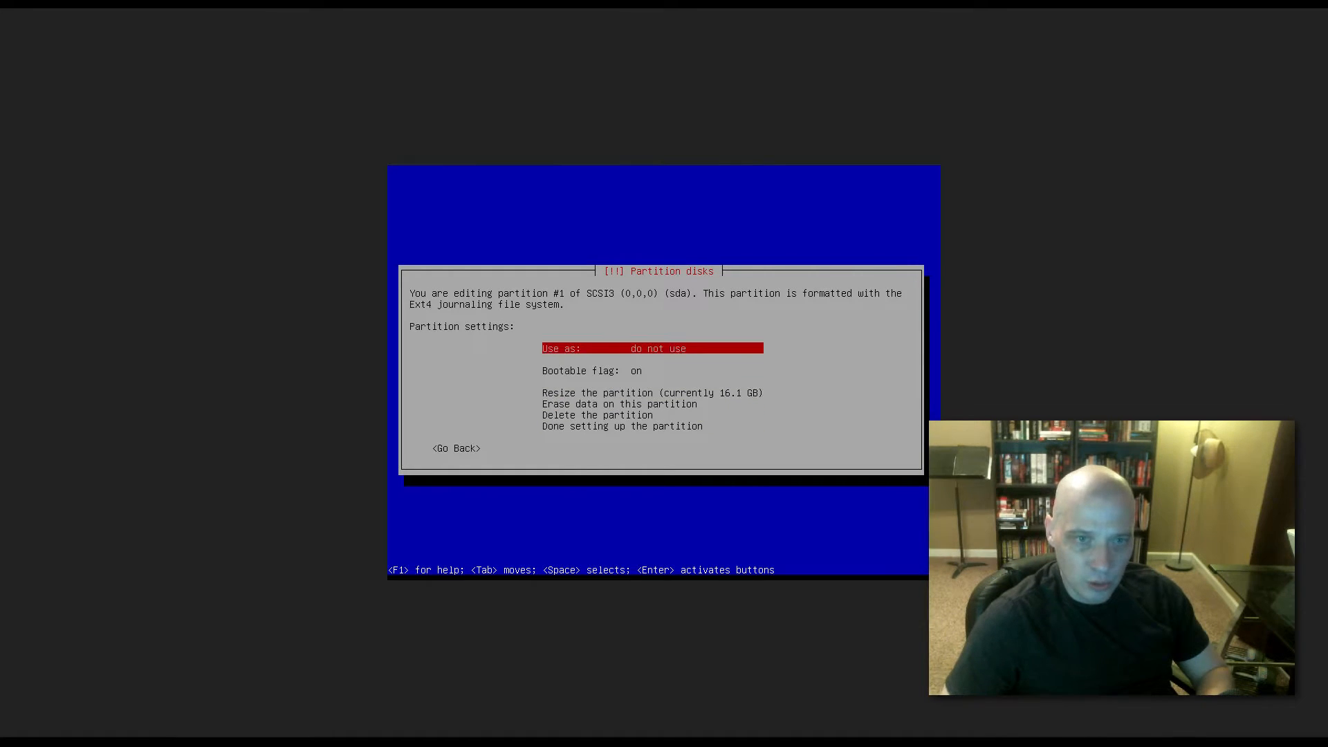
pyautogui.press('Return')
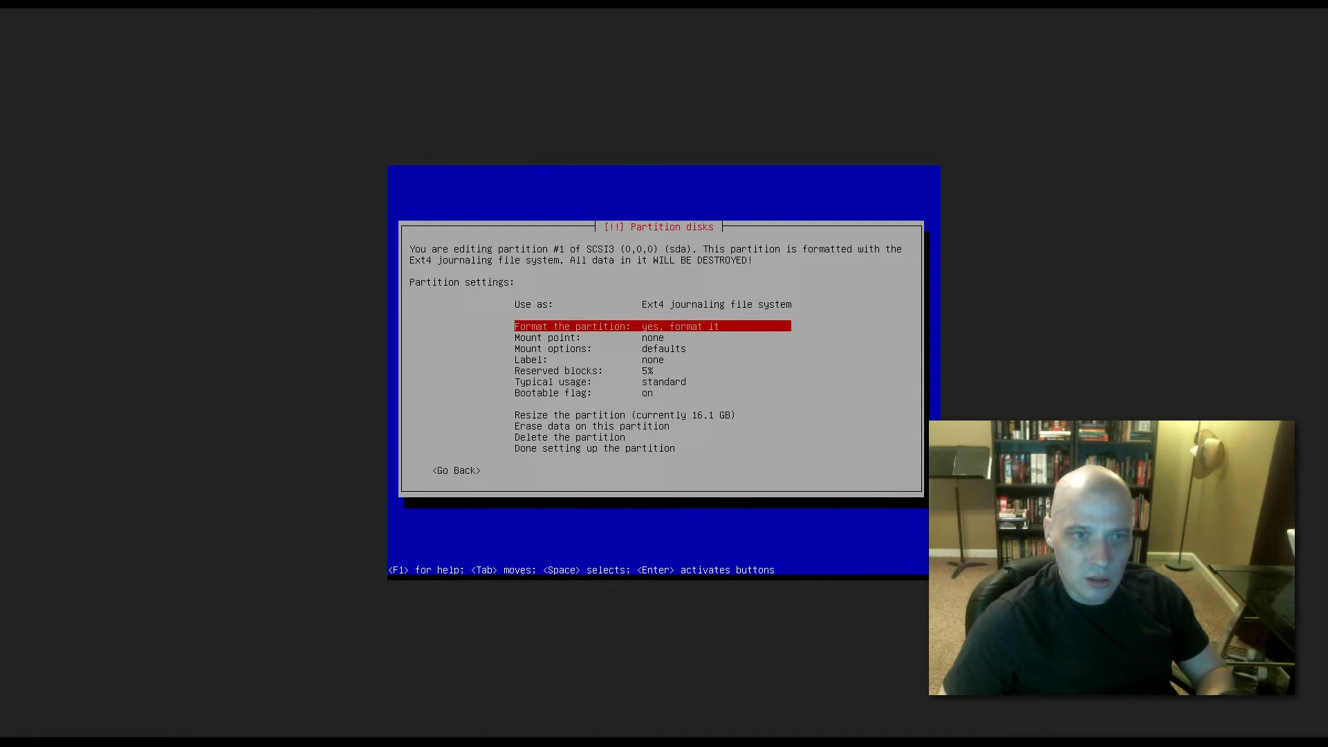
pyautogui.press('Down')
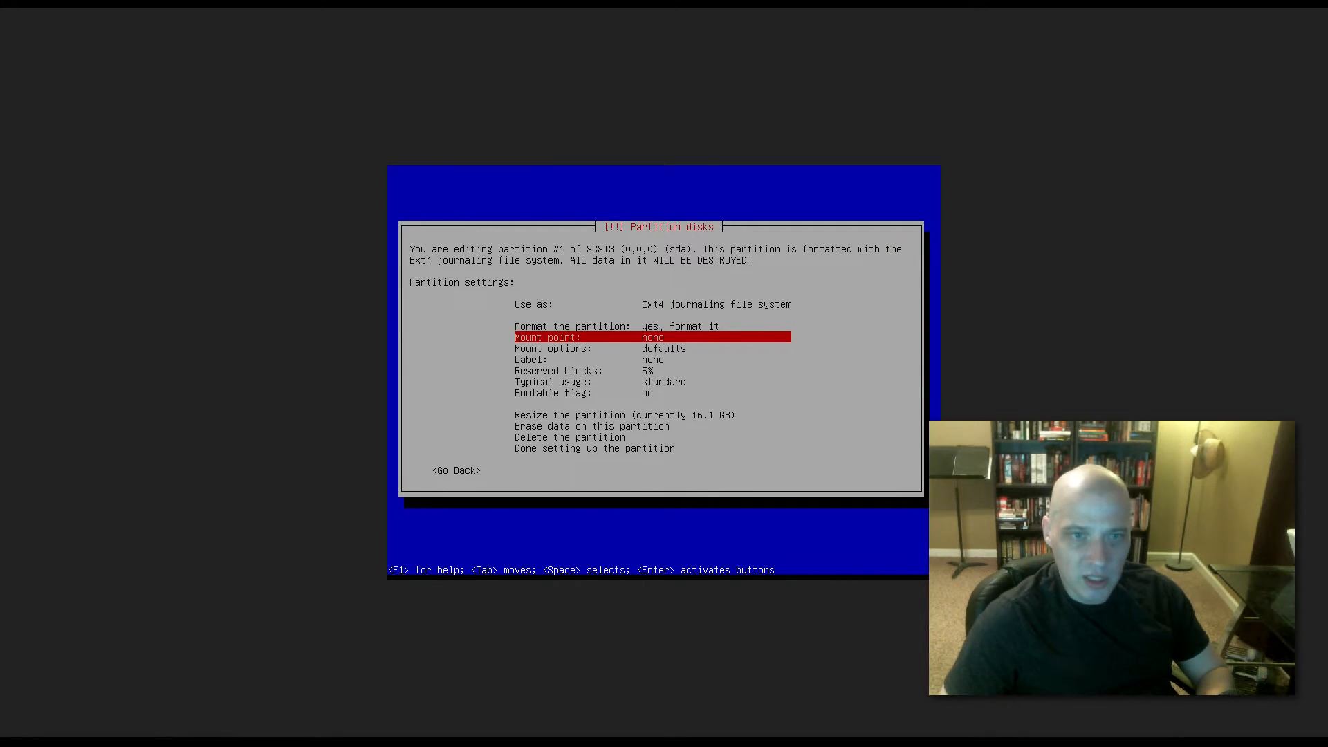
pyautogui.press('Return')
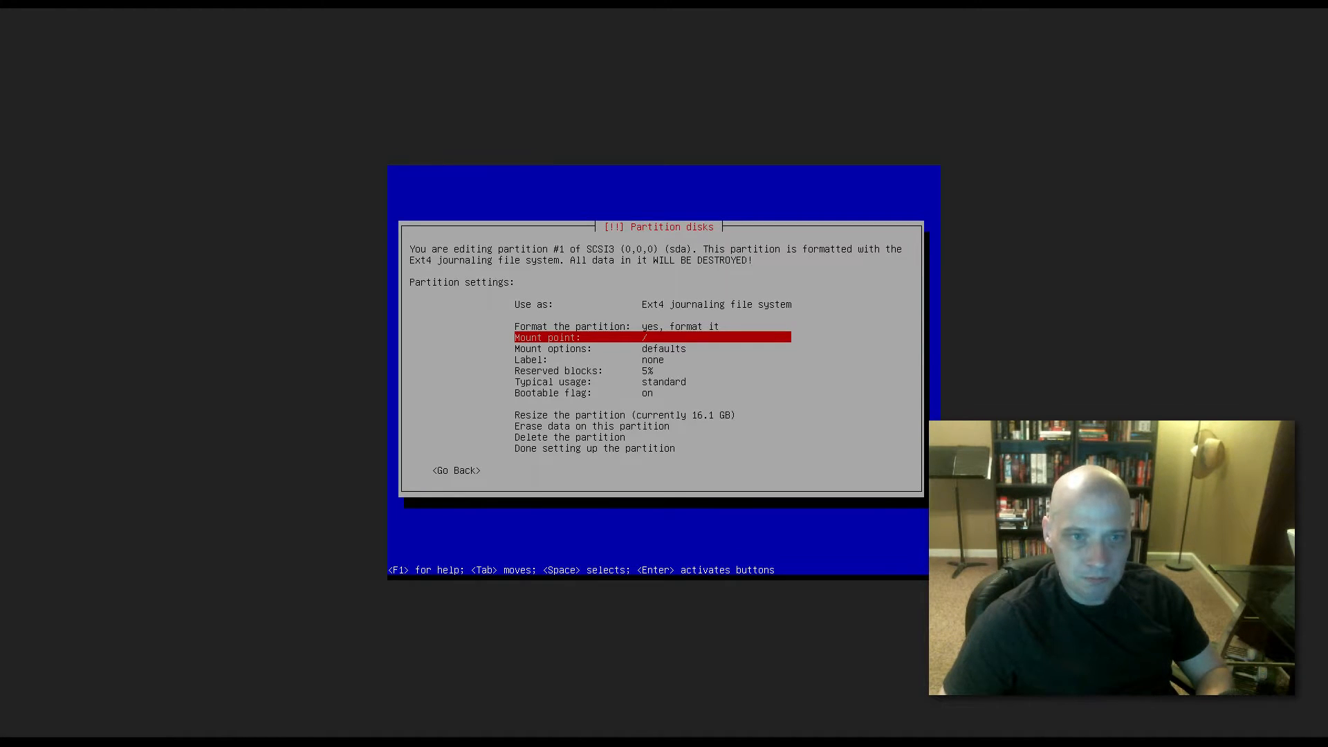
pyautogui.press('Down')
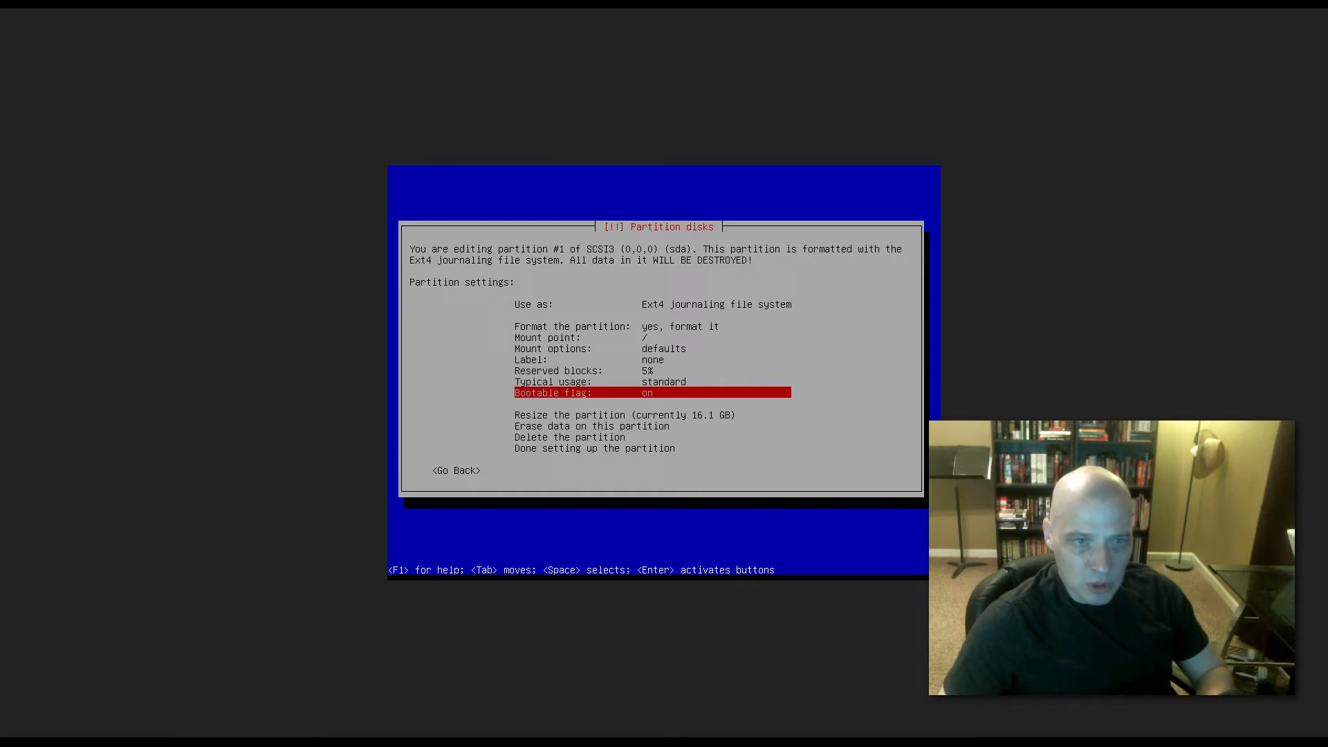
pyautogui.press('Down')
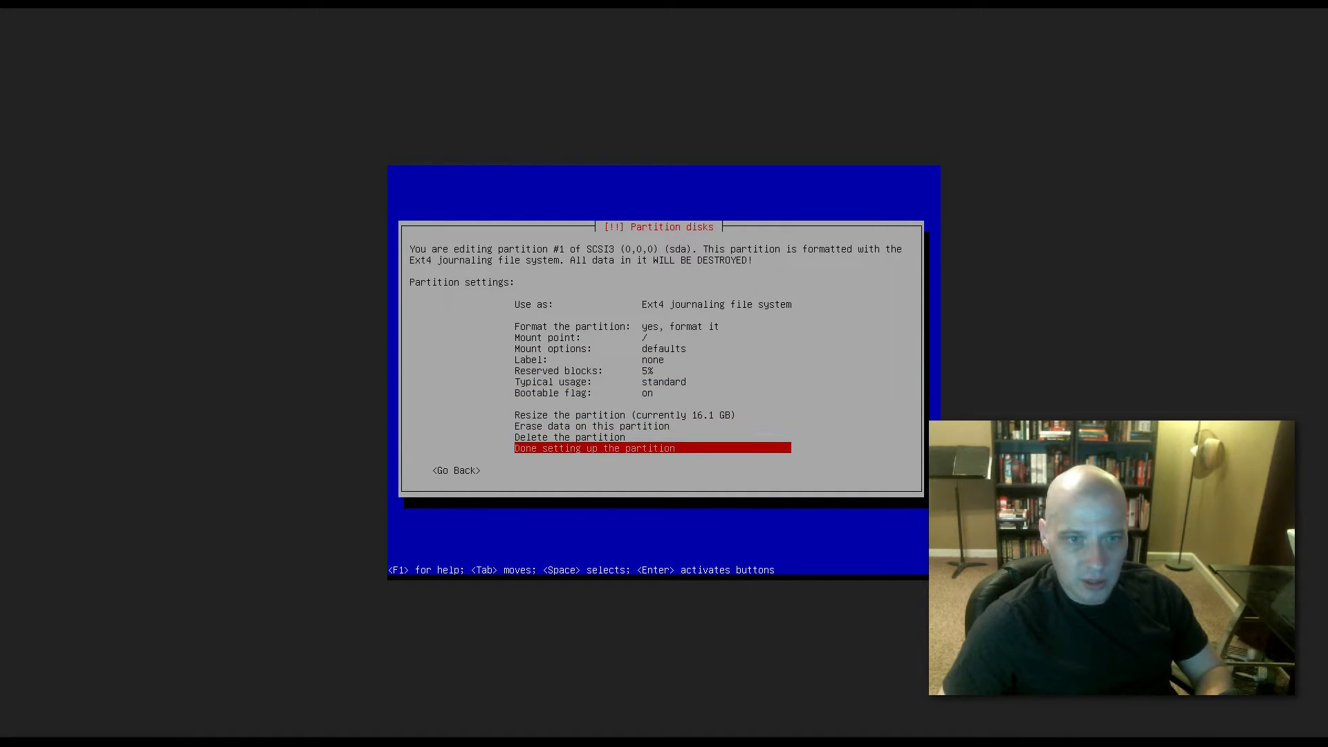
pyautogui.press('Return')
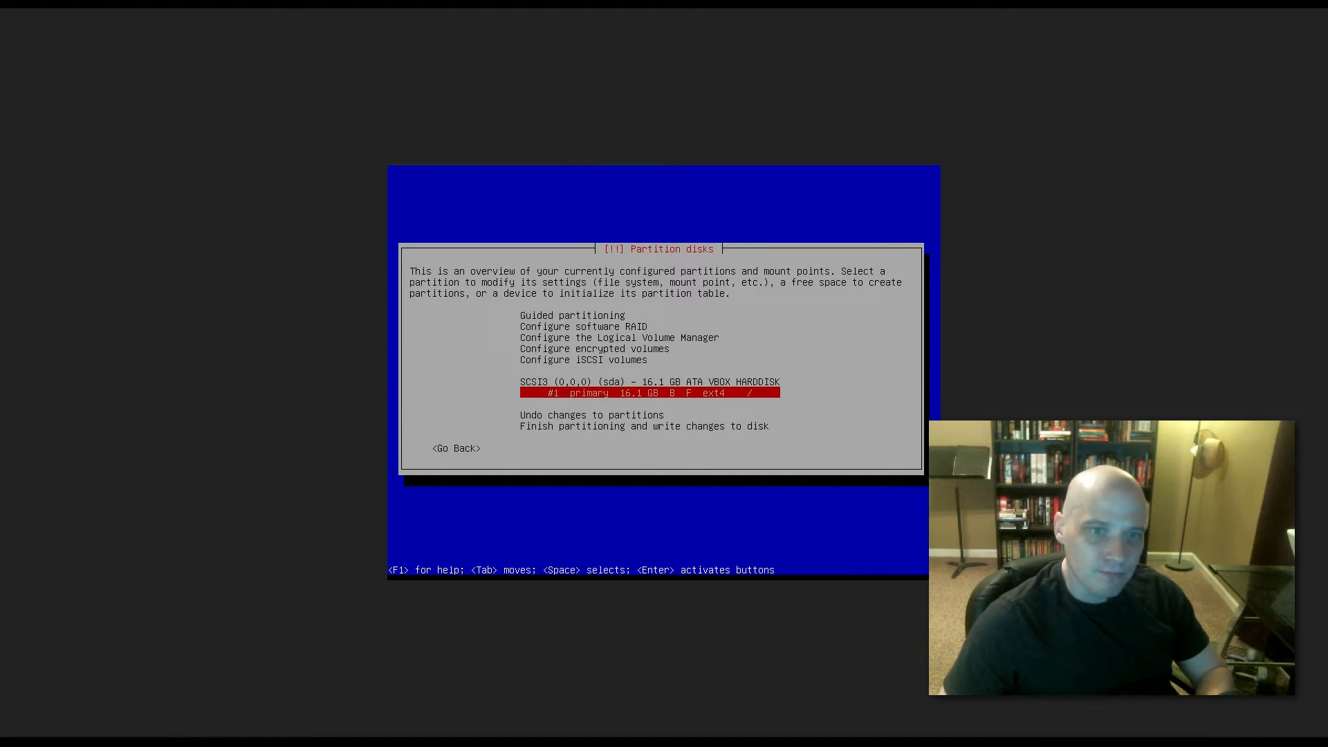
# Finish partitioning and answer Yes to write the changes to disk
pyautogui.press('Return')
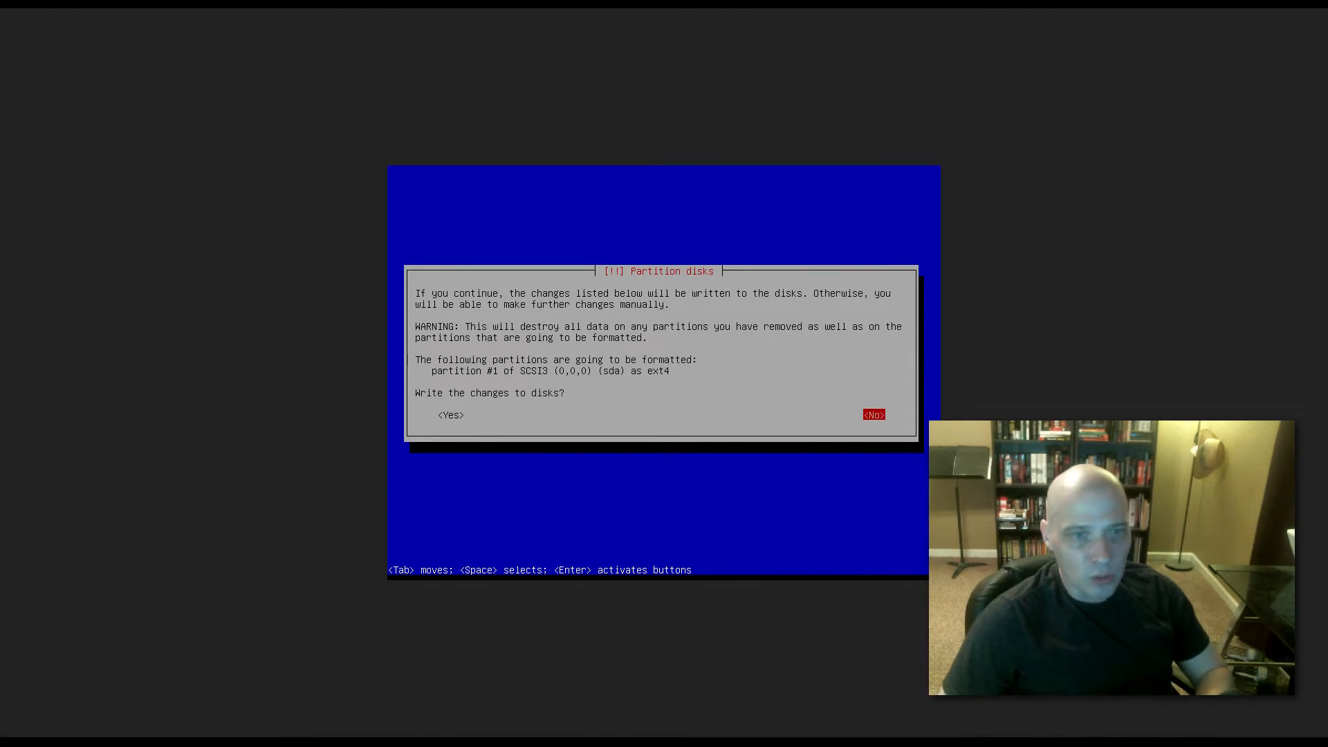
pyautogui.press('Tab')
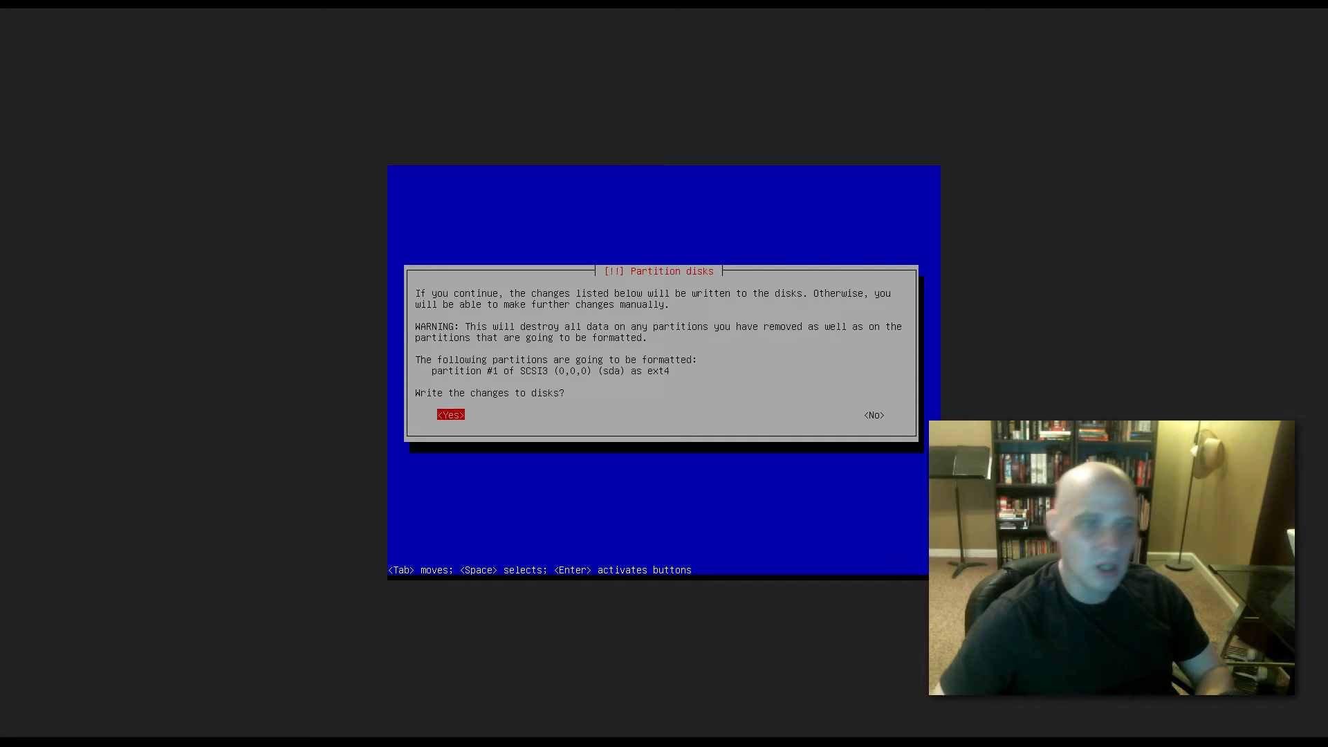
pyautogui.press('Return')
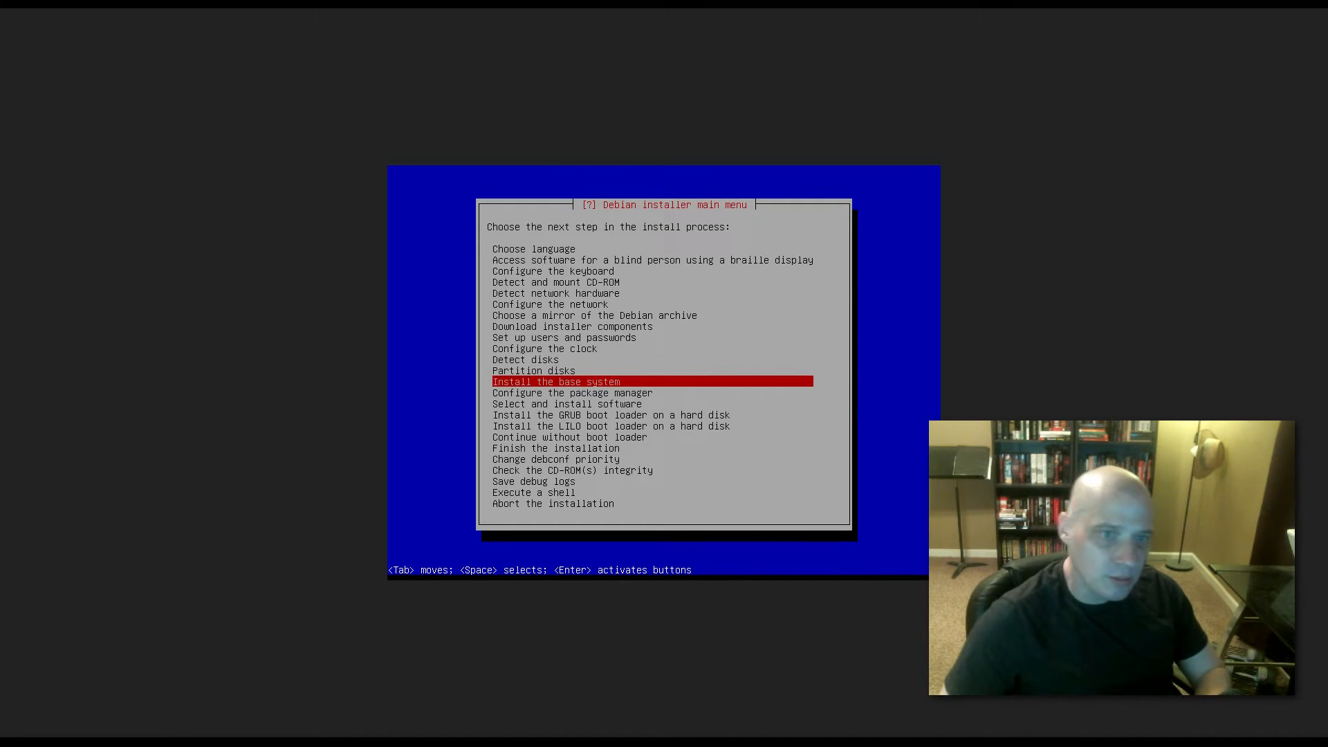
# Start the base system installation with linux-image-amd64 as the kernel
pyautogui.press('Return')
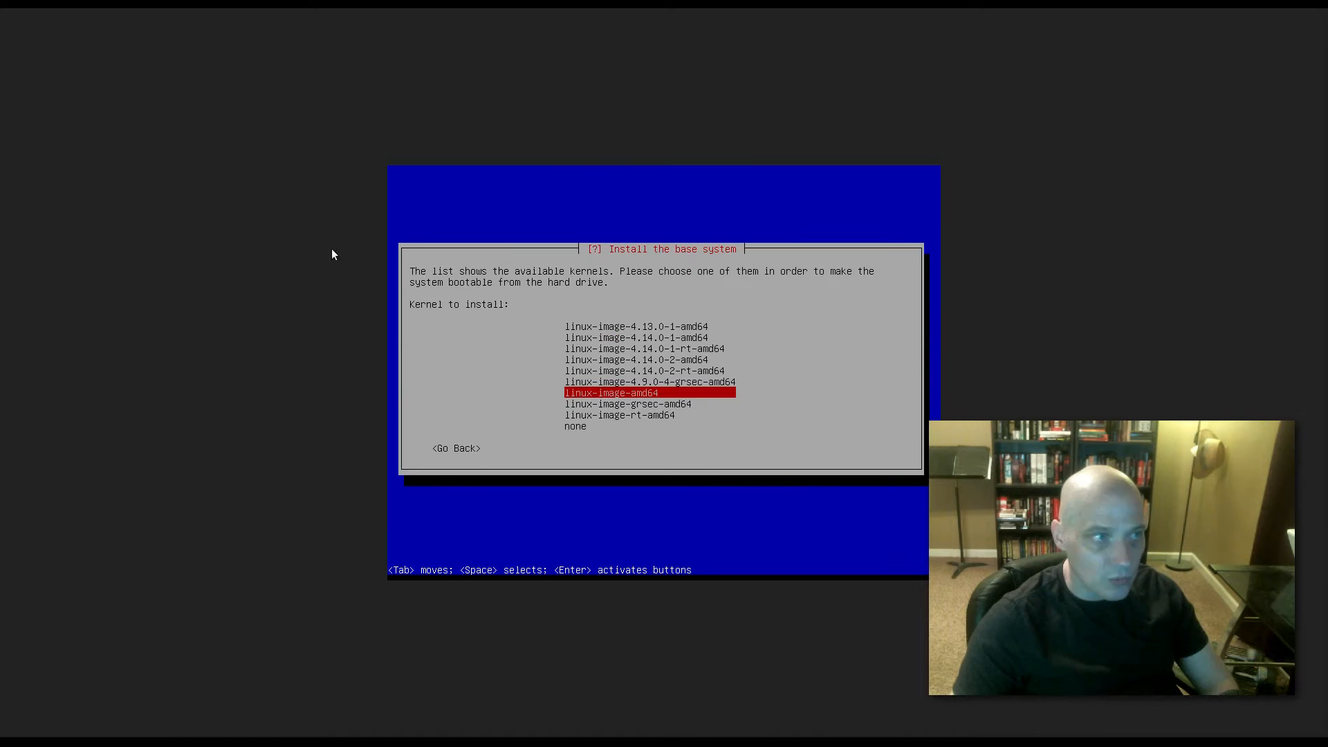
pyautogui.moveTo(1037, 315)
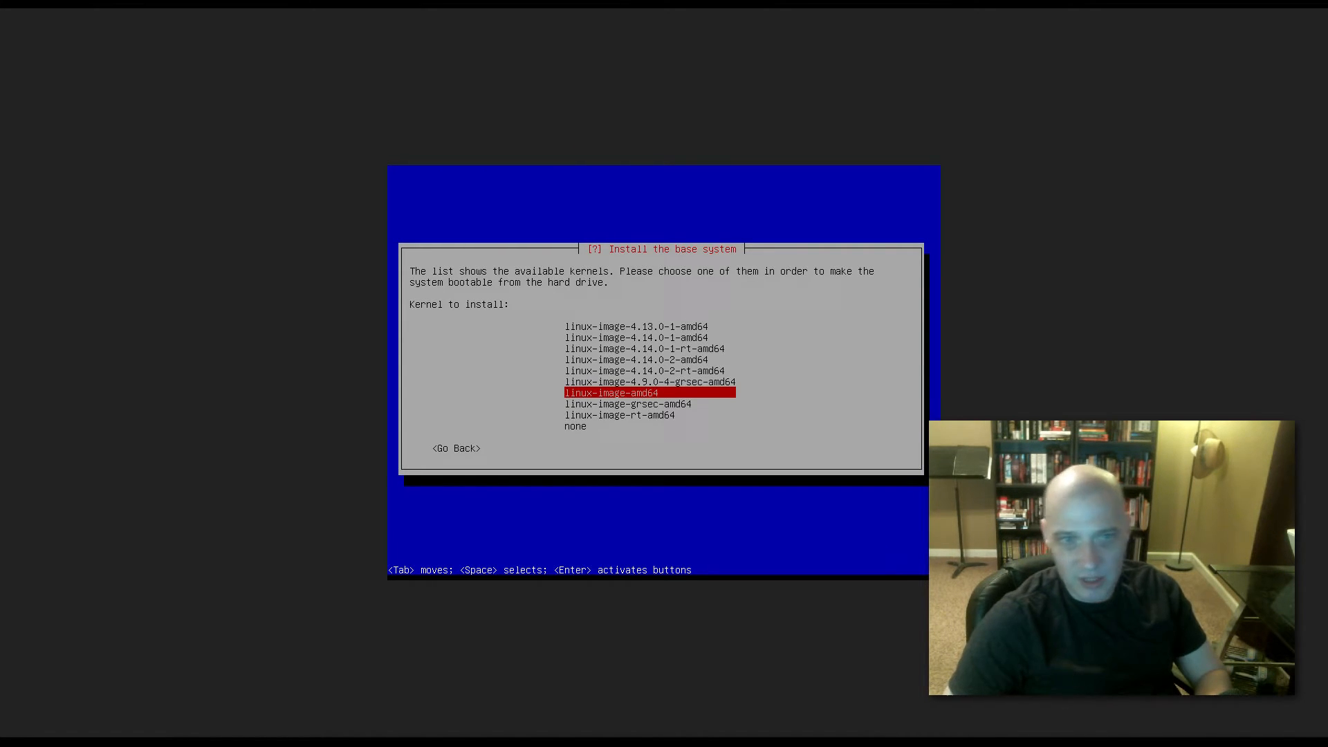
pyautogui.press('Return')
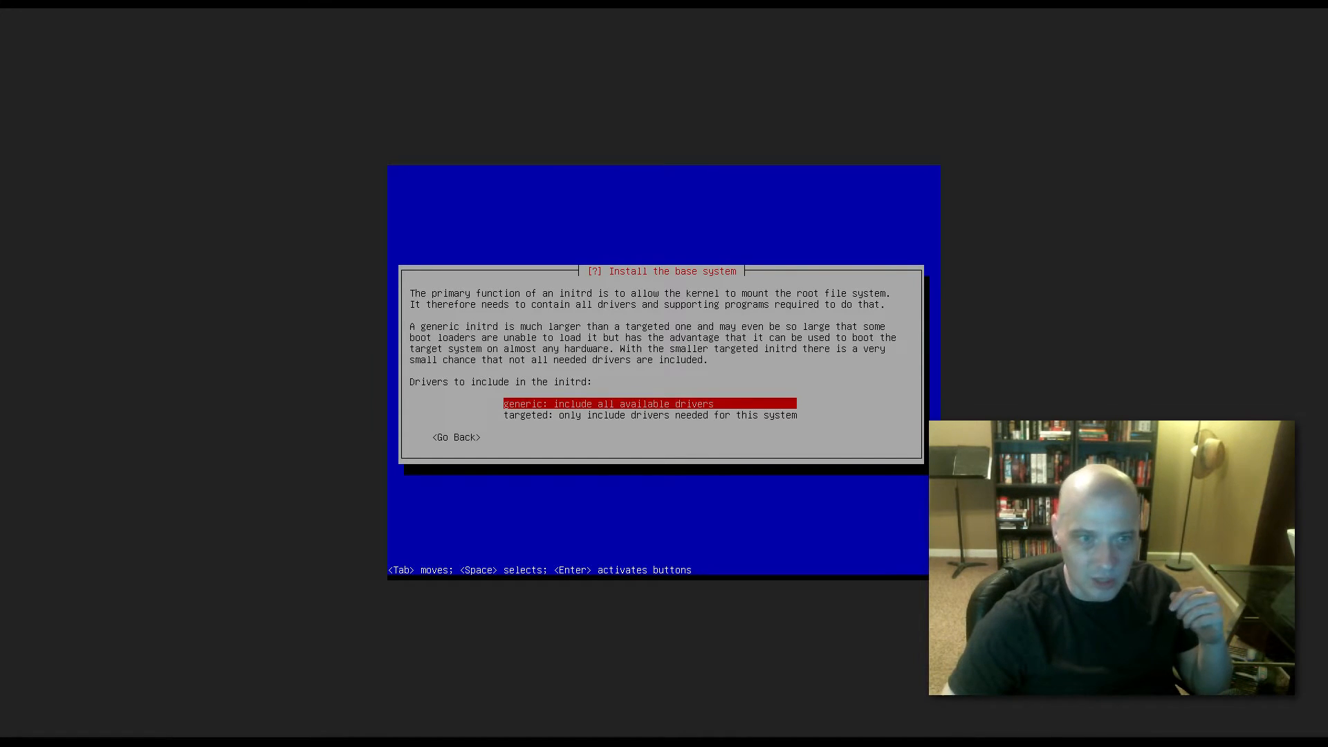
# Choose the generic initrd including all available drivers and let installation continue
pyautogui.press('Return')
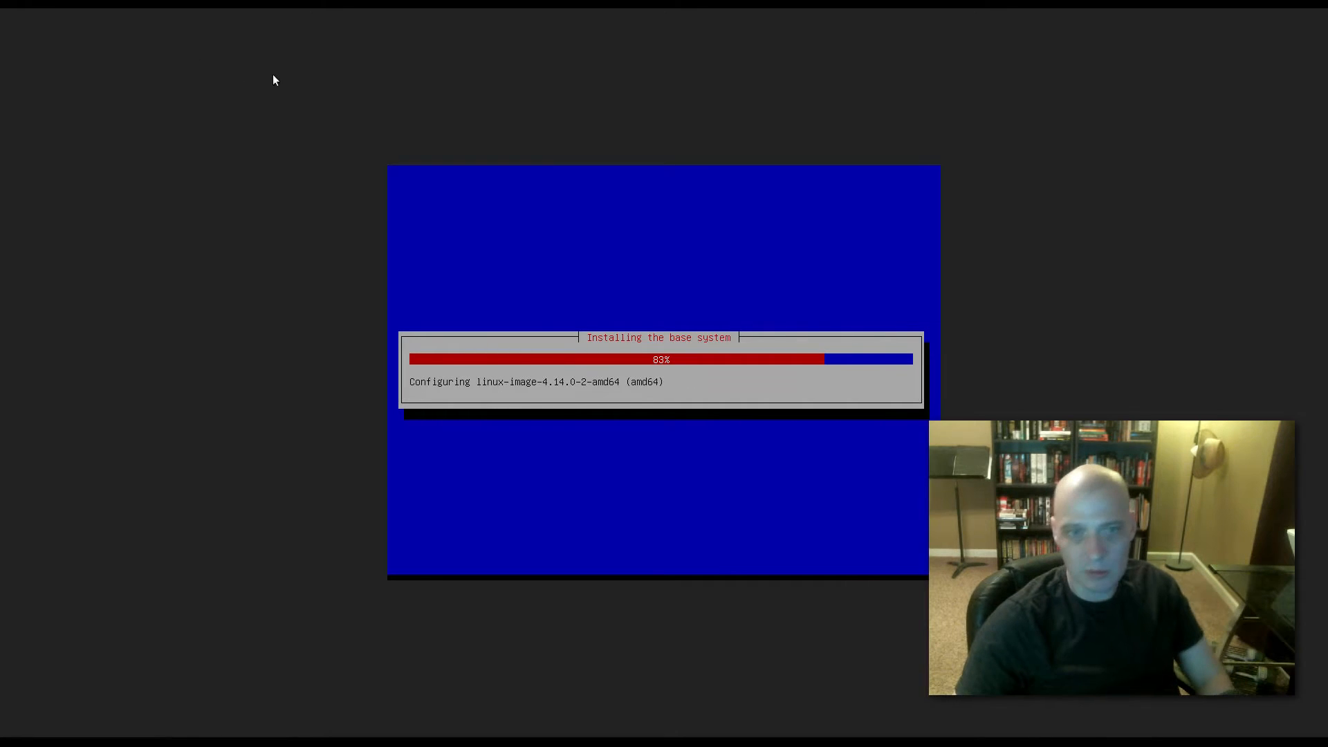
pyautogui.moveTo(487, 660)
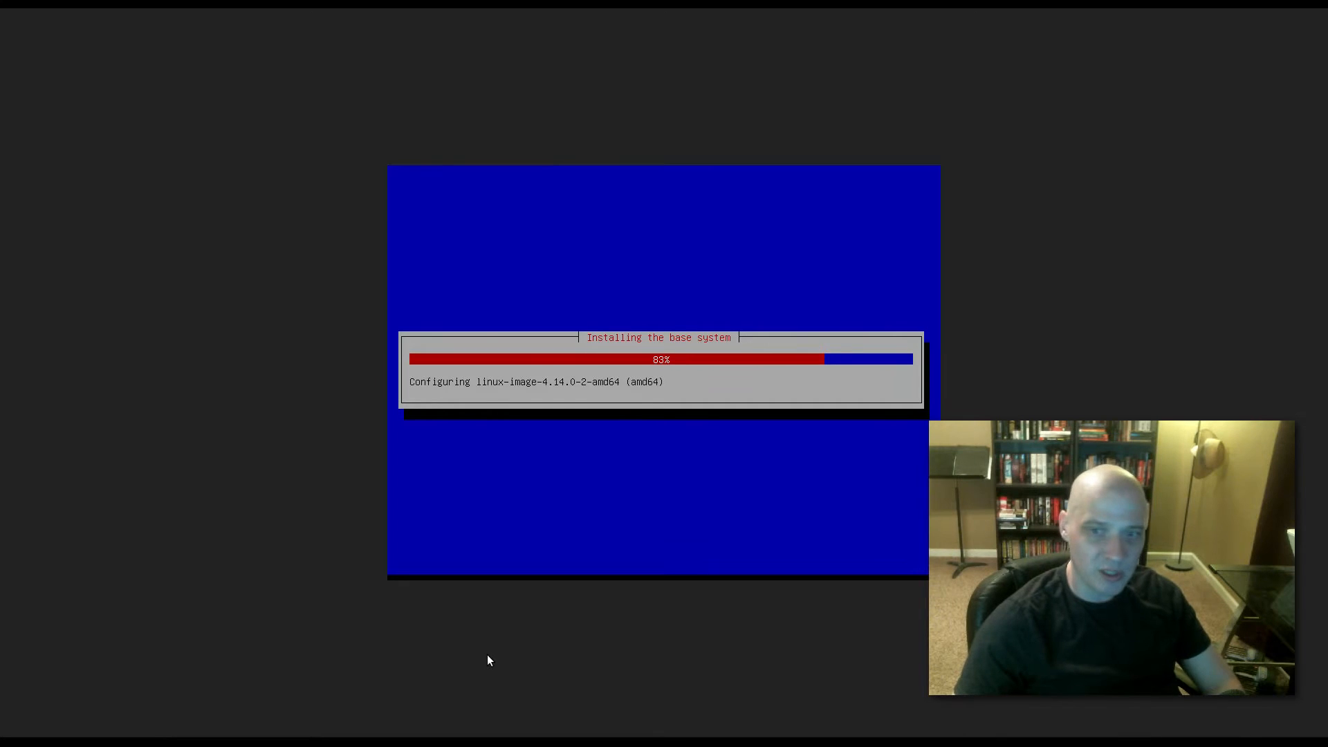
pyautogui.moveTo(479, 669)
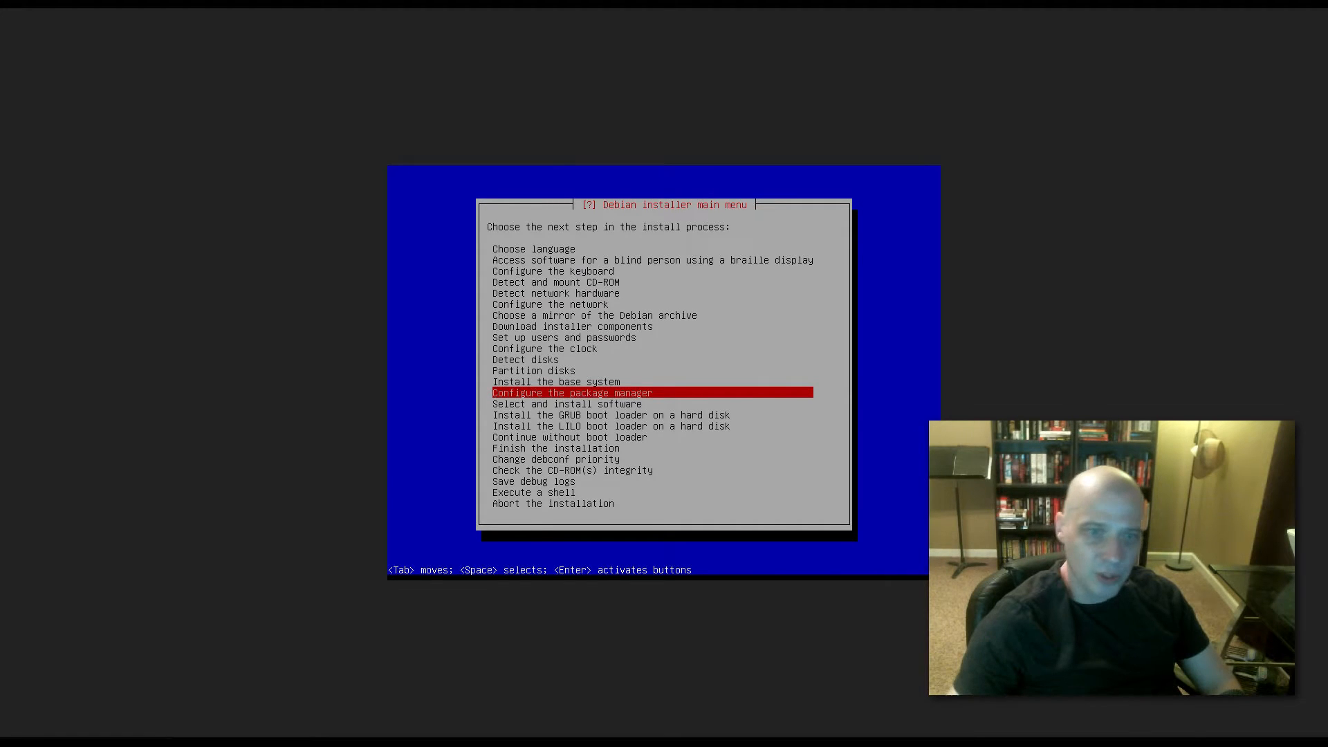
# Configure the package manager, allowing non-free software and enabling source repositories
pyautogui.press('Return')
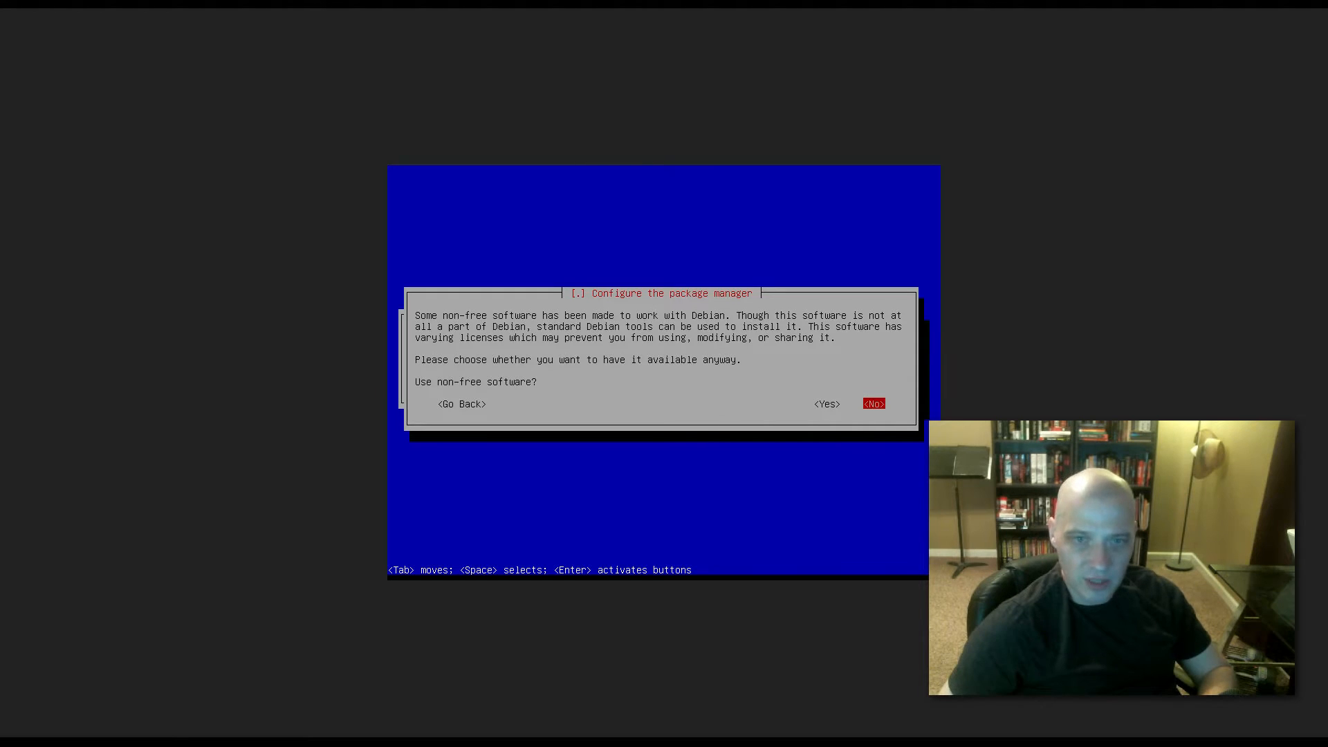
pyautogui.press('Tab')
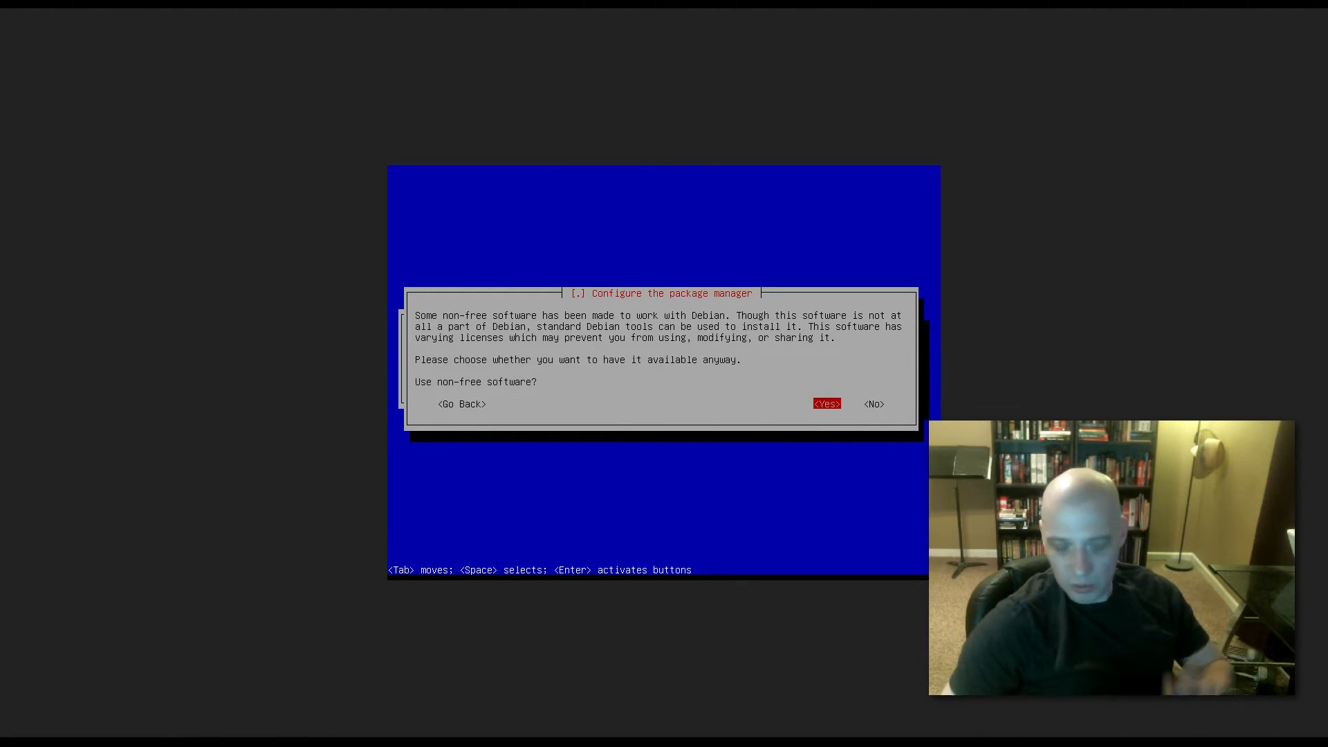
pyautogui.press('Return')
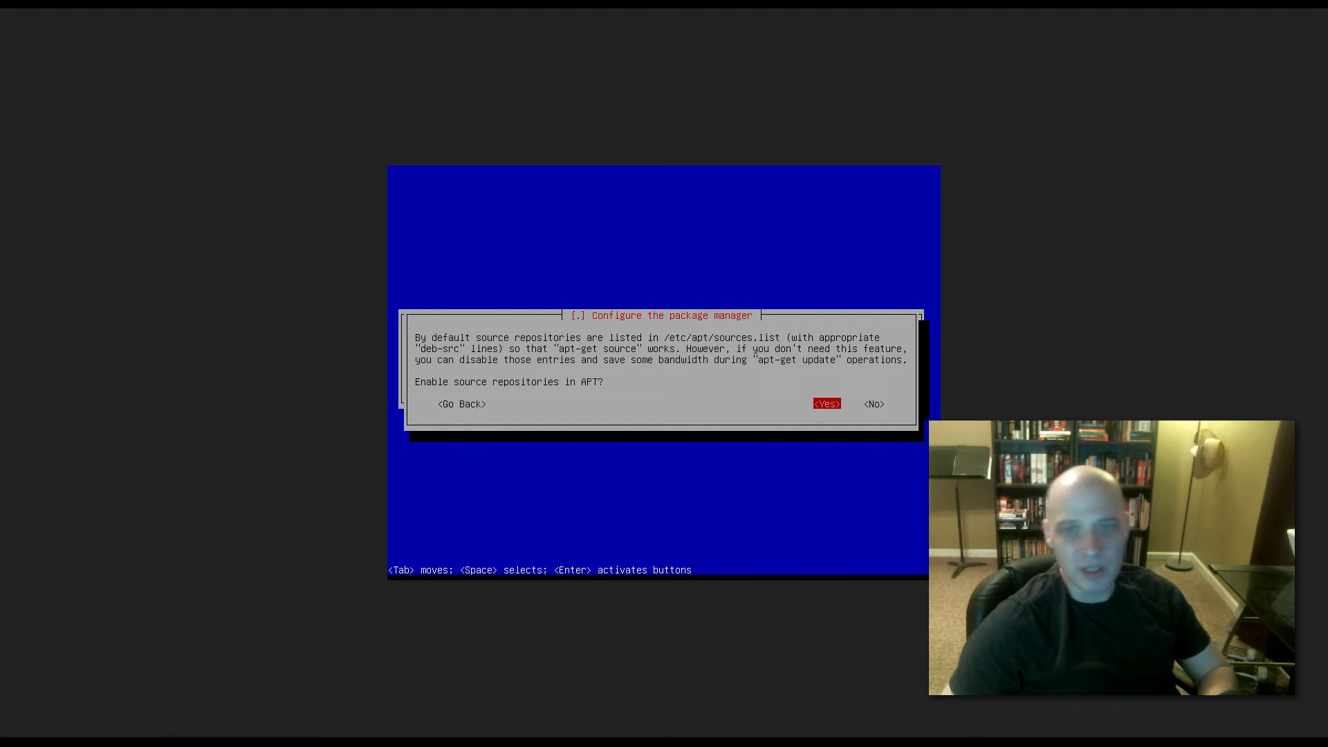
pyautogui.press('Return')
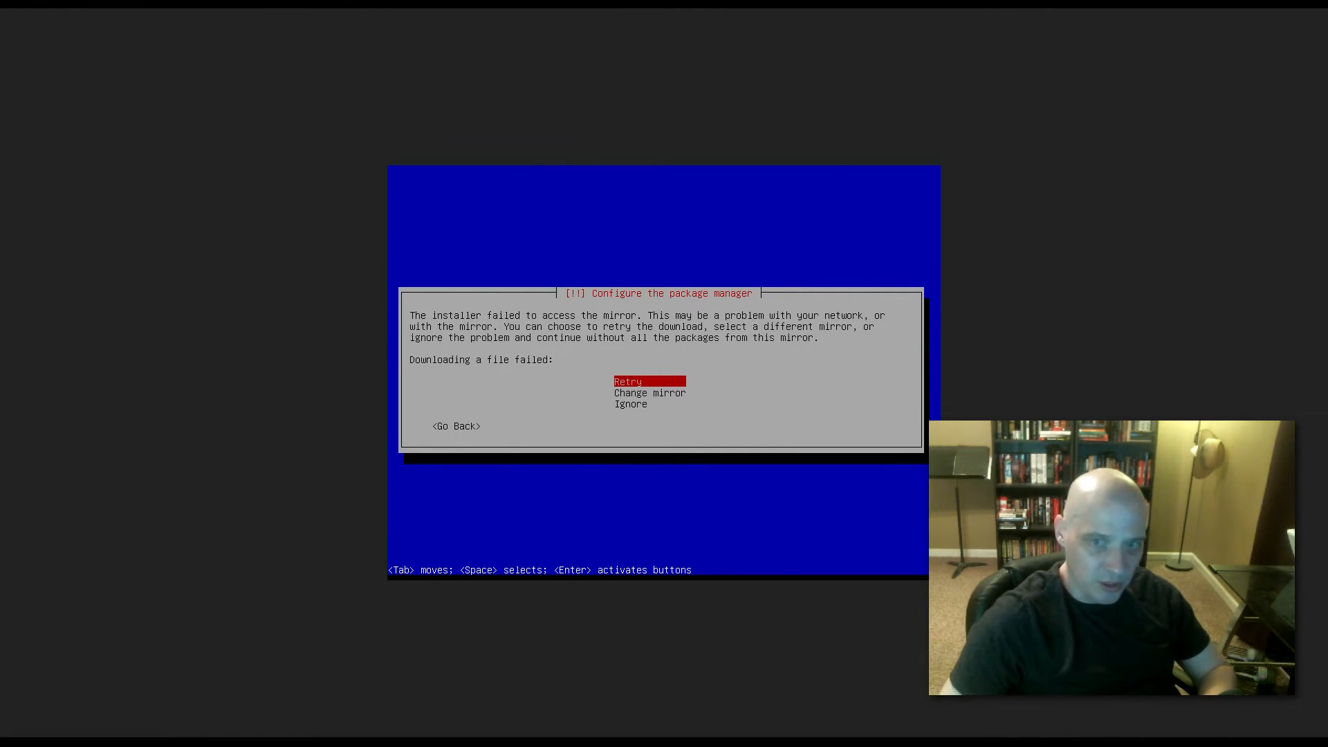
# Retry the mirror, accept virtualbox-ose-guest-x11, and install security updates automatically
pyautogui.press('Return')
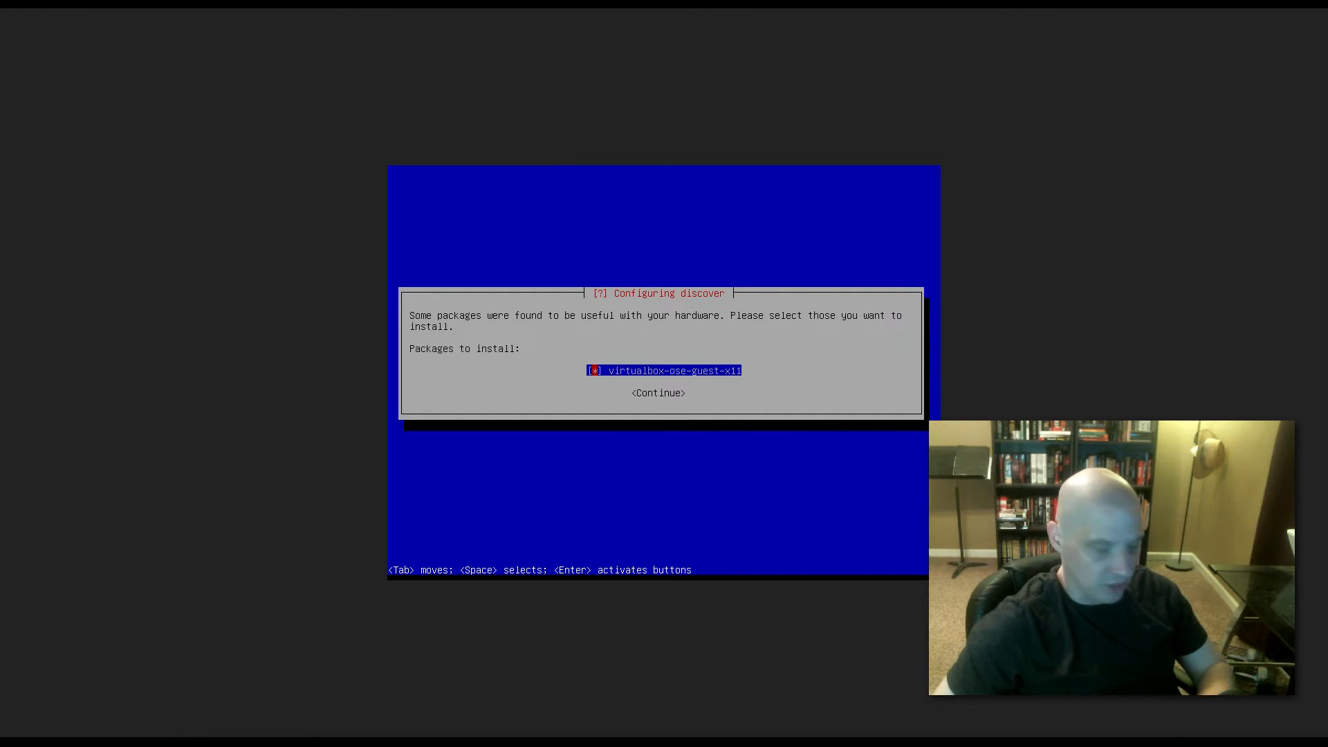
pyautogui.press('Return')
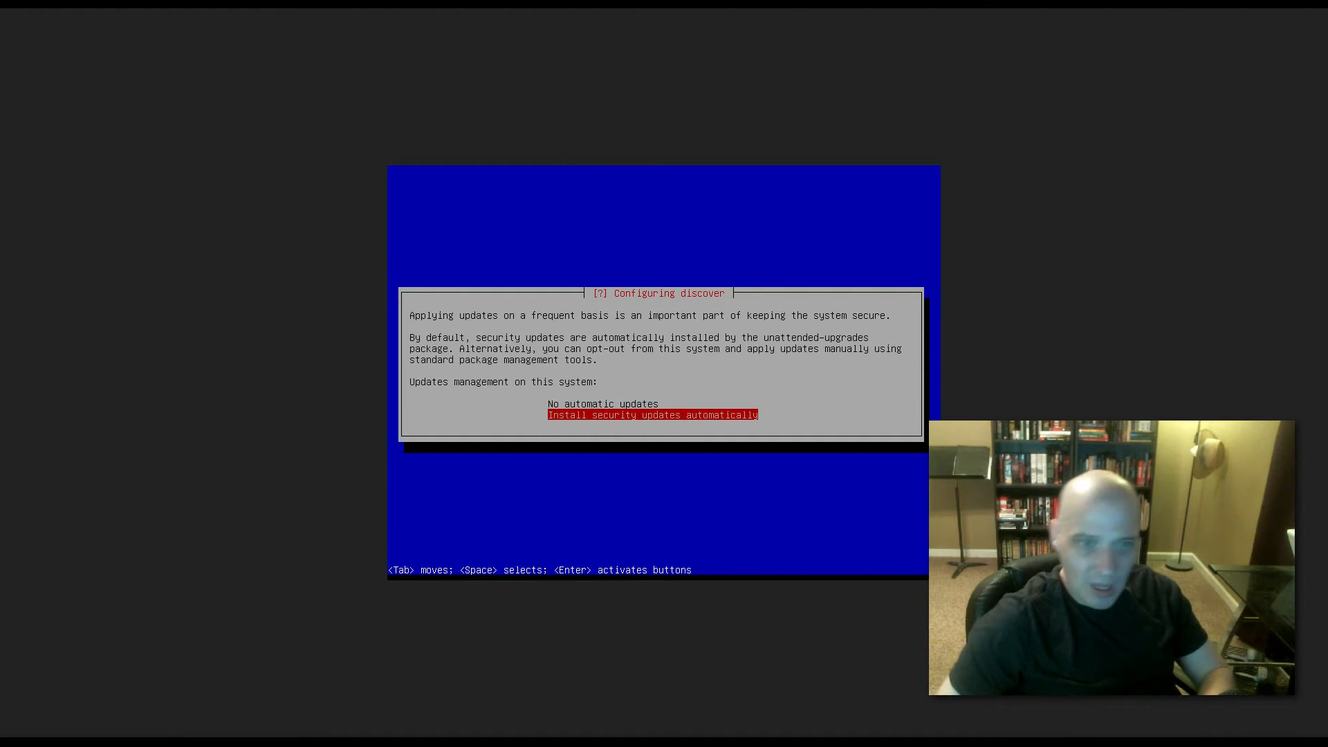
pyautogui.press('Up')
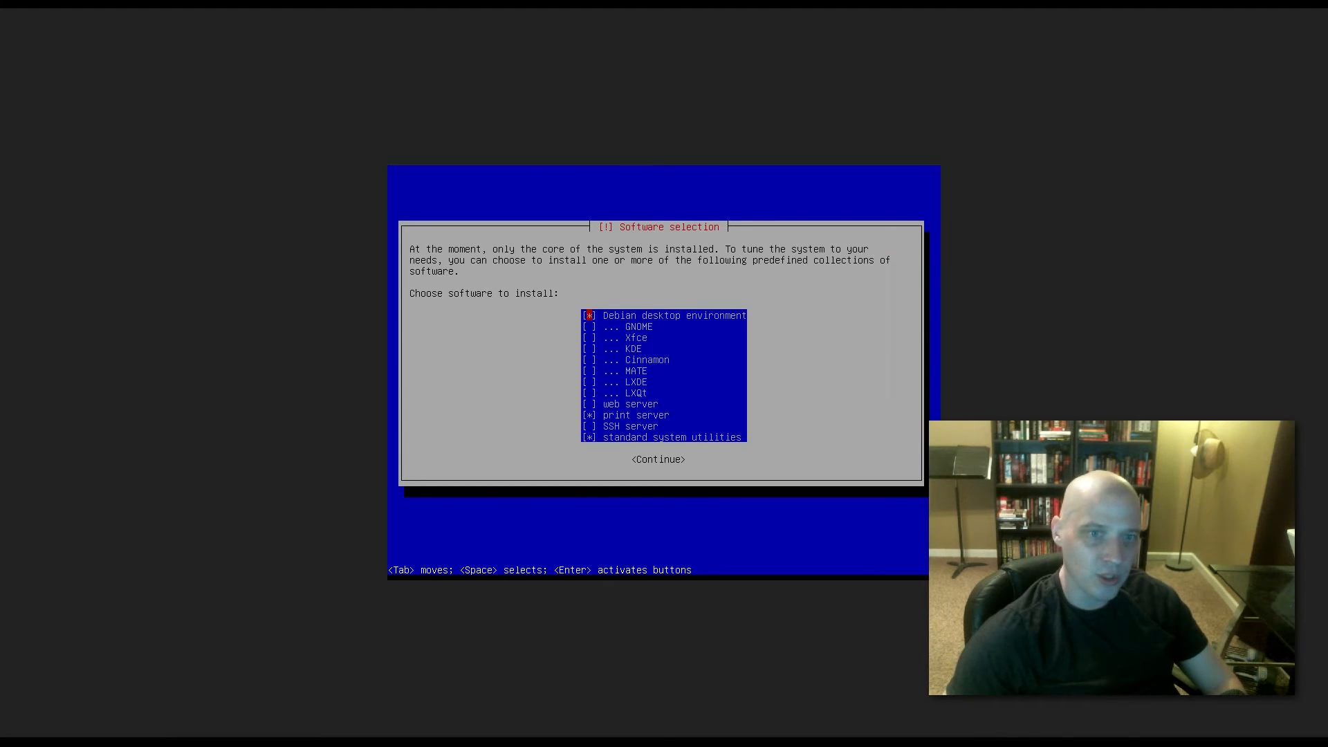
# Tick LXQt alongside the Debian desktop environment and confirm the software selection
pyautogui.press('Down')
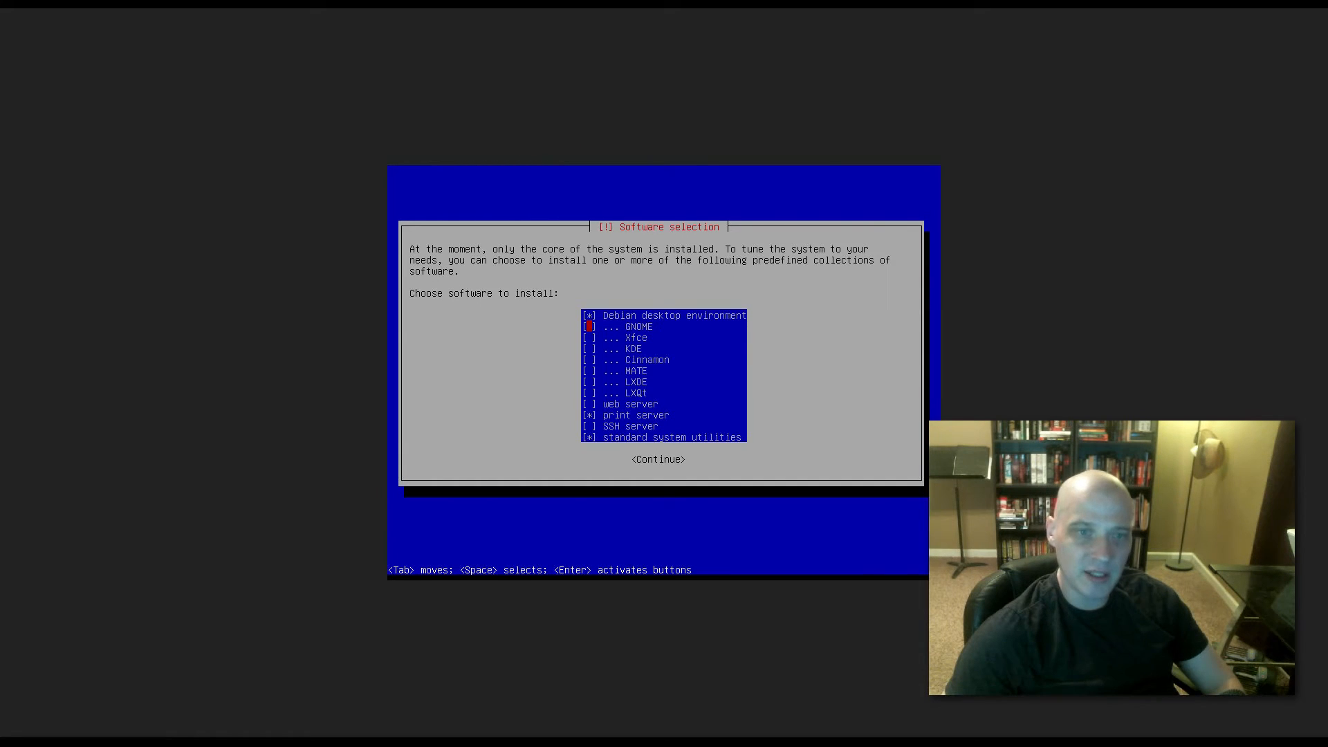
pyautogui.press('Down')
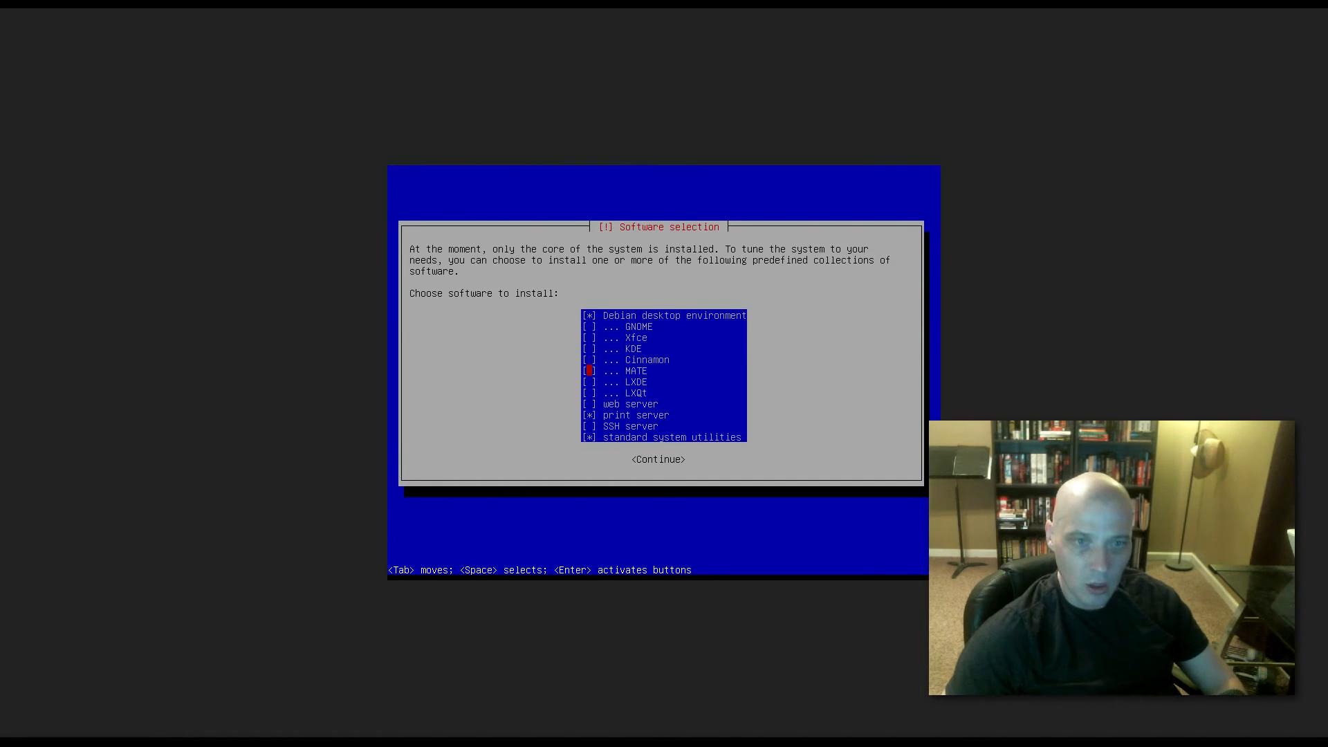
pyautogui.press('Down')
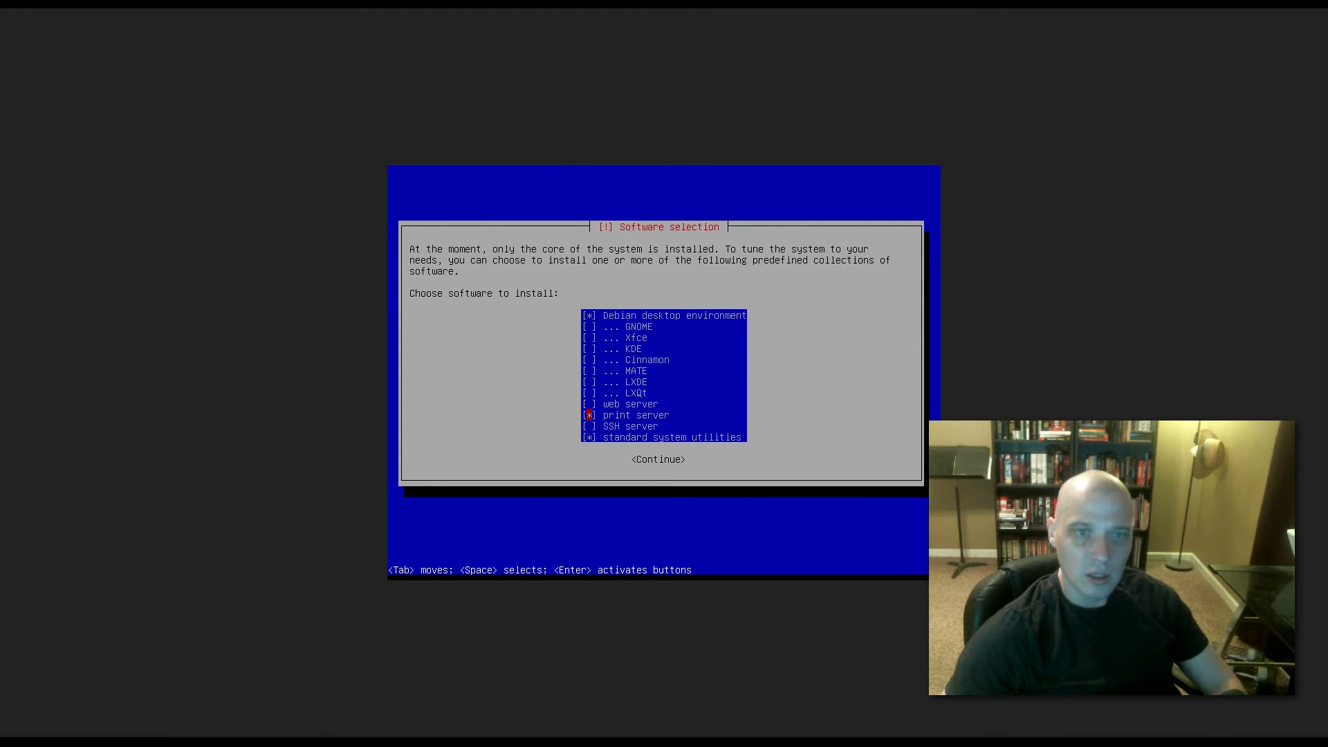
pyautogui.press('Up')
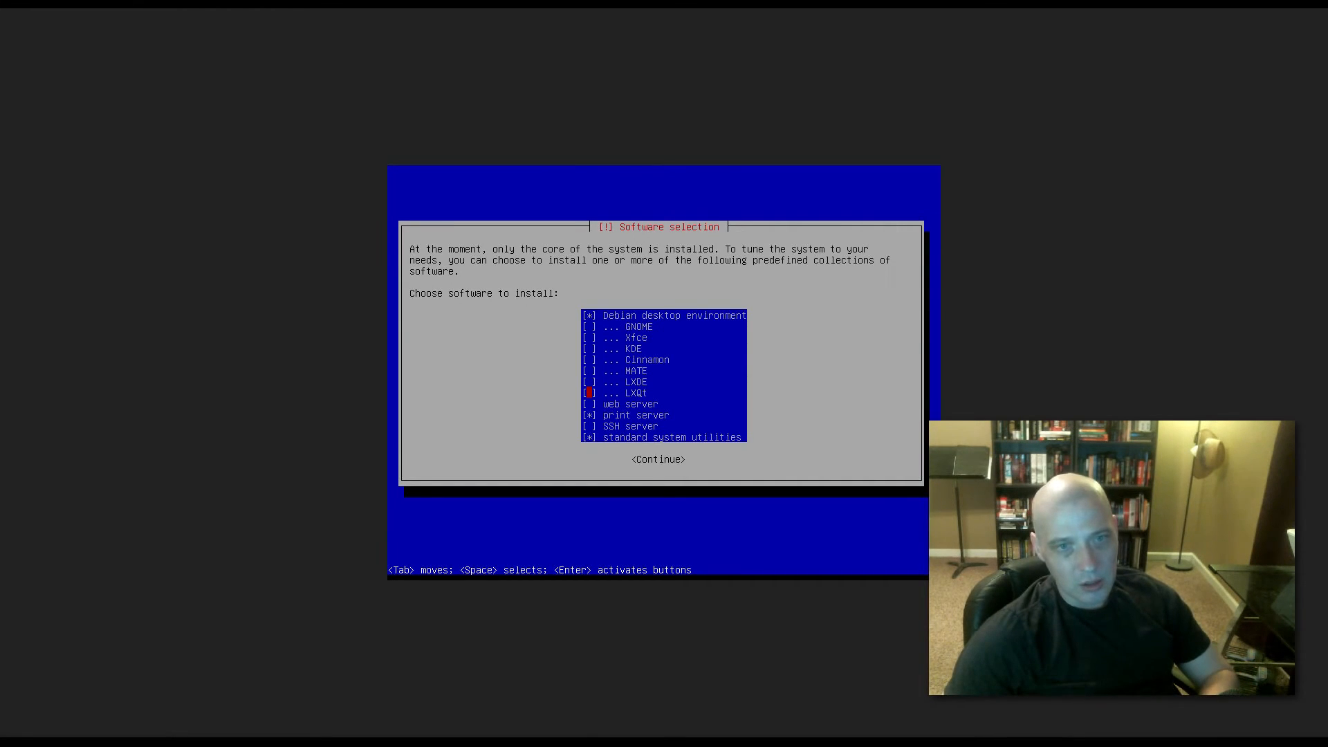
pyautogui.press('space')
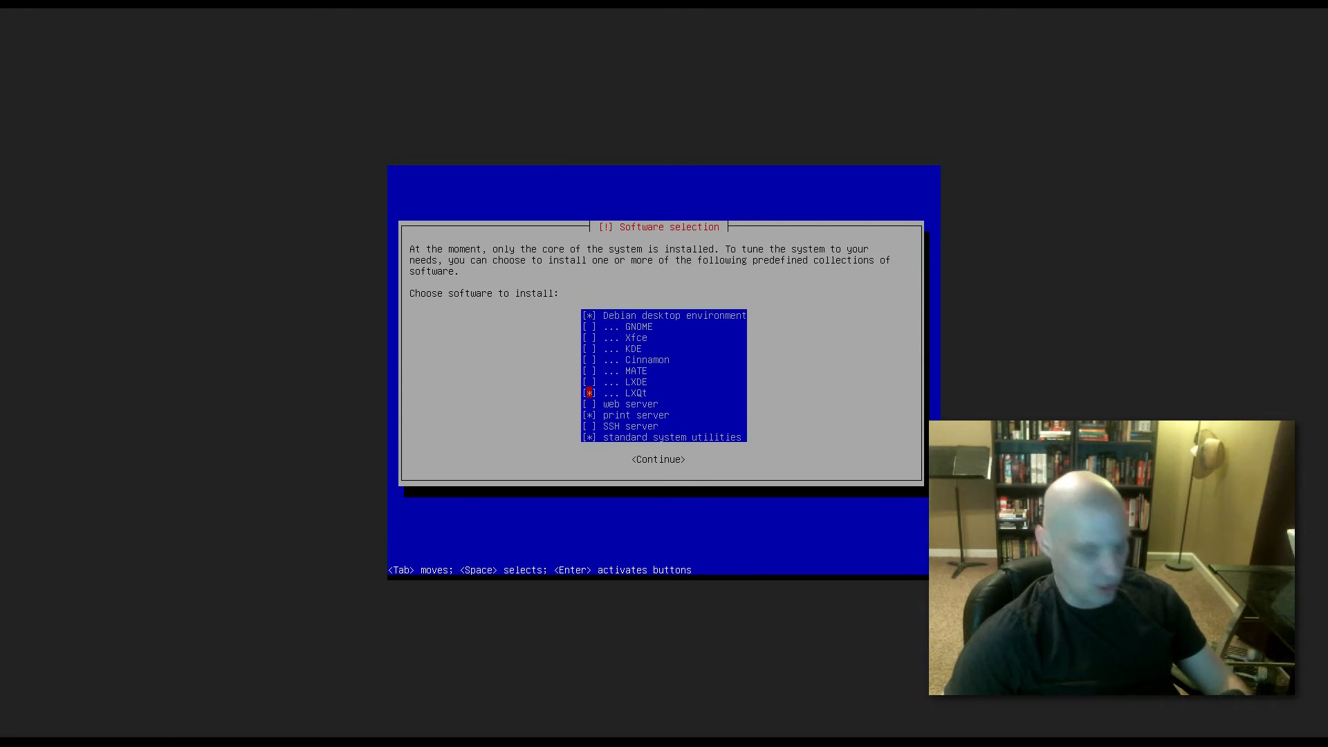
pyautogui.press('Tab')
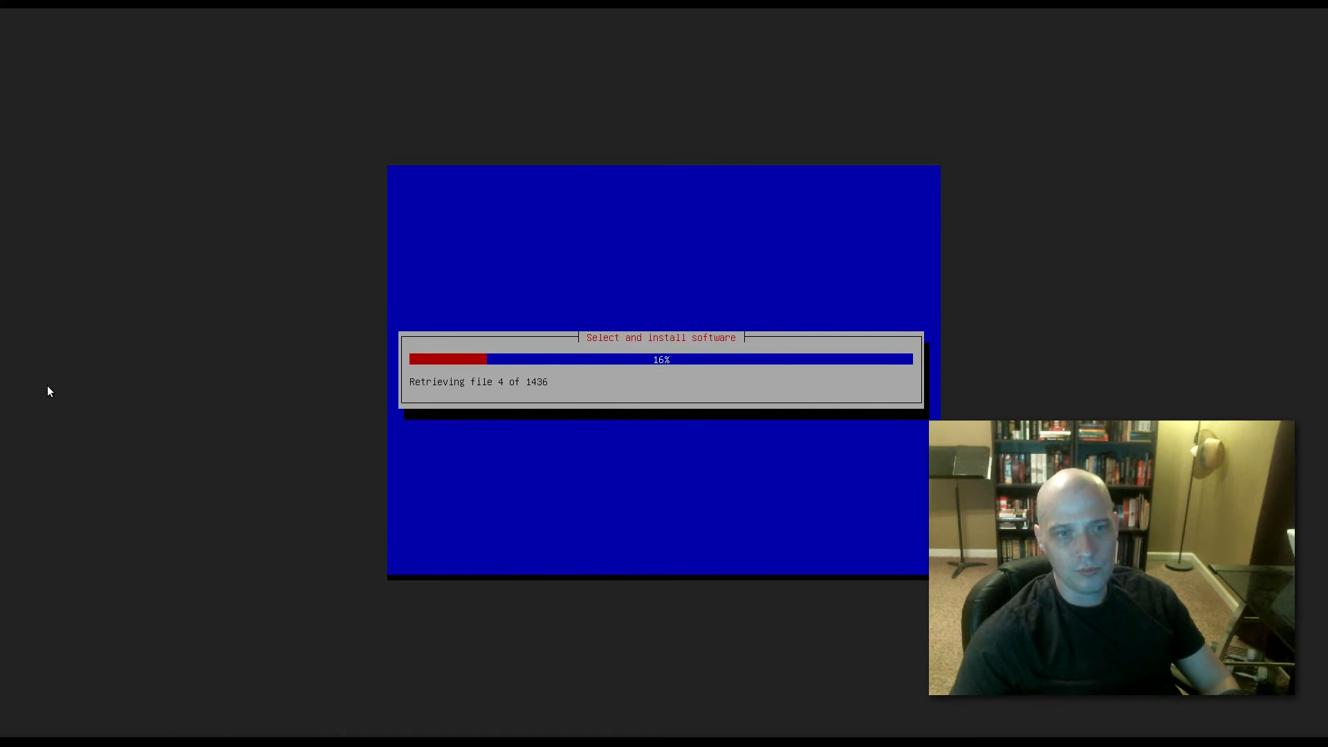
pyautogui.moveTo(1165, 368)
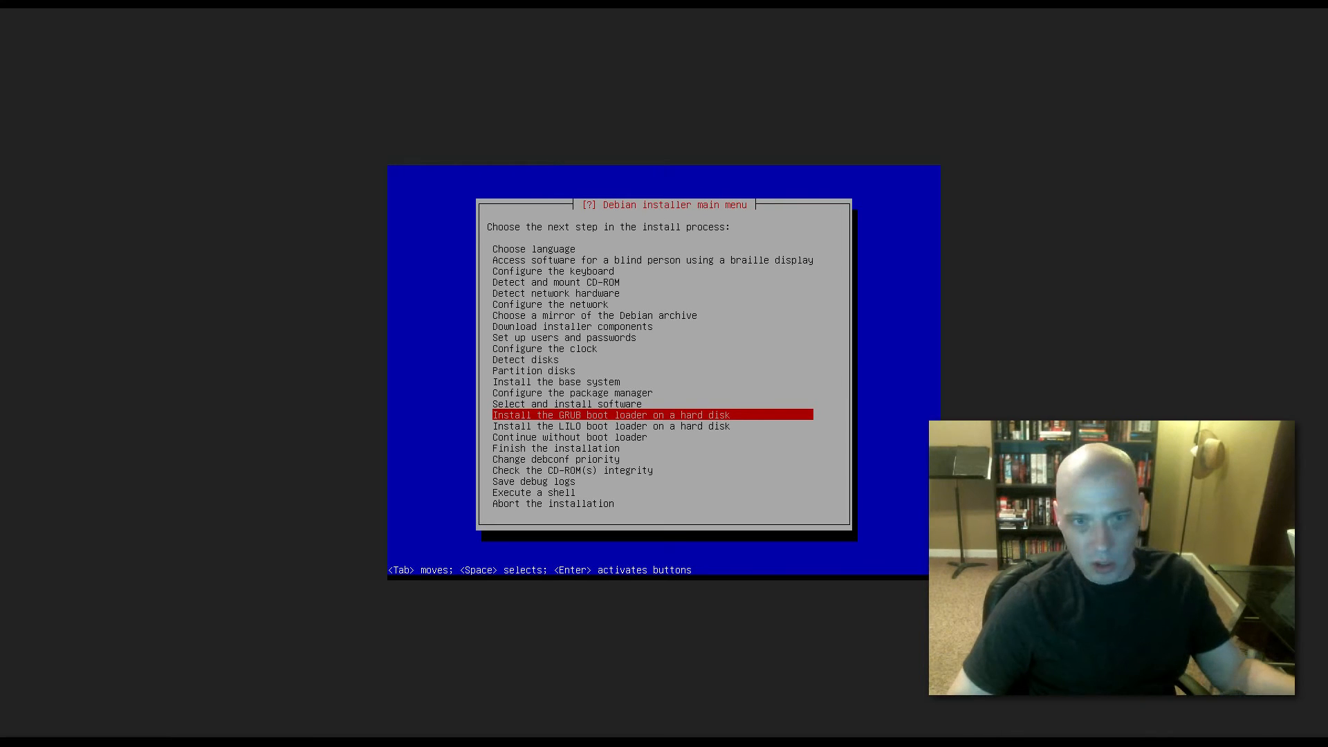
# Install GRUB onto /dev/sda, declining the forced EFI removable media path
pyautogui.press('Return')
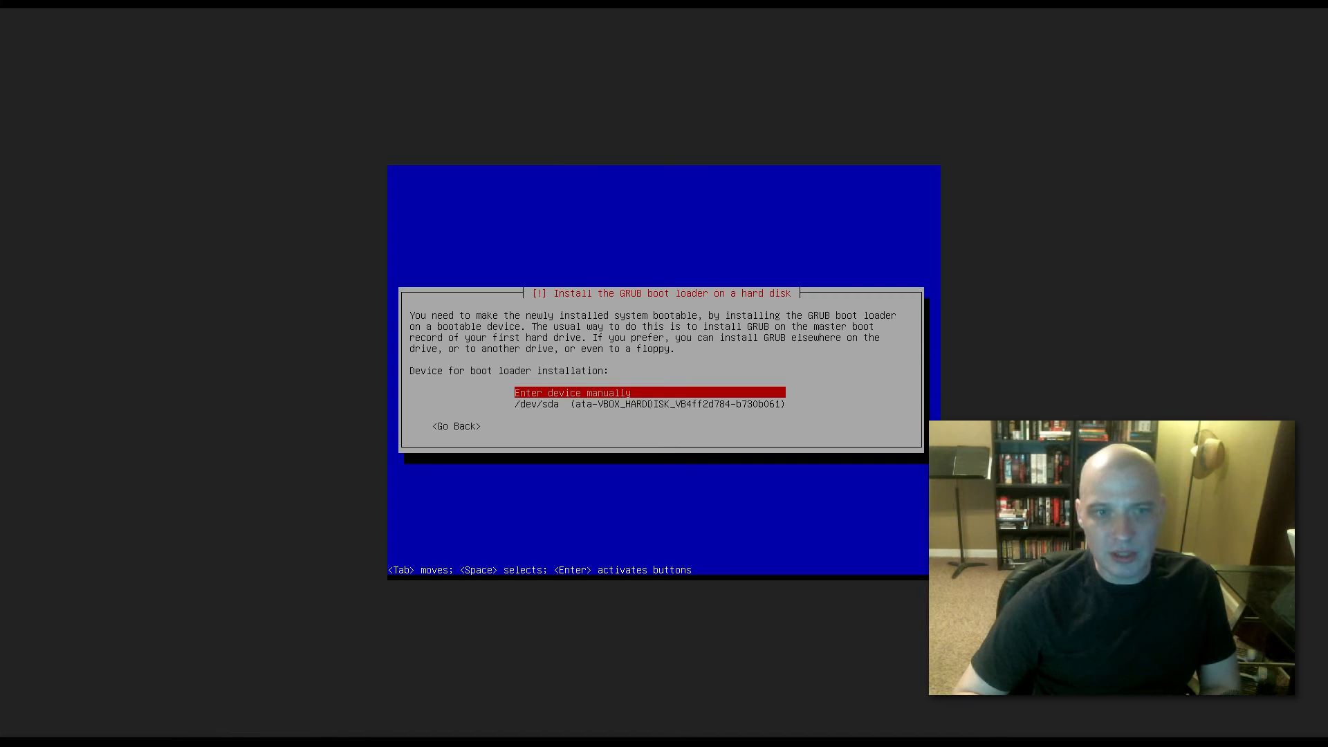
pyautogui.press('Down')
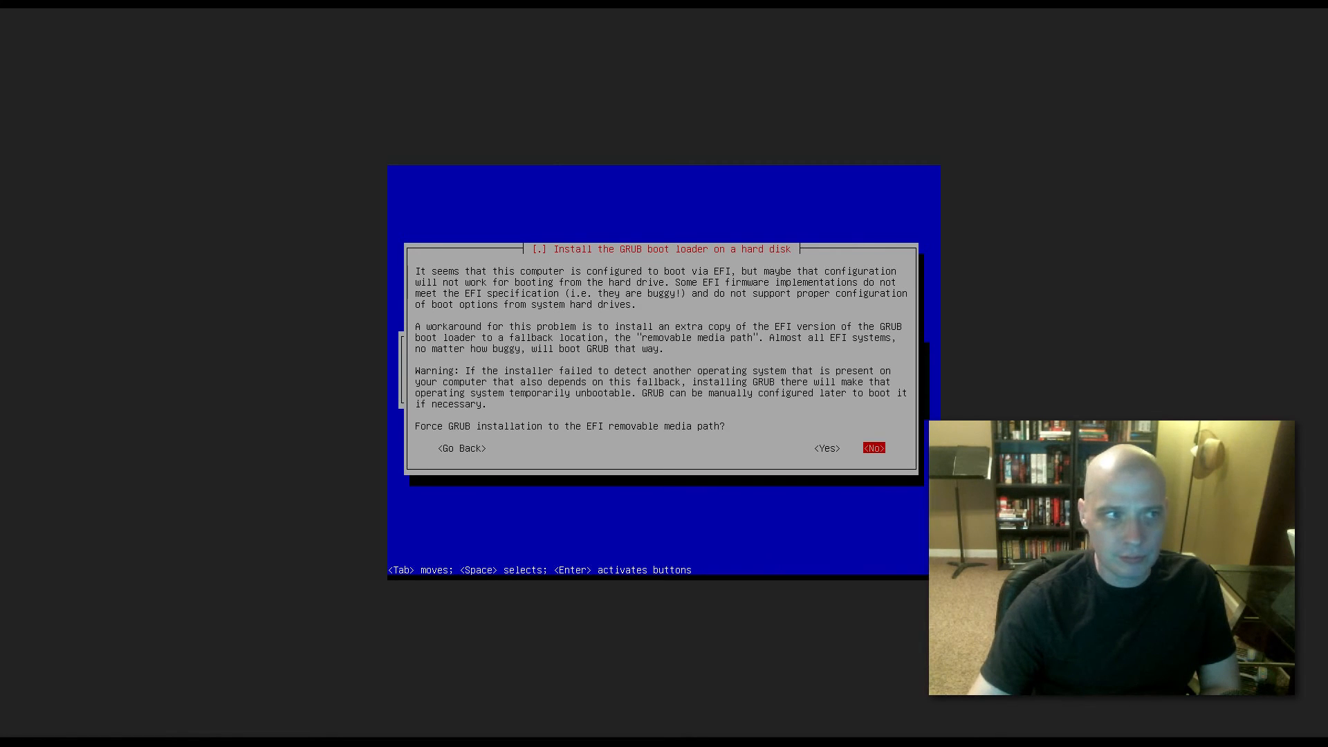
pyautogui.press('Tab')
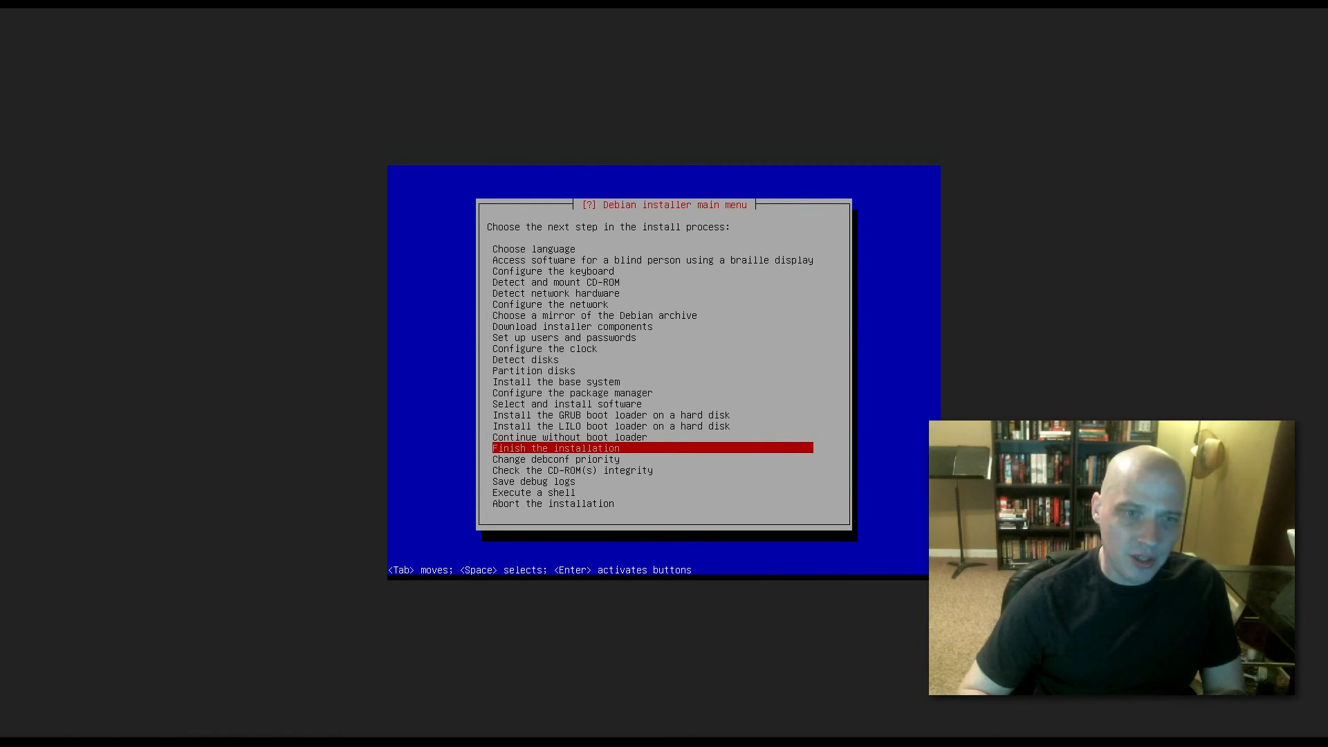
# Run 'Finish the installation' and wait for the Installation complete notice
pyautogui.press('Return')
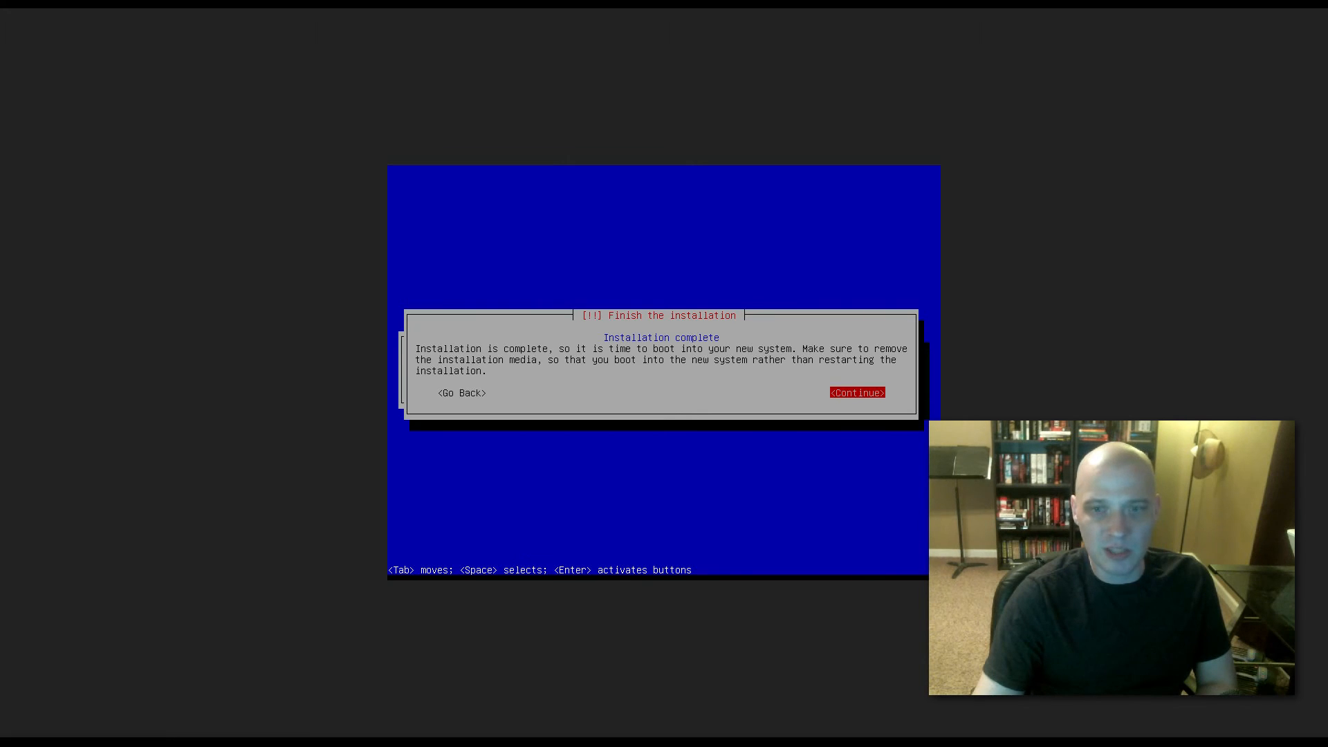
# Reboot into the new system, let the VM capture input, and log in with the password
pyautogui.click(857, 393)
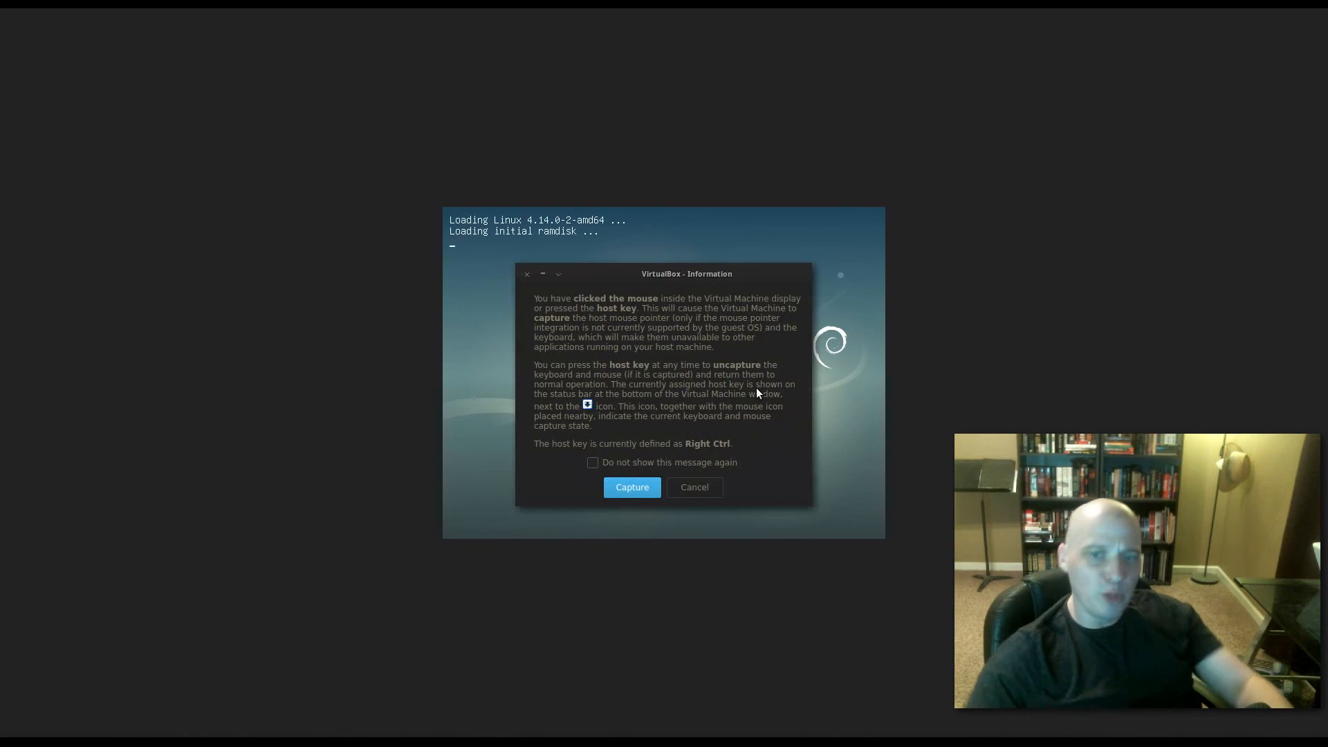
pyautogui.click(631, 487)
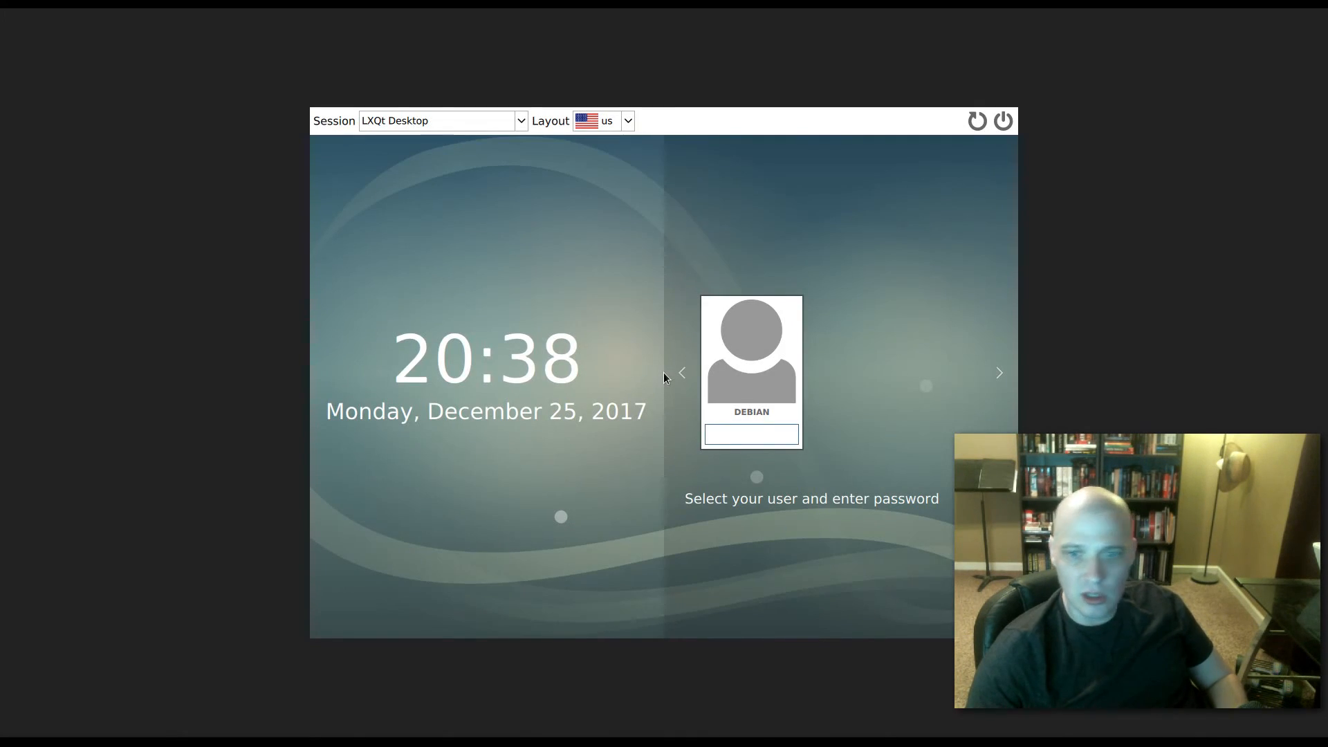
pyautogui.write('password')
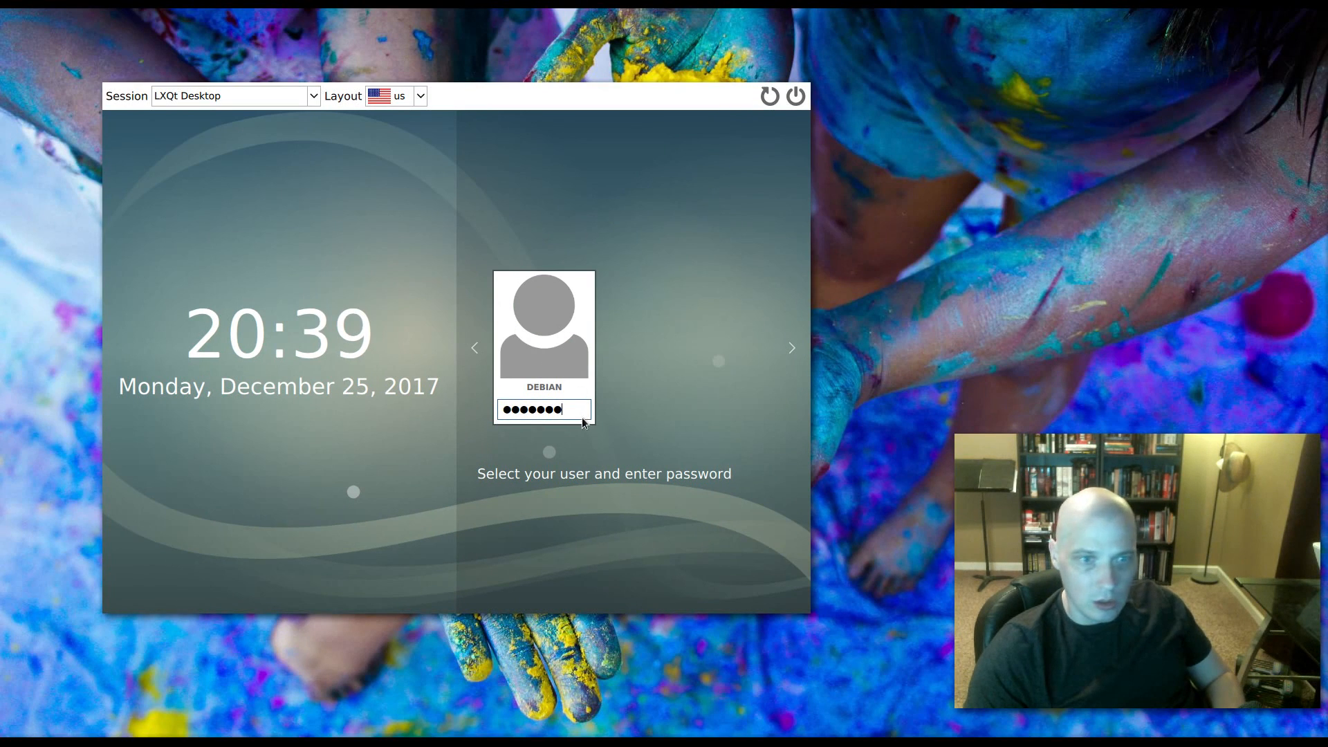
pyautogui.press('Return')
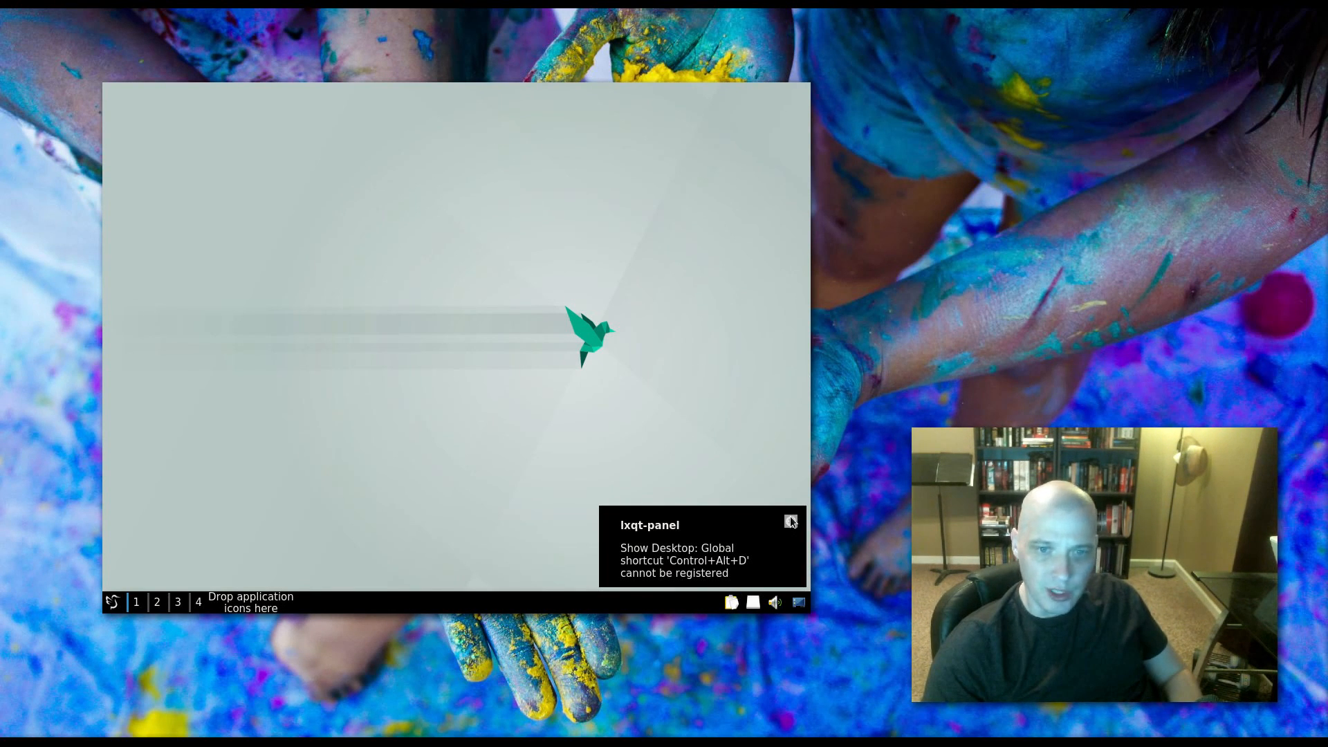
pyautogui.click(111, 601)
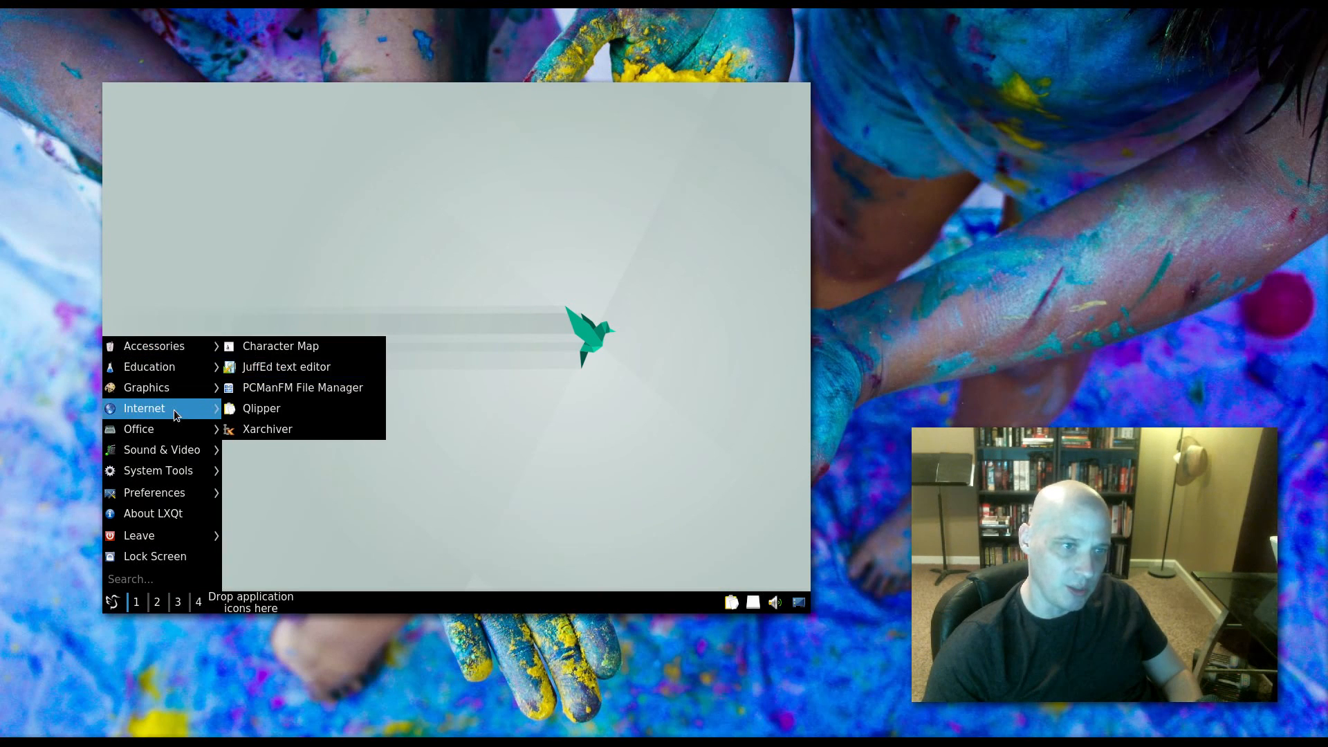
pyautogui.moveTo(161, 449)
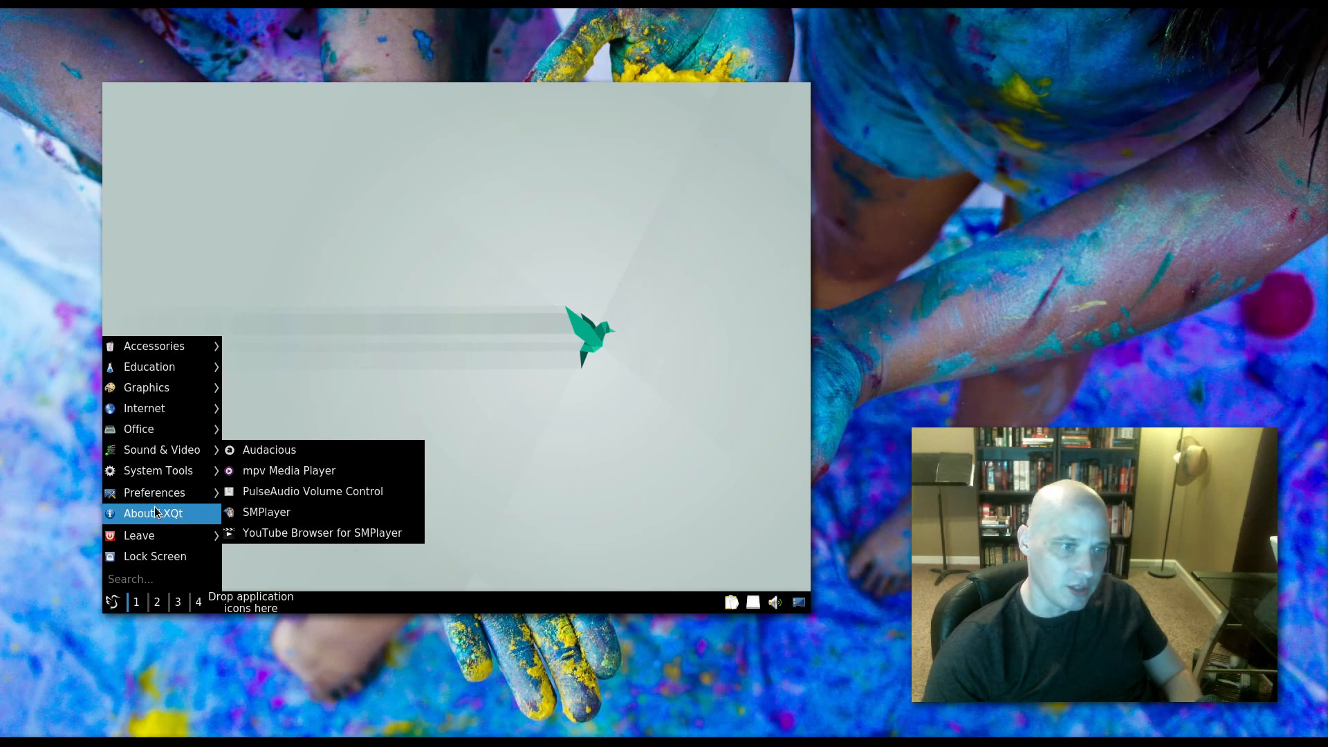
pyautogui.click(368, 283)
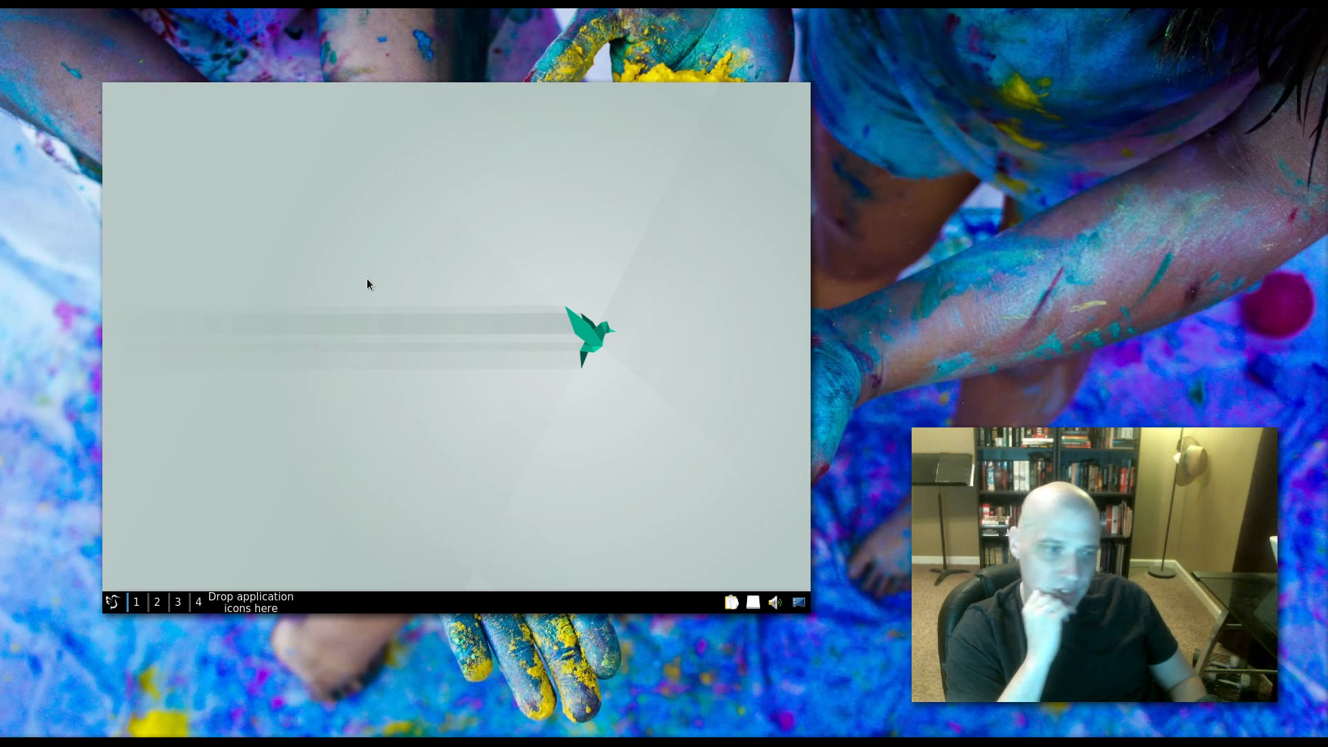
pyautogui.moveTo(114, 442)
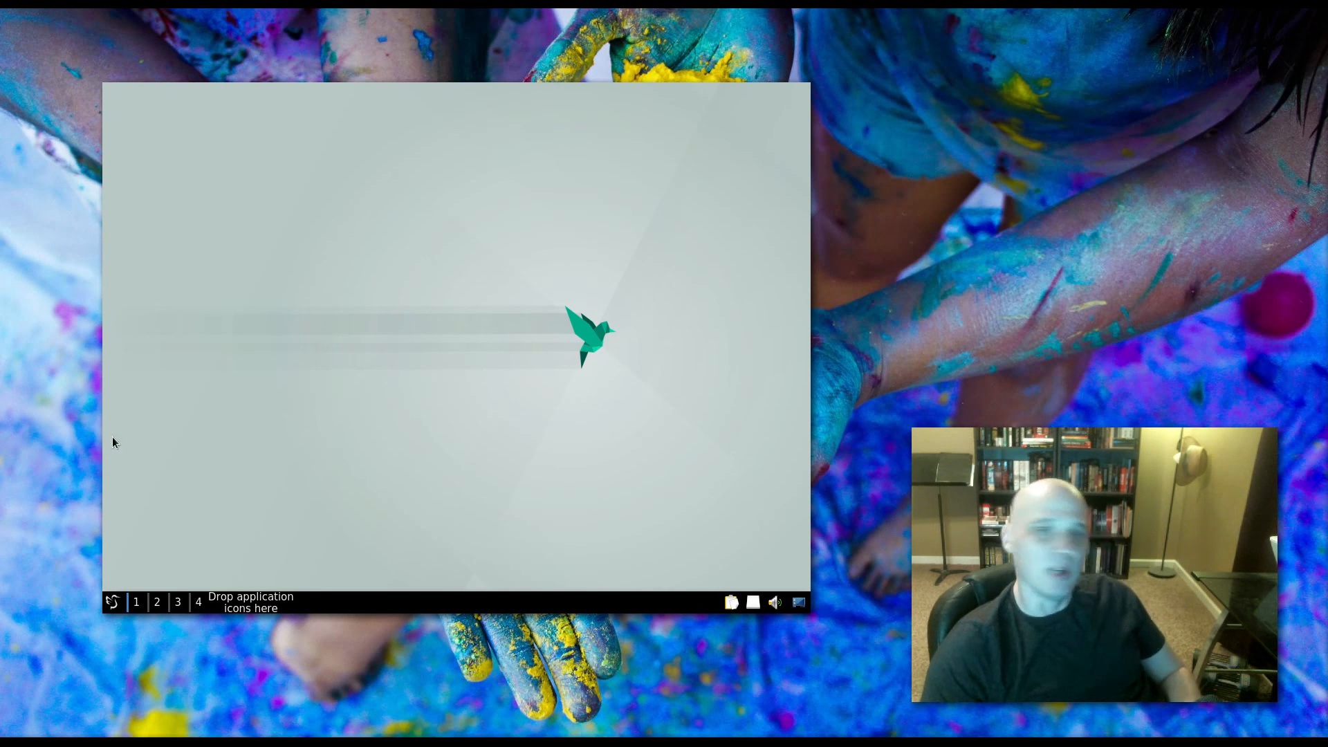
pyautogui.moveTo(89, 550)
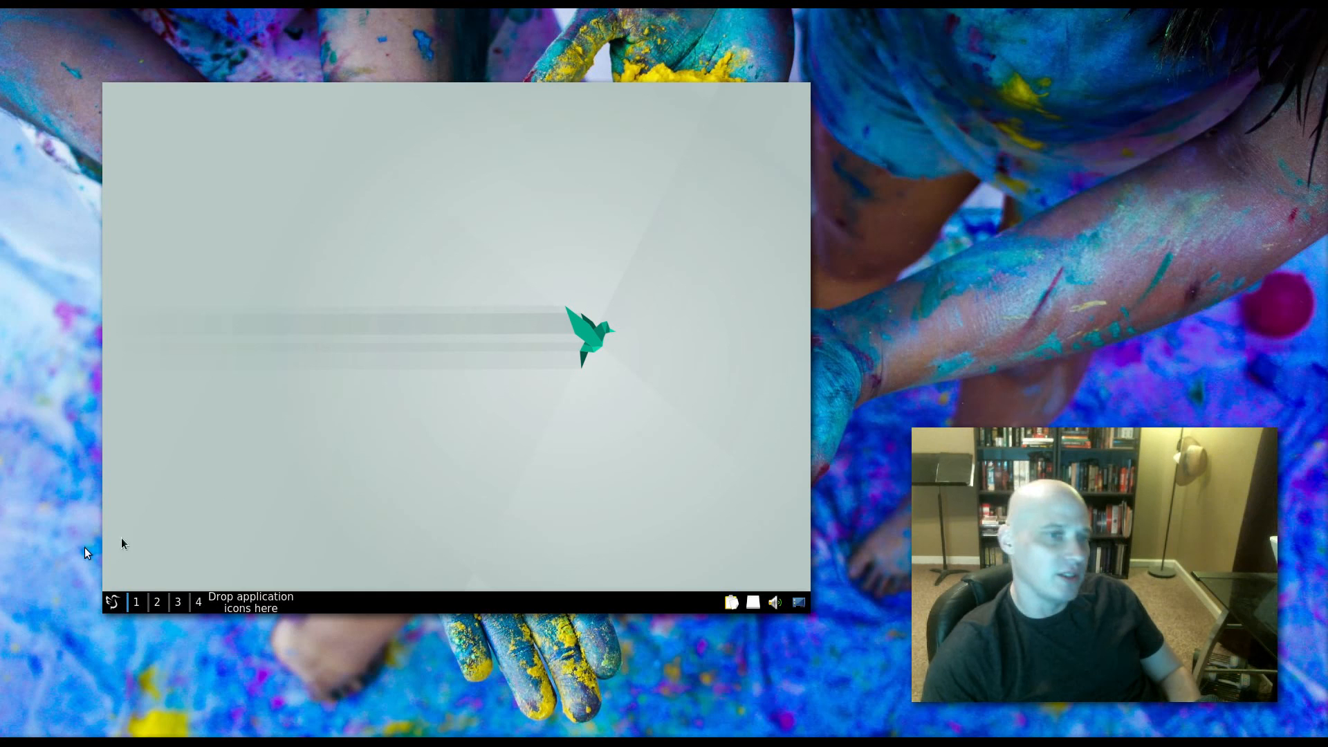